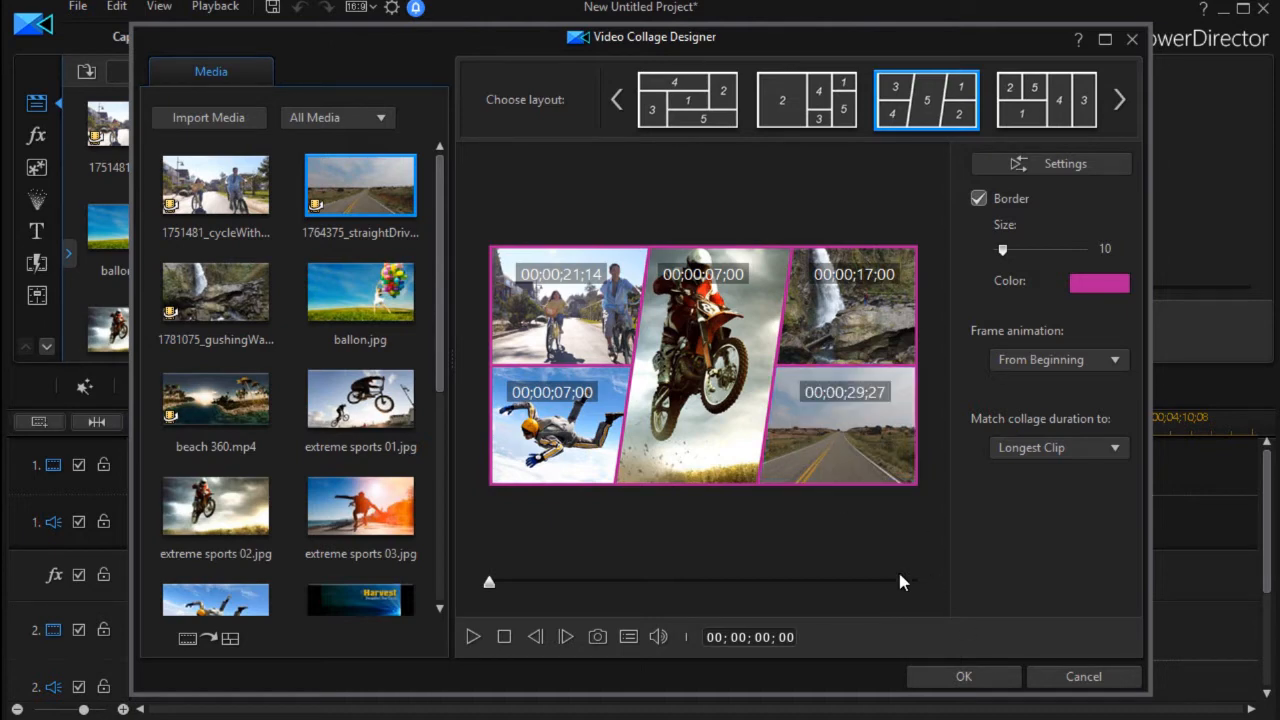
Apply the five-clip collage to track 1 and preview it with Play, then Stop.
left_click(964, 676)
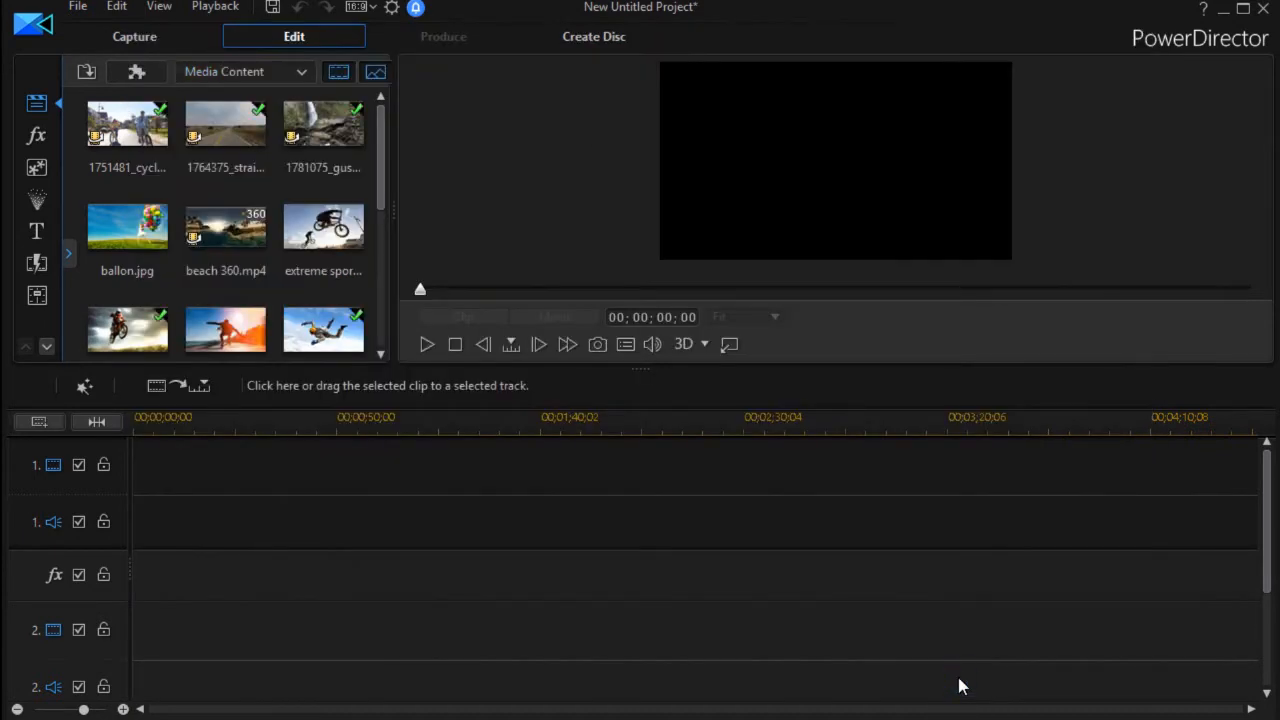
mouse_move(196, 424)
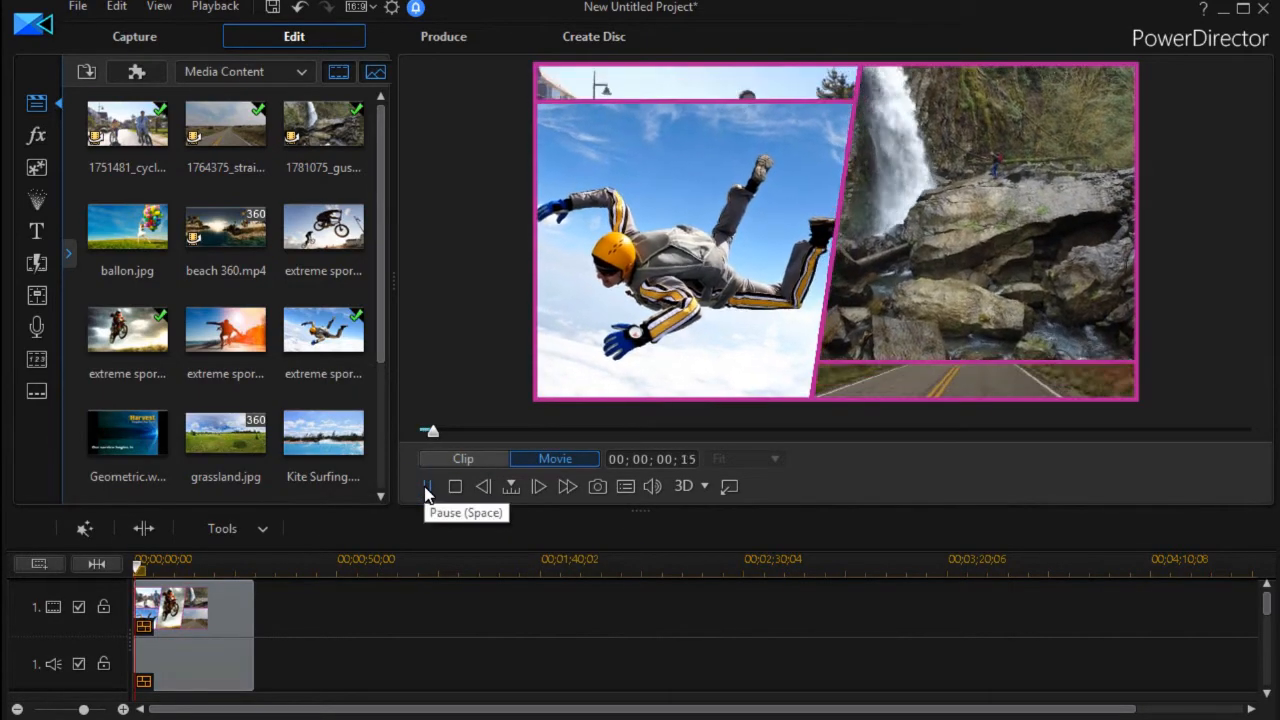
left_click(428, 486)
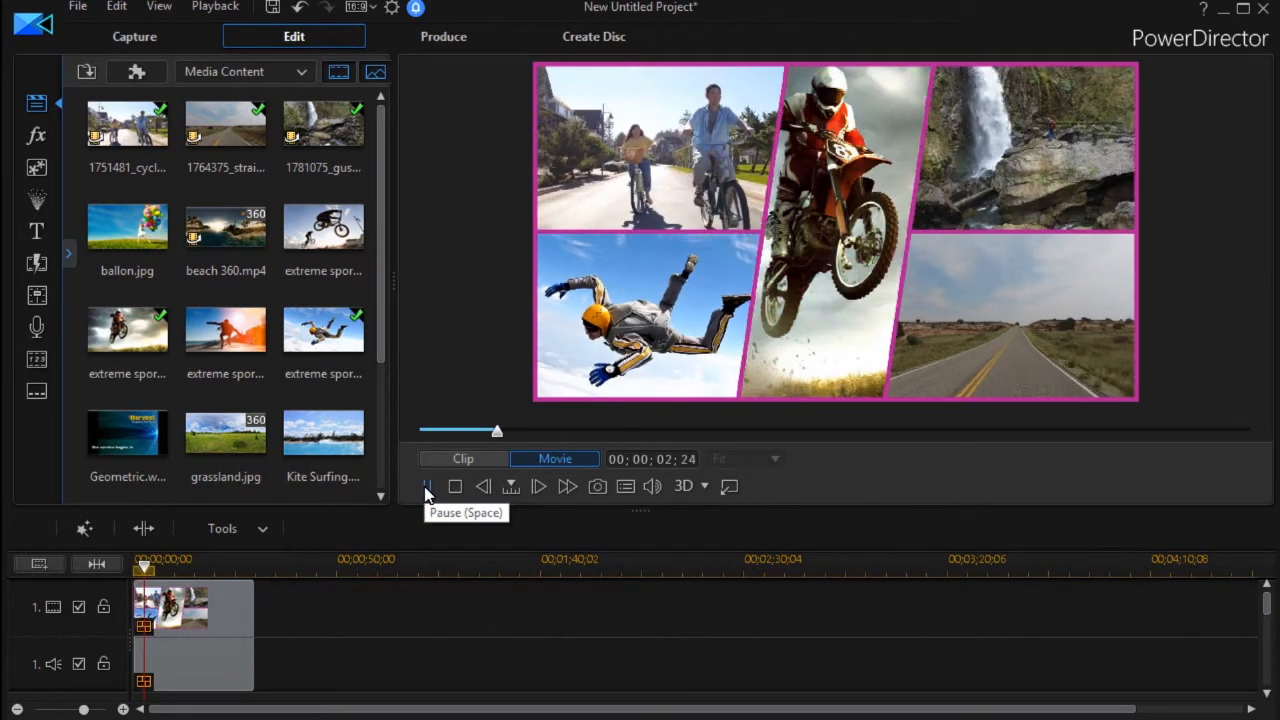
left_click(428, 486)
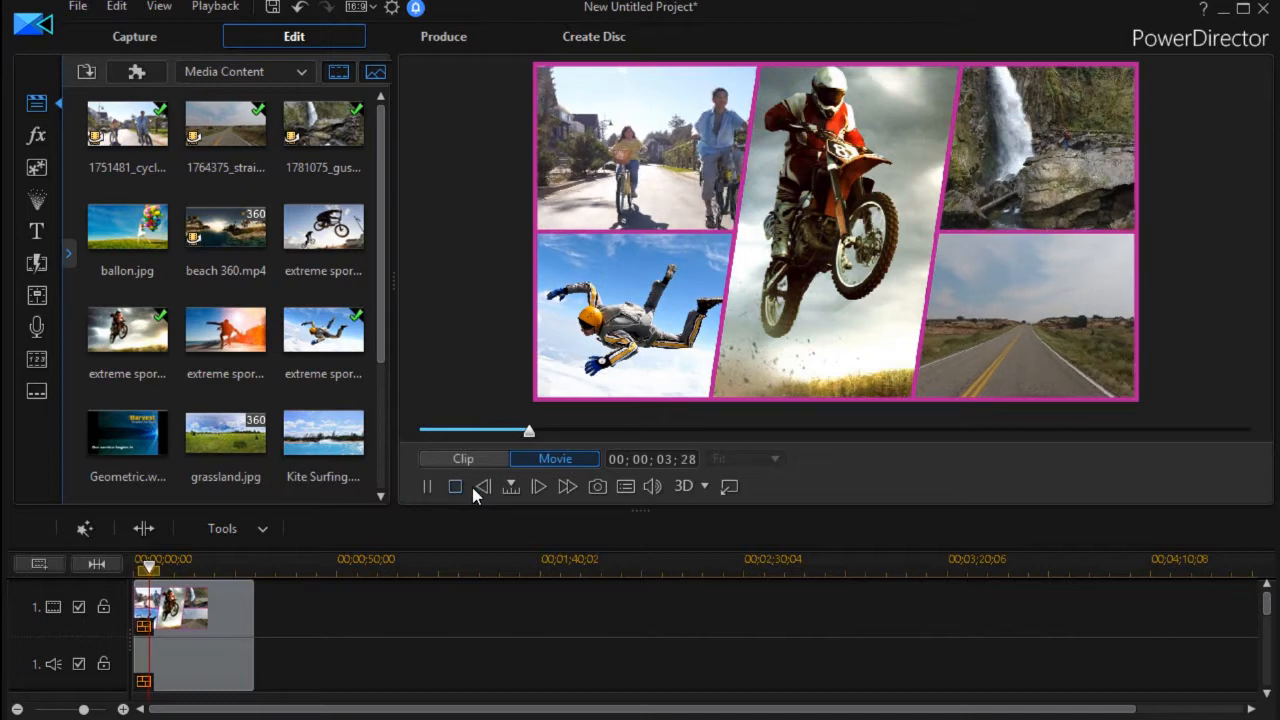
left_click(456, 486)
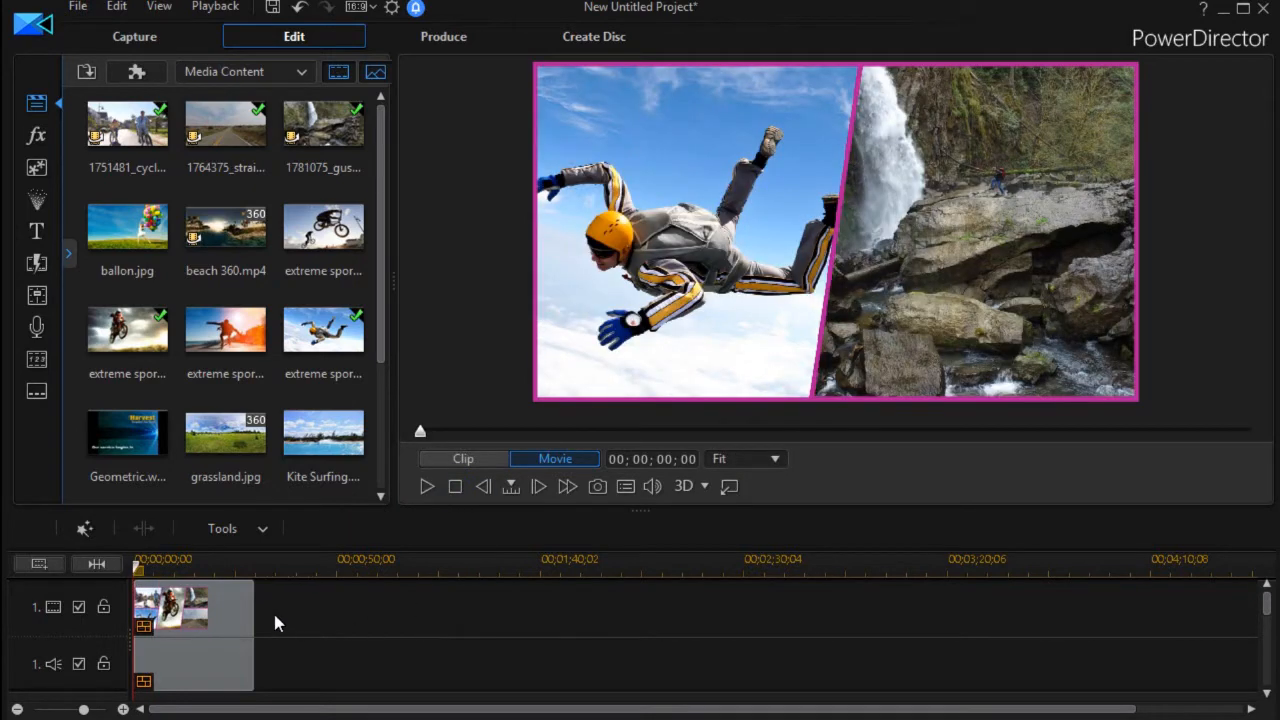
Select the collage clip on track 1 and reopen it in the Video Collage Designer.
left_click(220, 616)
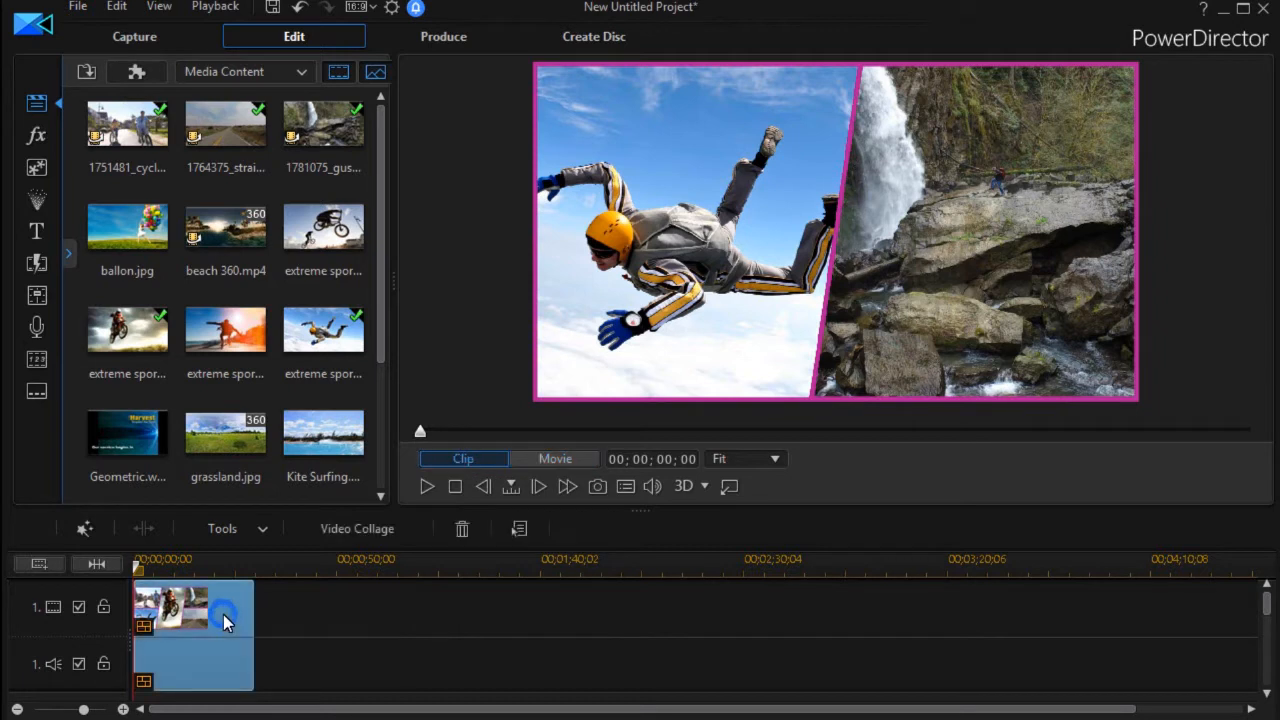
mouse_move(356, 528)
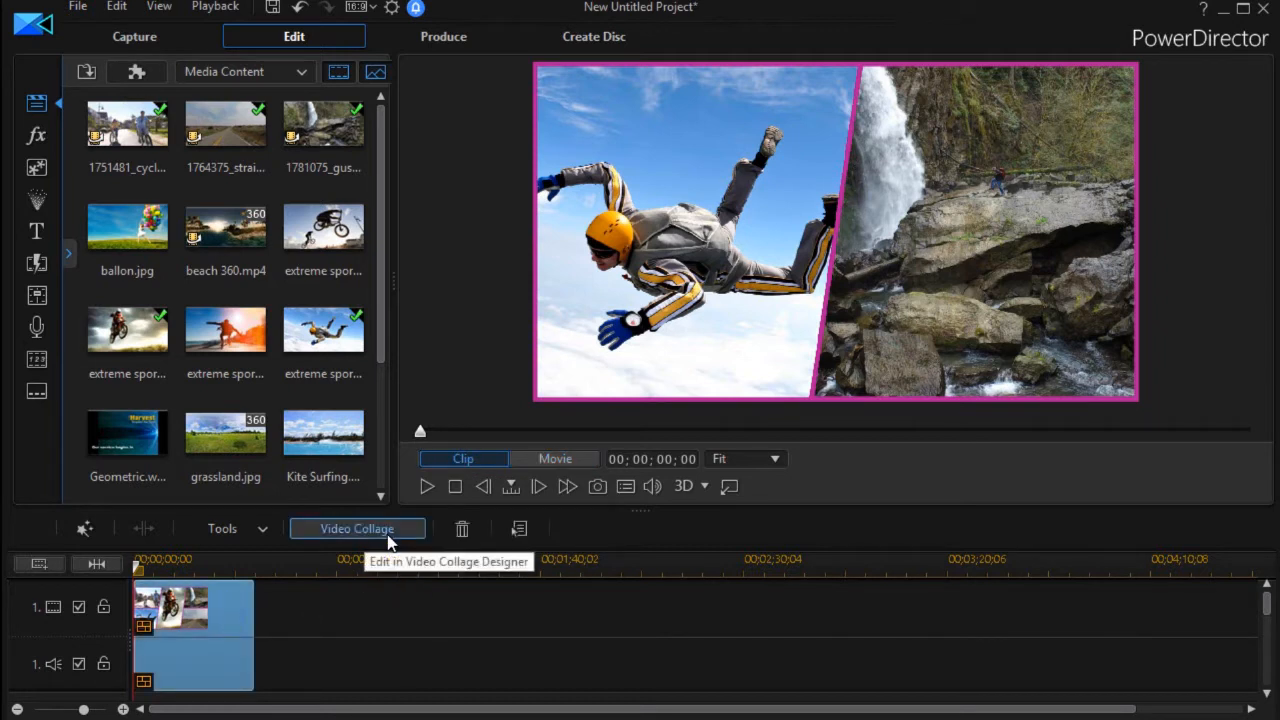
mouse_move(398, 540)
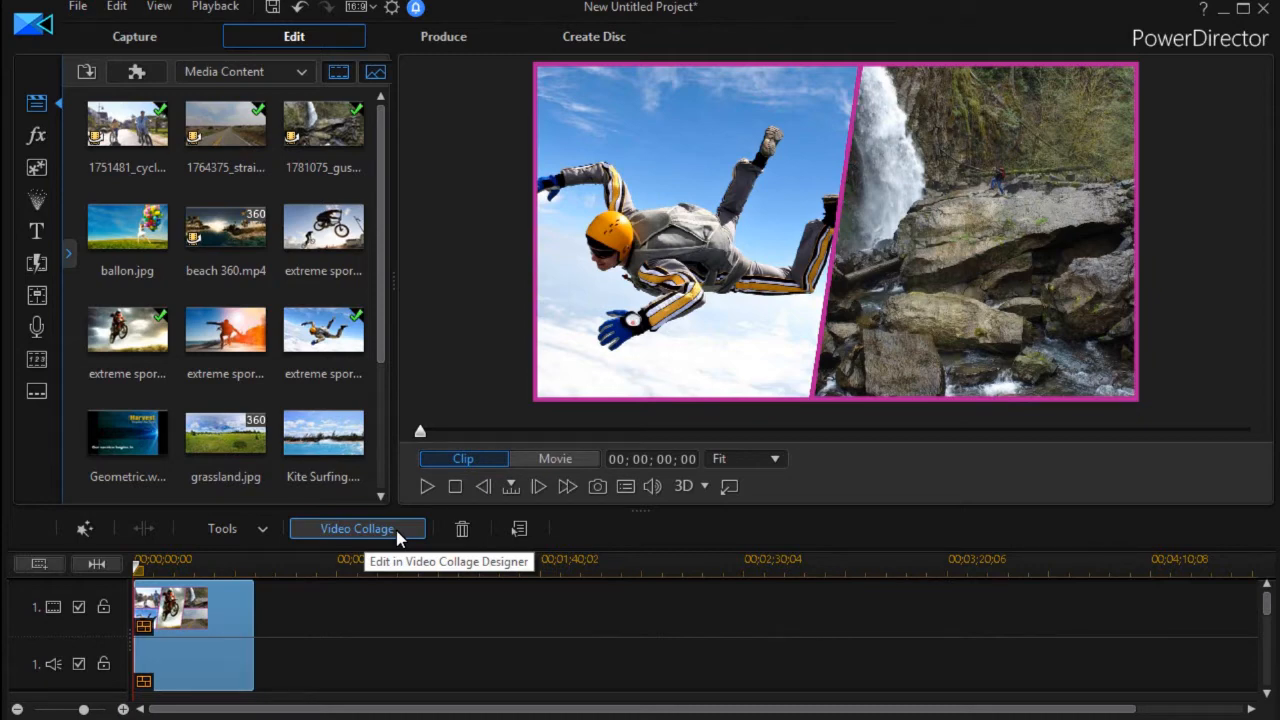
mouse_move(304, 578)
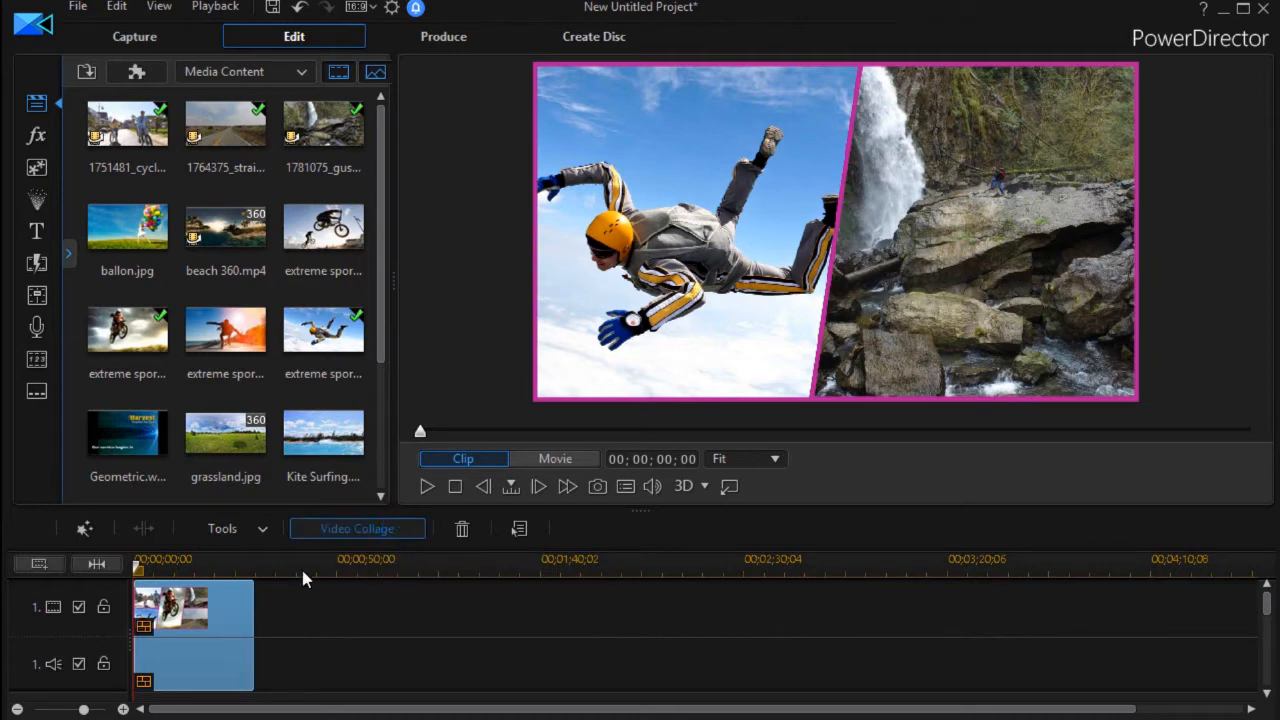
left_click(356, 528)
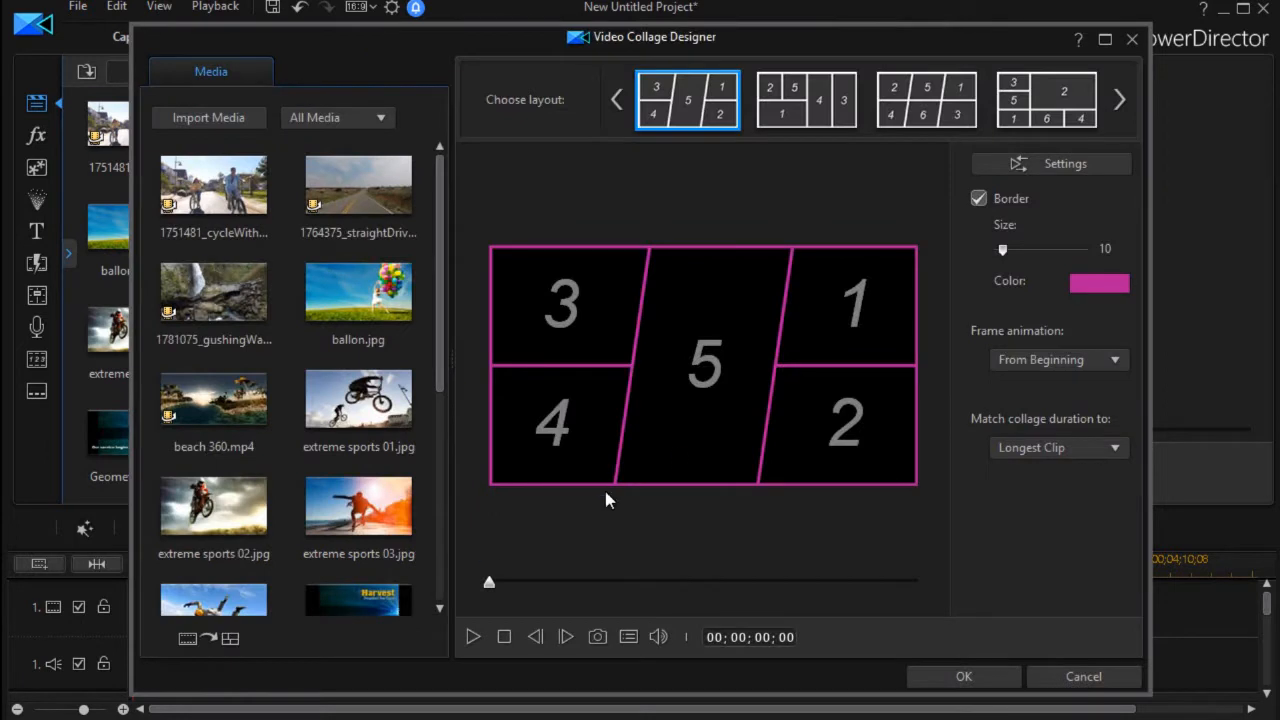
mouse_move(820, 204)
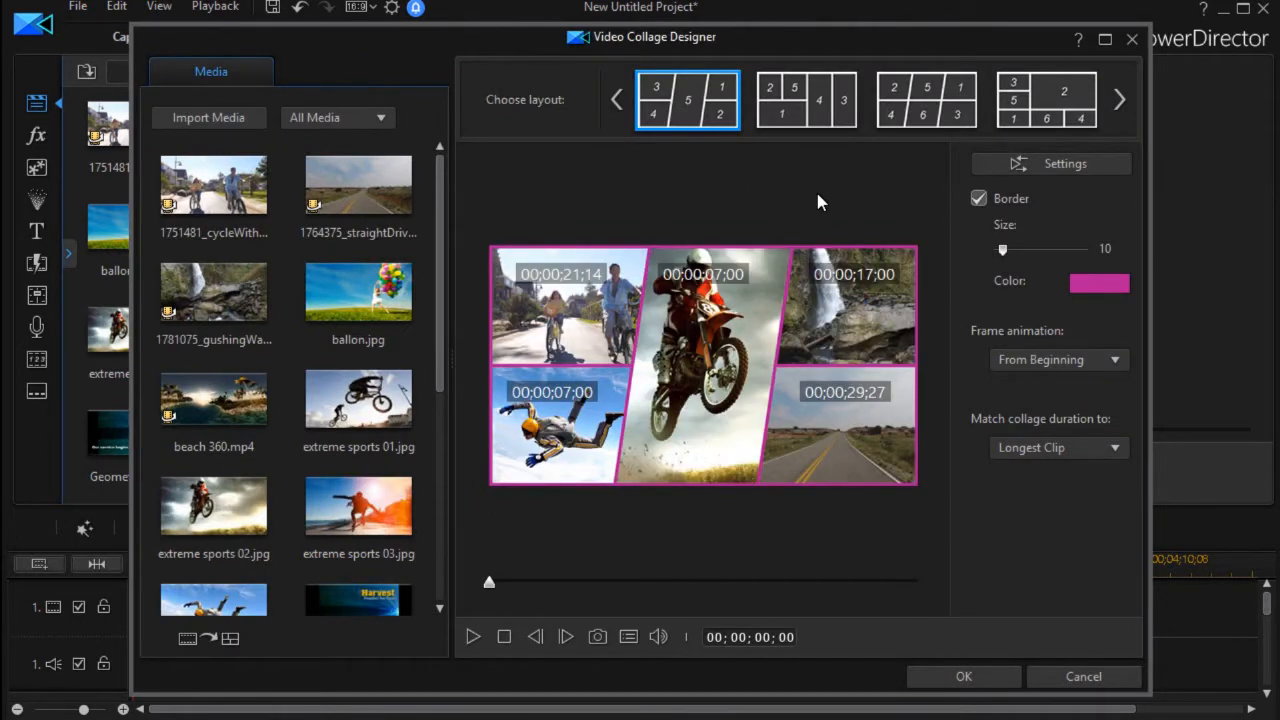
mouse_move(1024, 184)
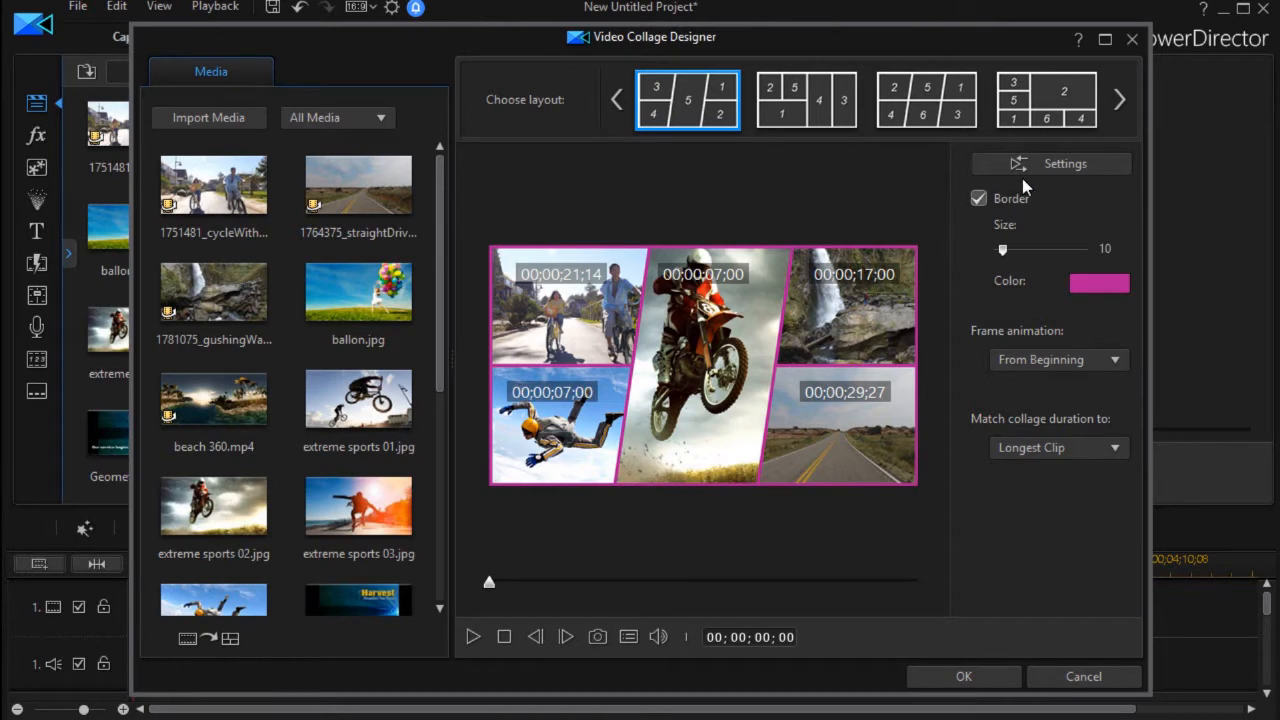
mouse_move(1064, 164)
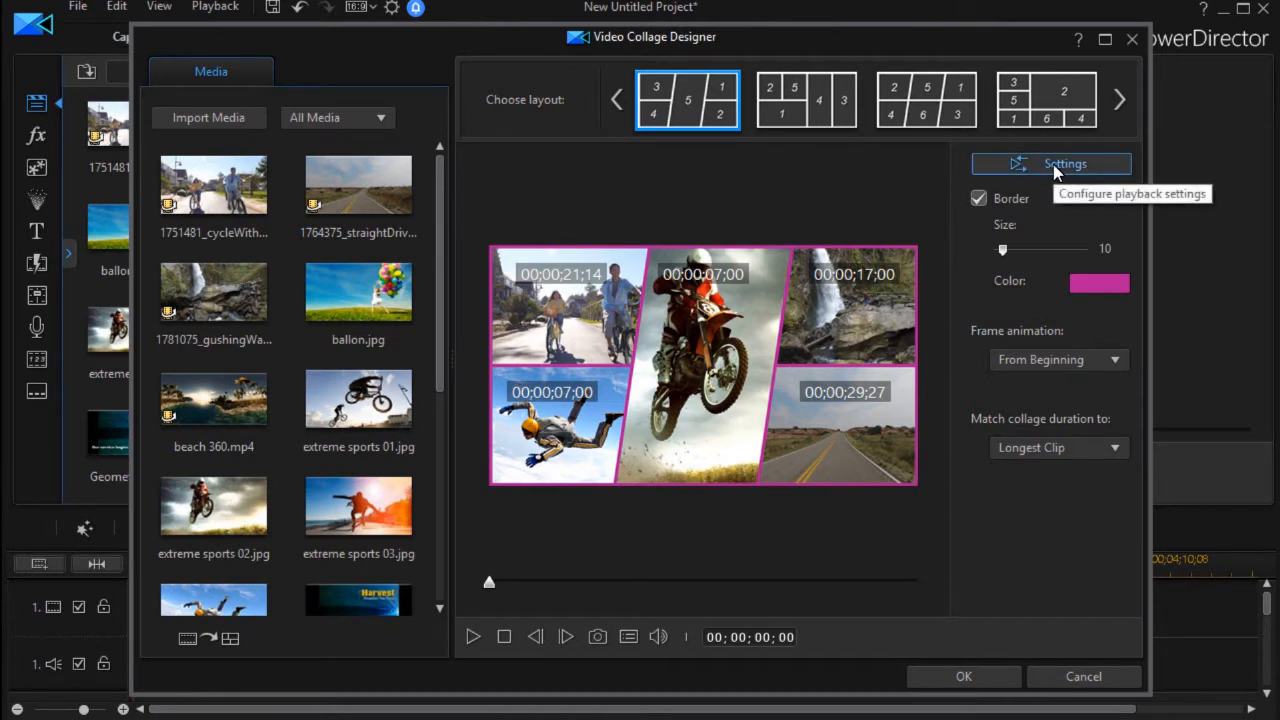
Set Start clip playback to 'After frame animation' in Playback Settings and confirm.
left_click(1064, 164)
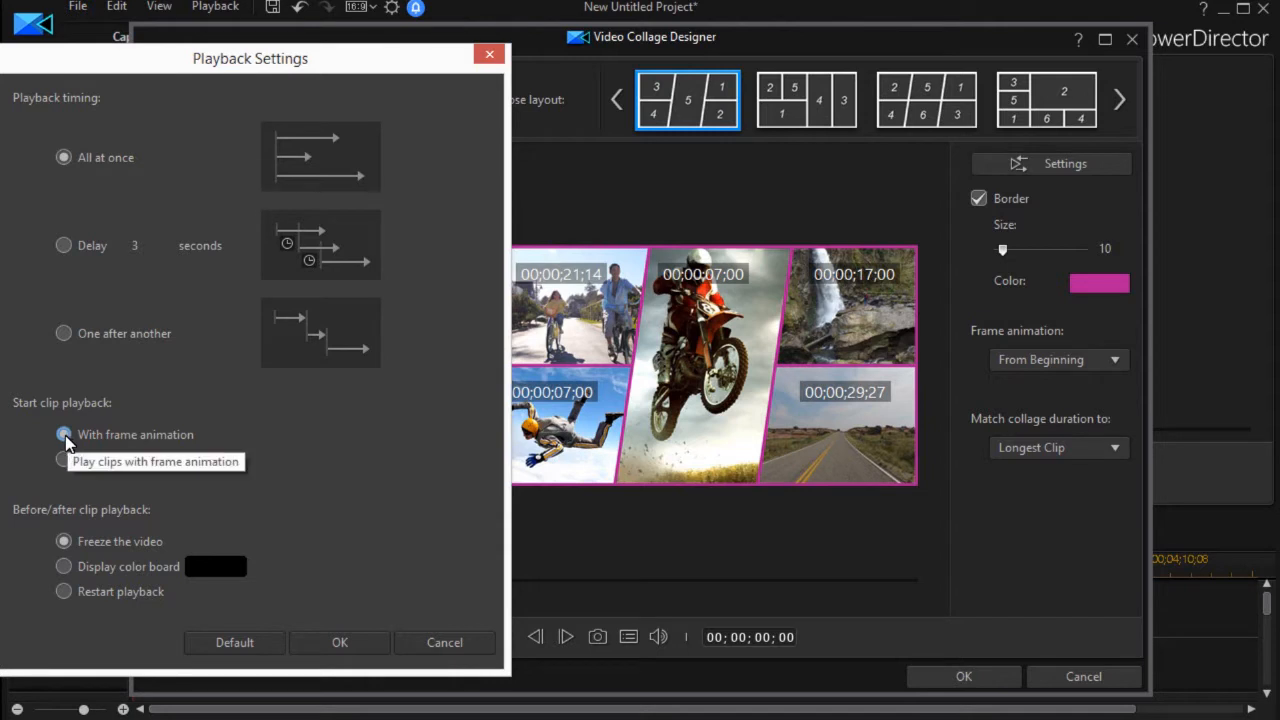
left_click(64, 458)
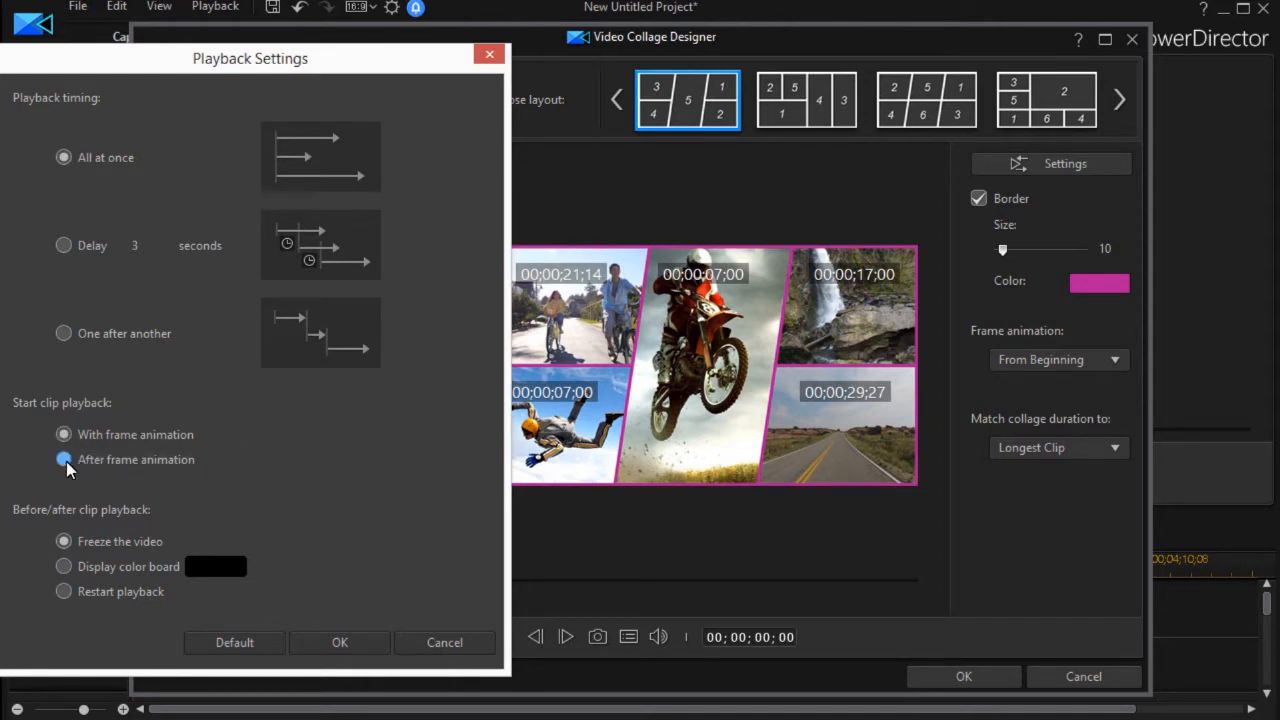
left_click(64, 458)
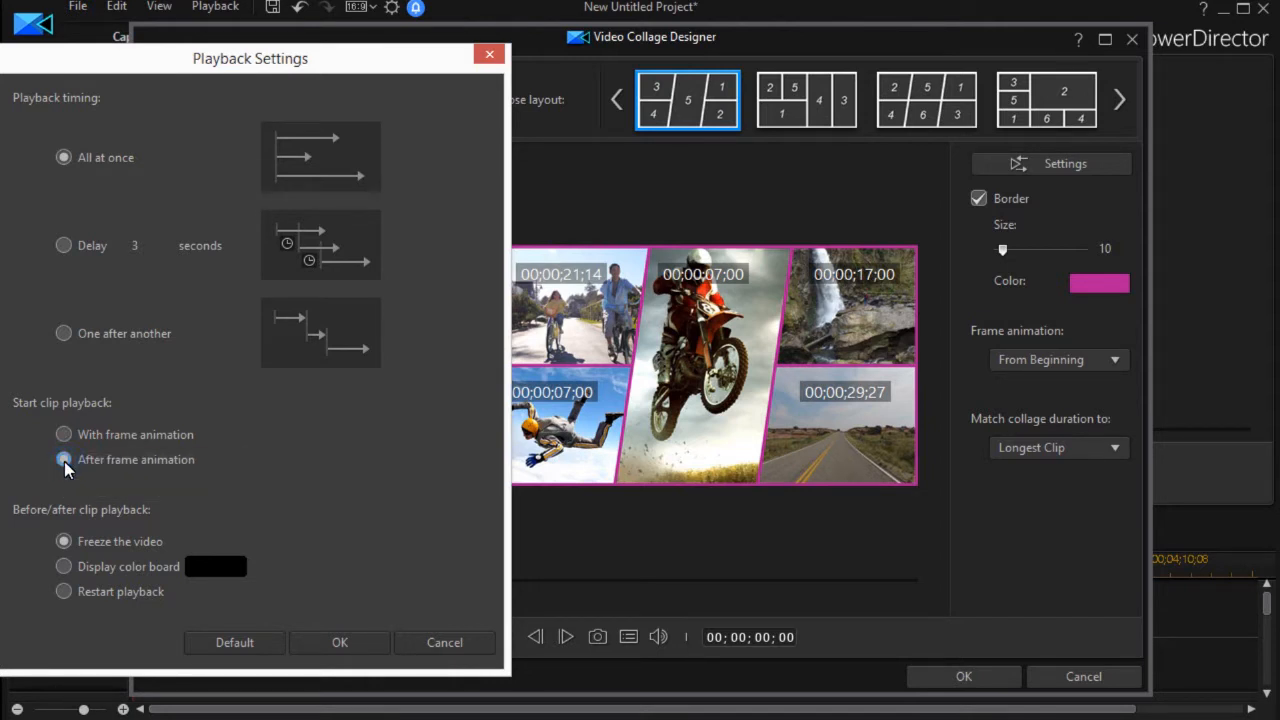
left_click(340, 642)
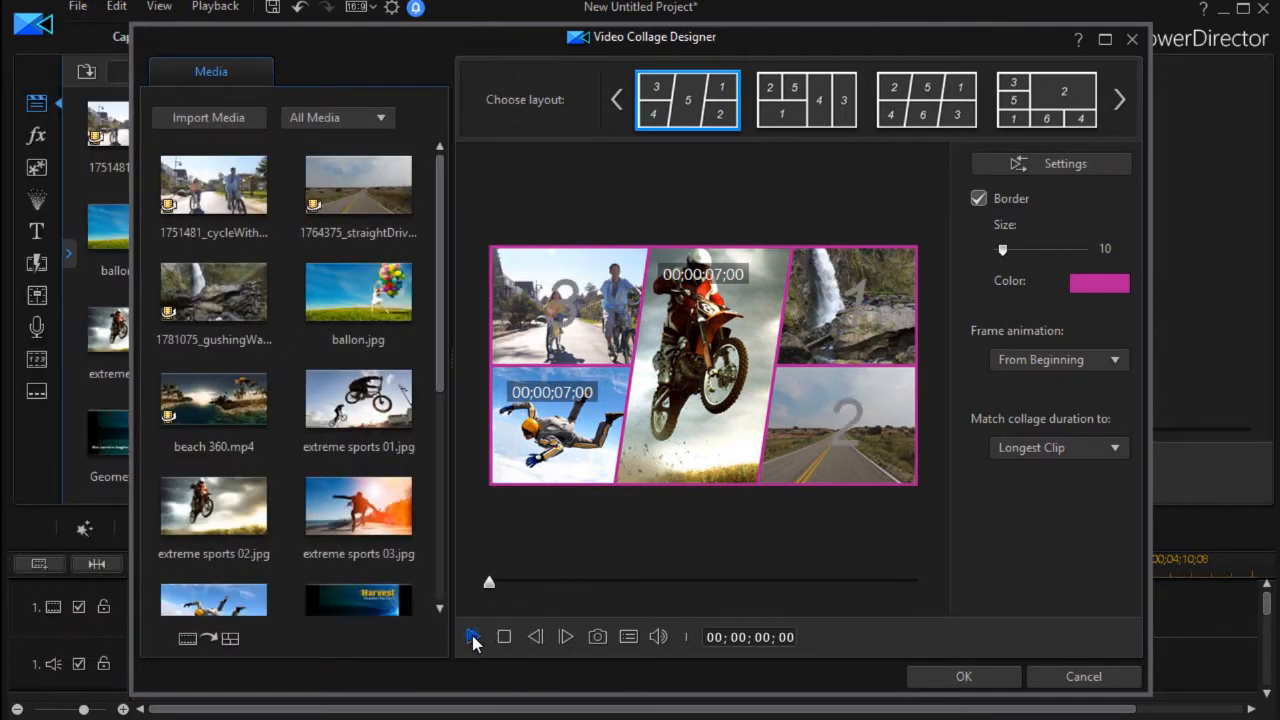
Play the collage preview, scrub between about 2 and 7 seconds, then bring Settings back up.
left_click(474, 636)
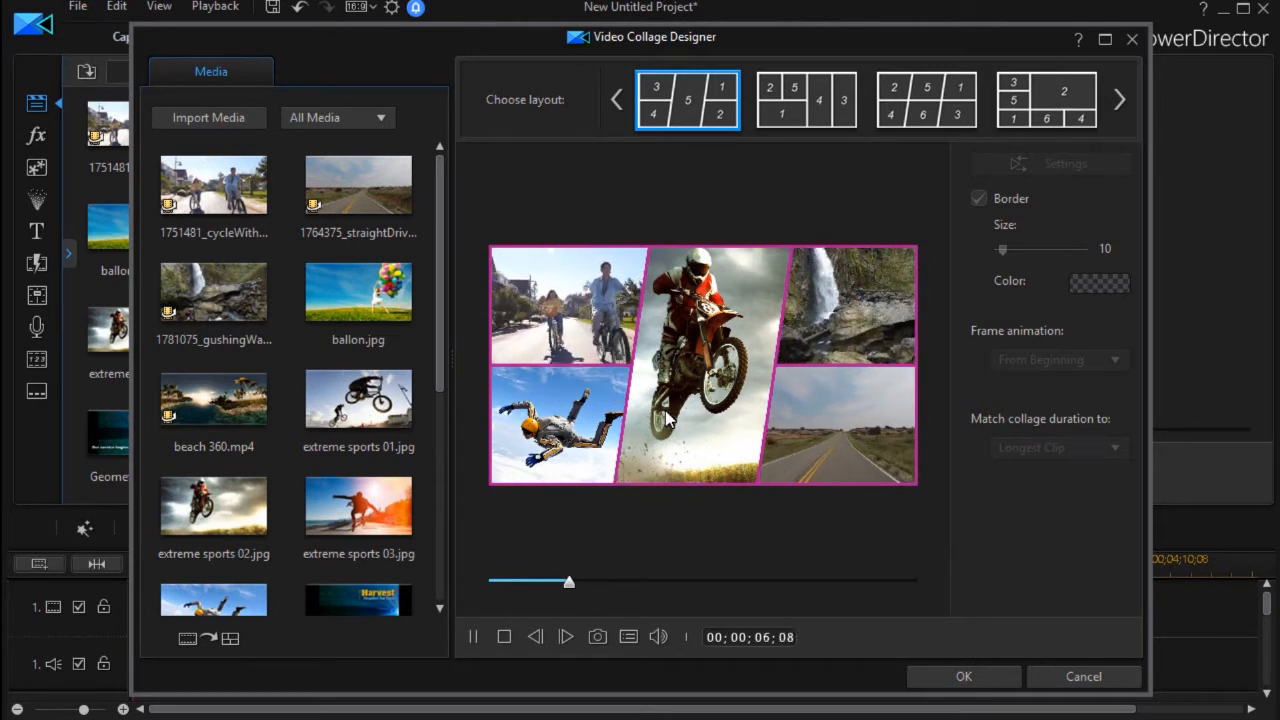
left_click_drag(568, 580, 582, 580)
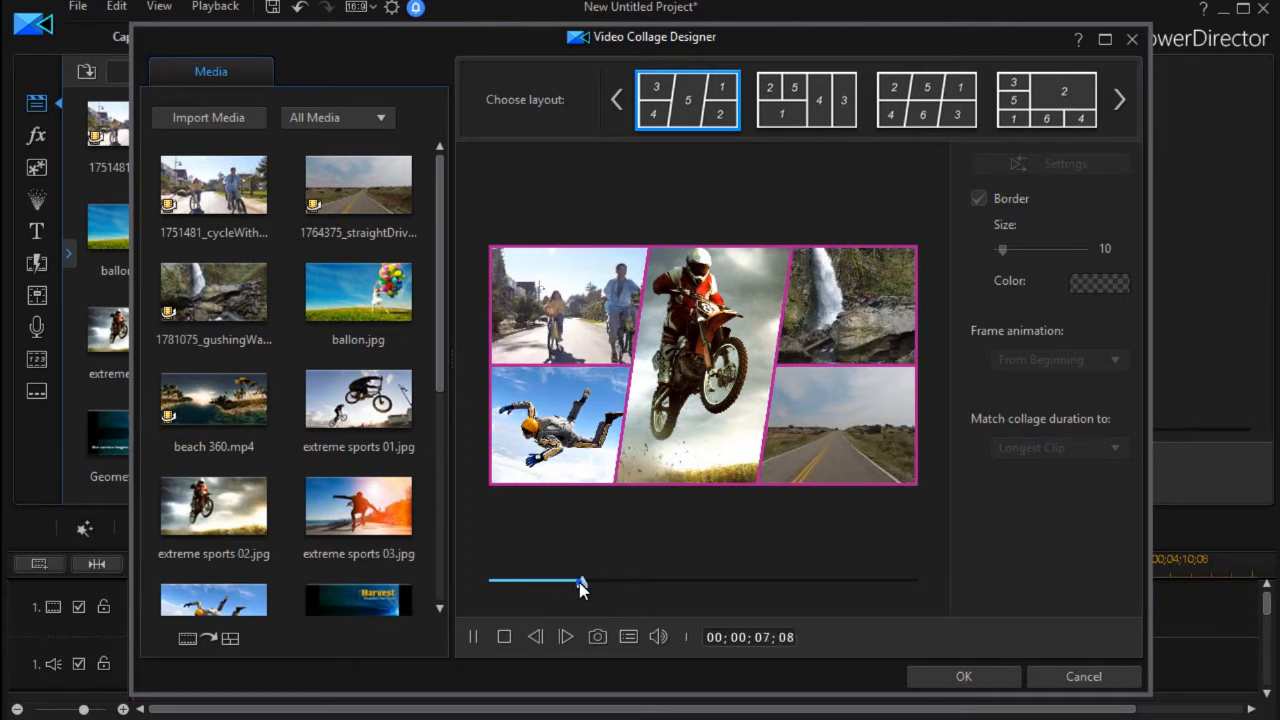
left_click_drag(584, 584, 518, 584)
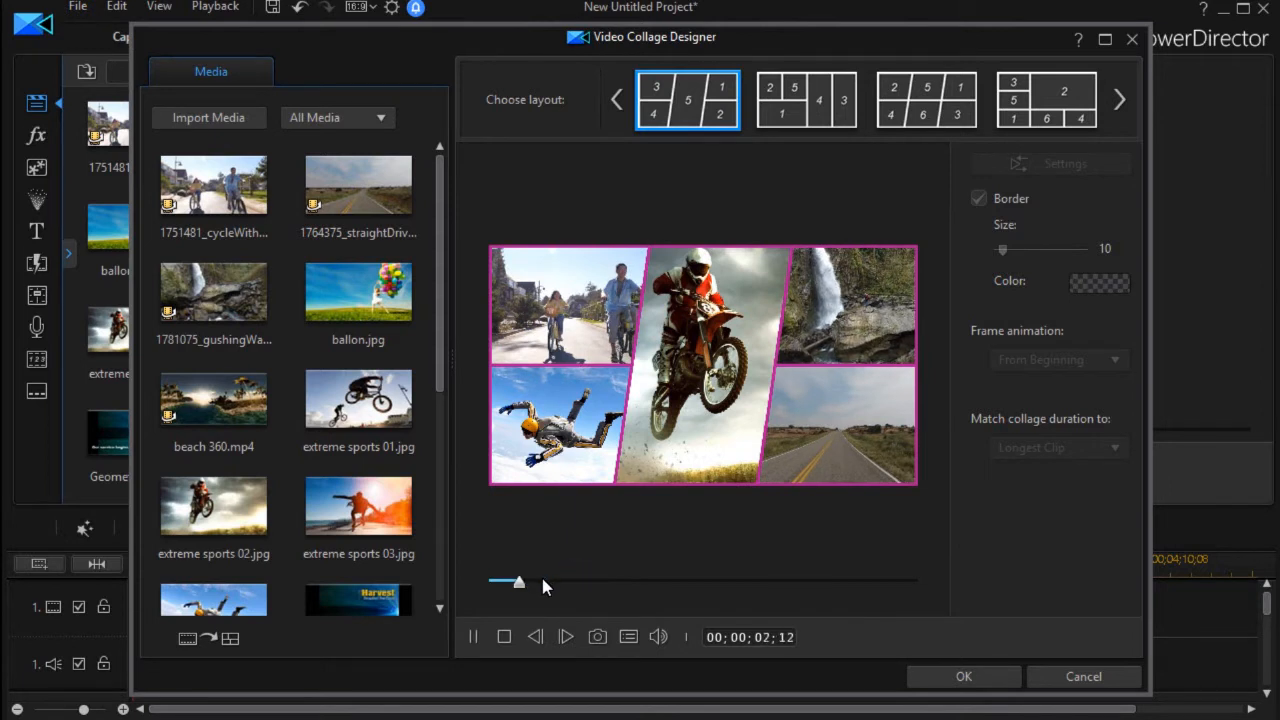
left_click_drag(518, 582, 540, 582)
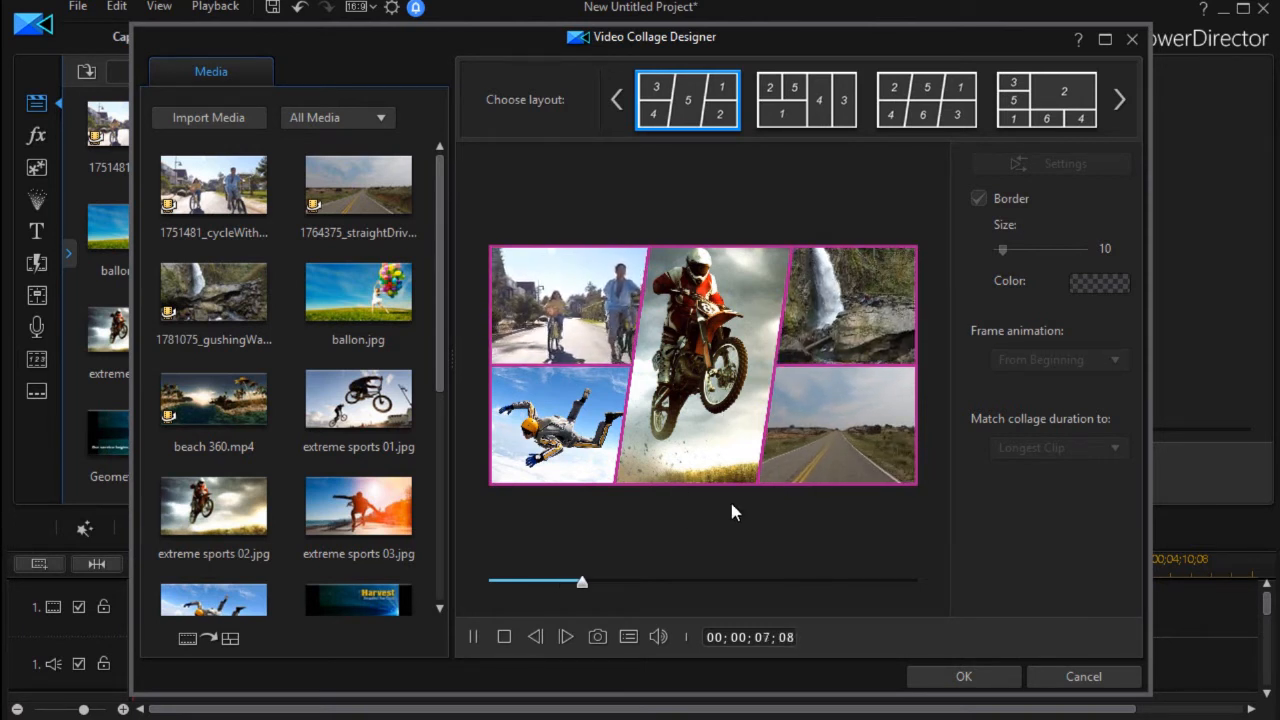
left_click(472, 636)
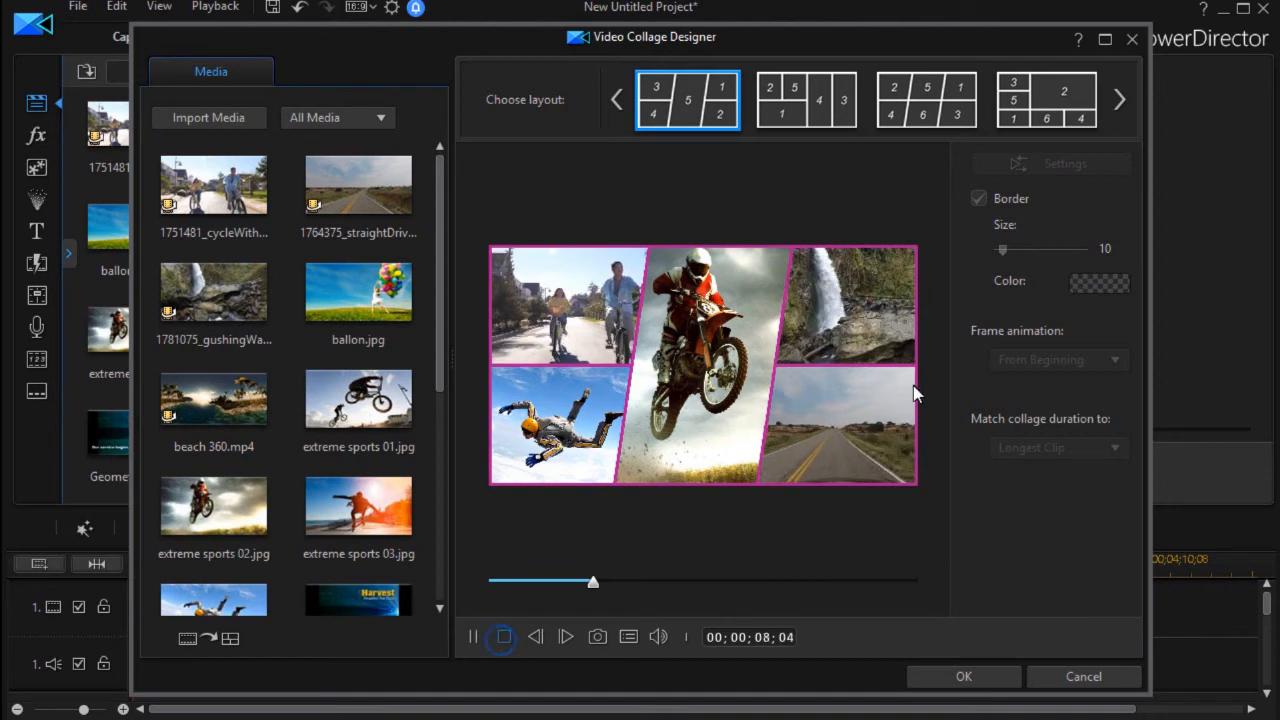
left_click(1064, 164)
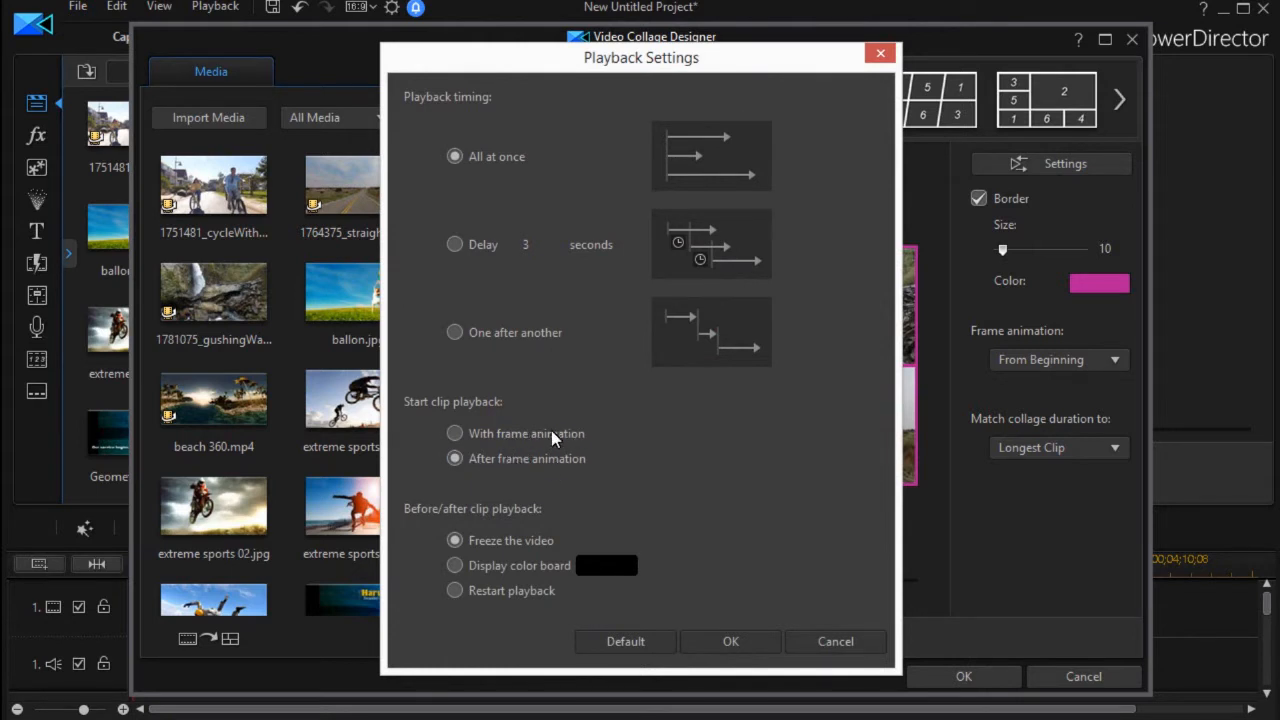
mouse_move(556, 444)
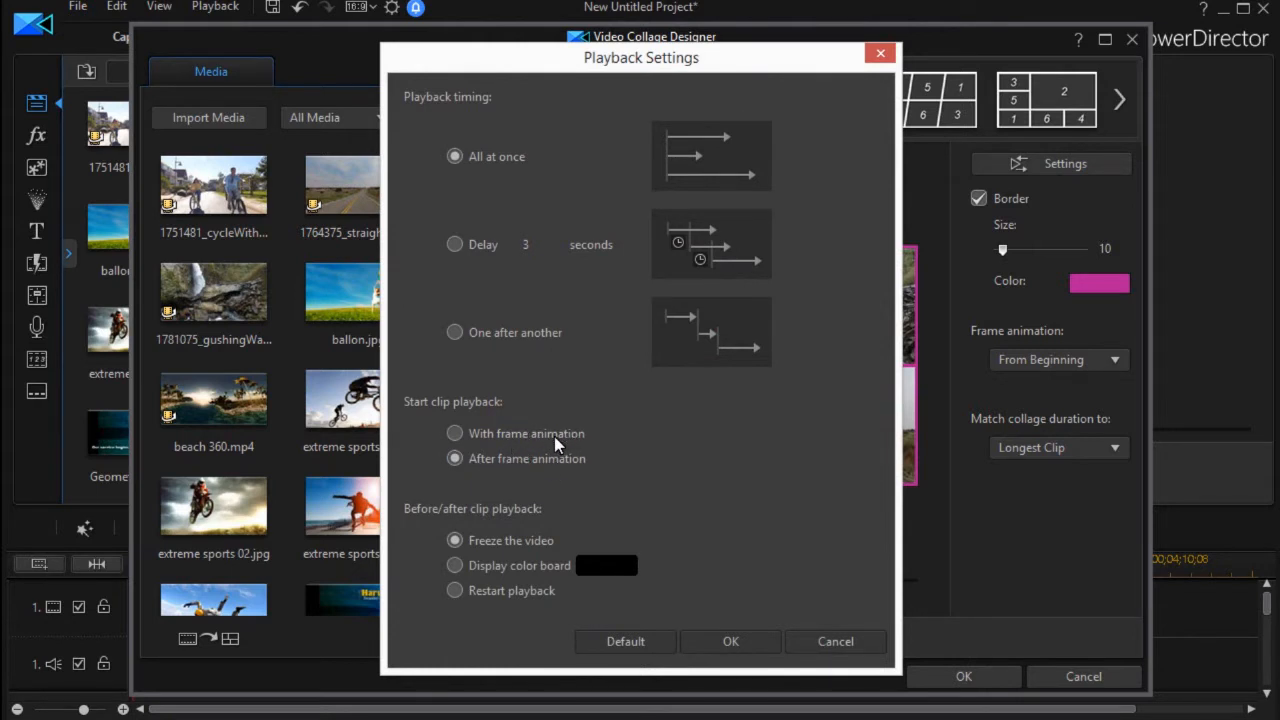
mouse_move(558, 322)
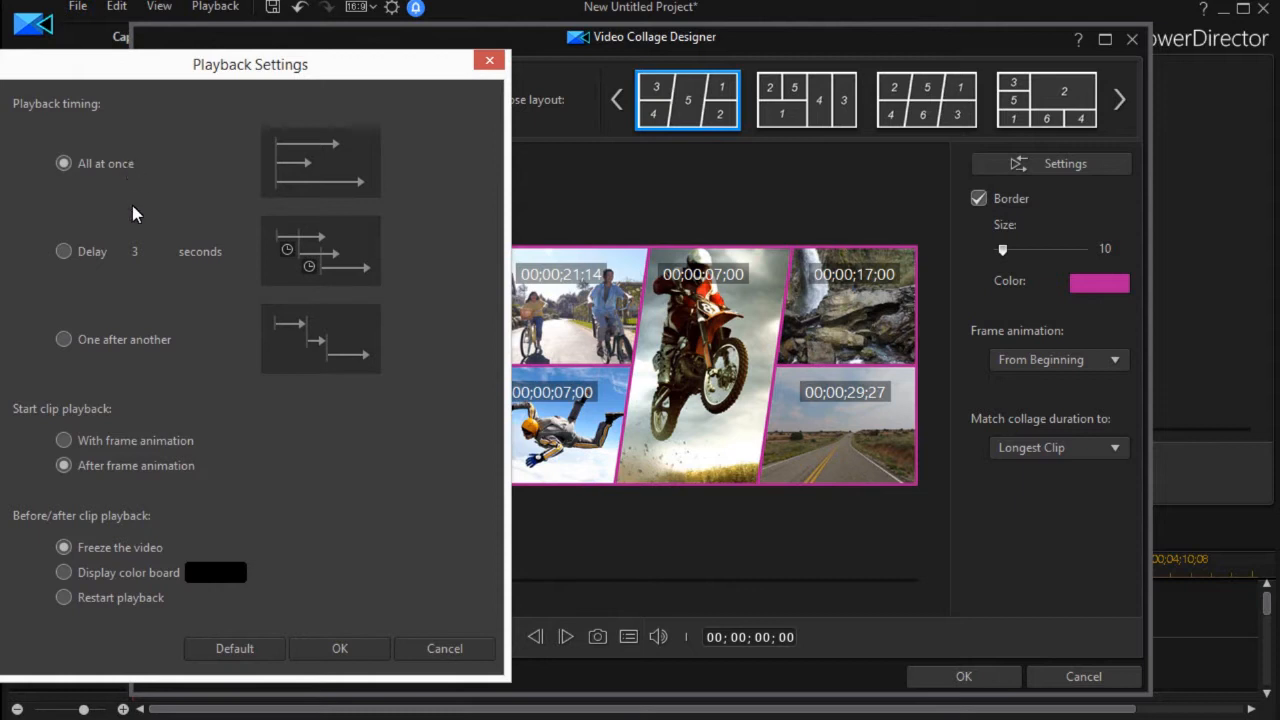
mouse_move(70, 524)
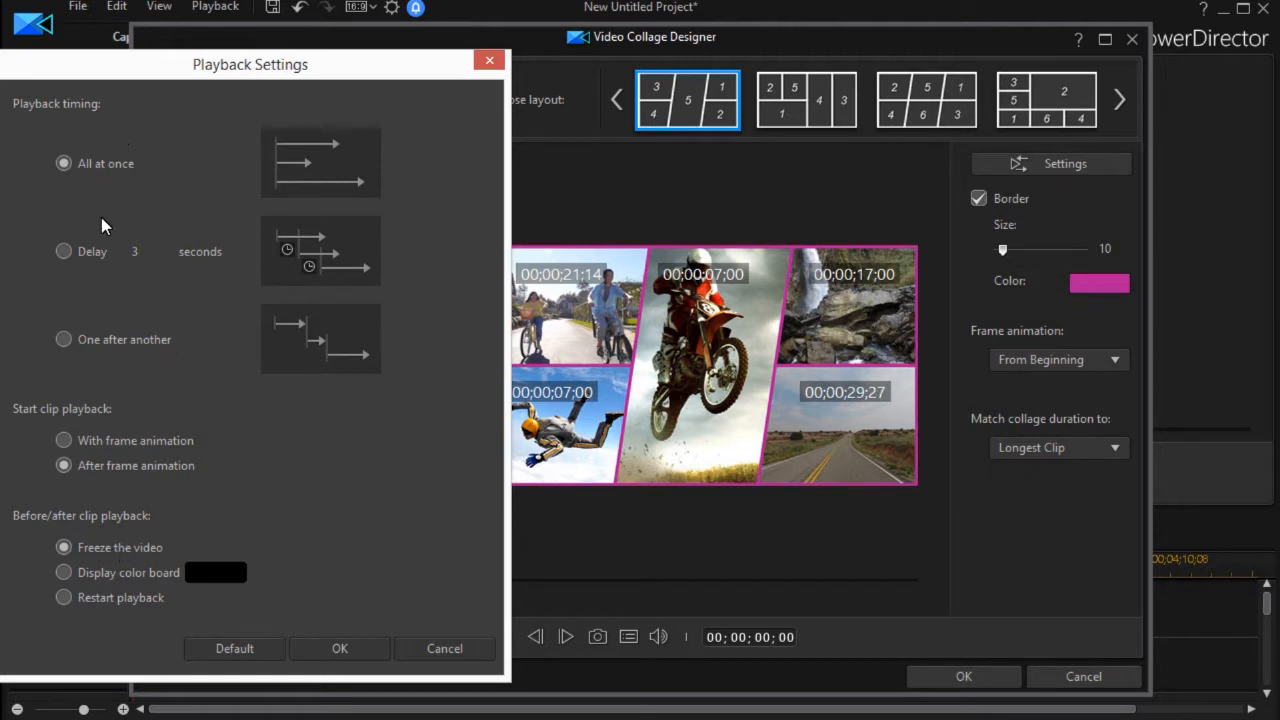
Switch the collage playback timing to Delay (3 seconds) and confirm.
left_click(64, 252)
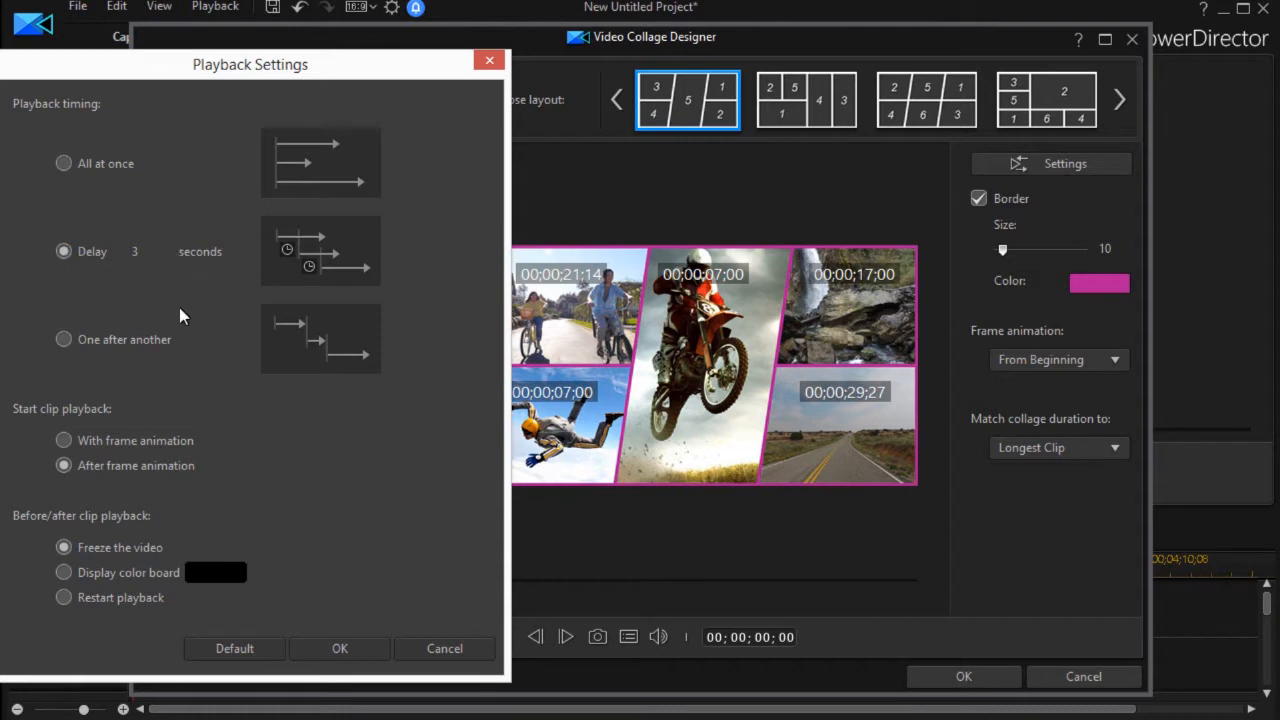
left_click(340, 648)
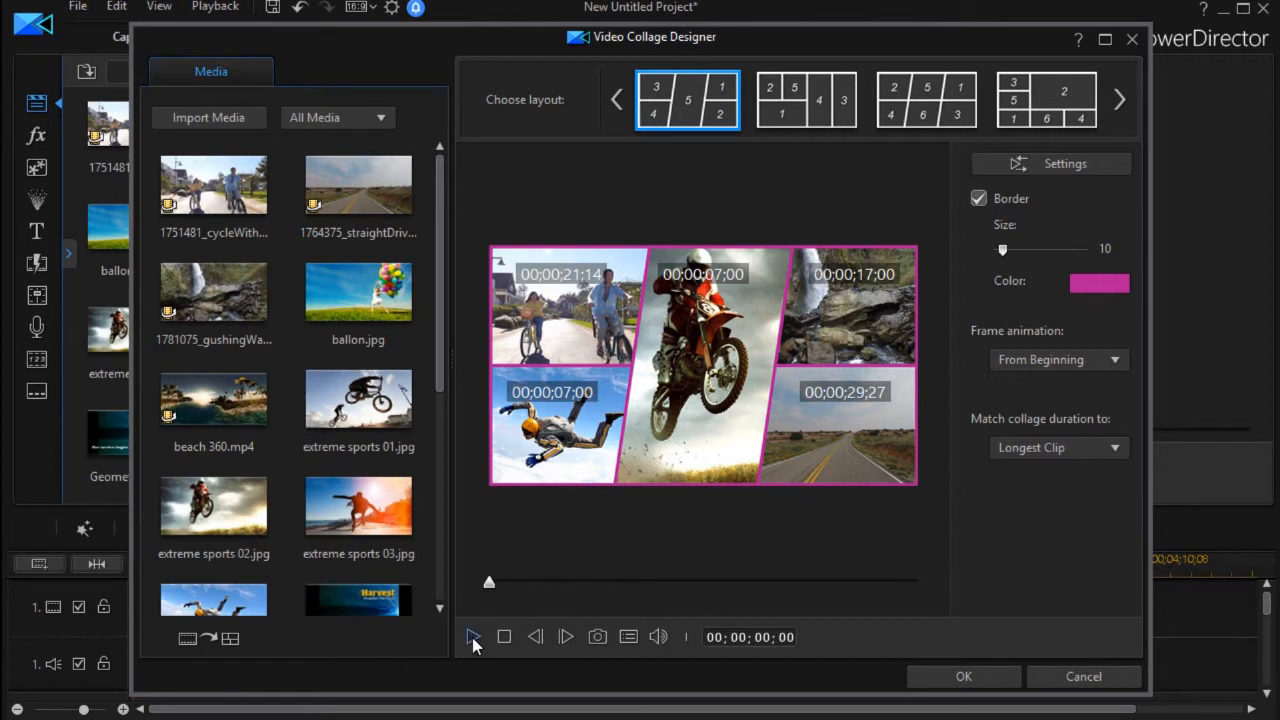
left_click(472, 636)
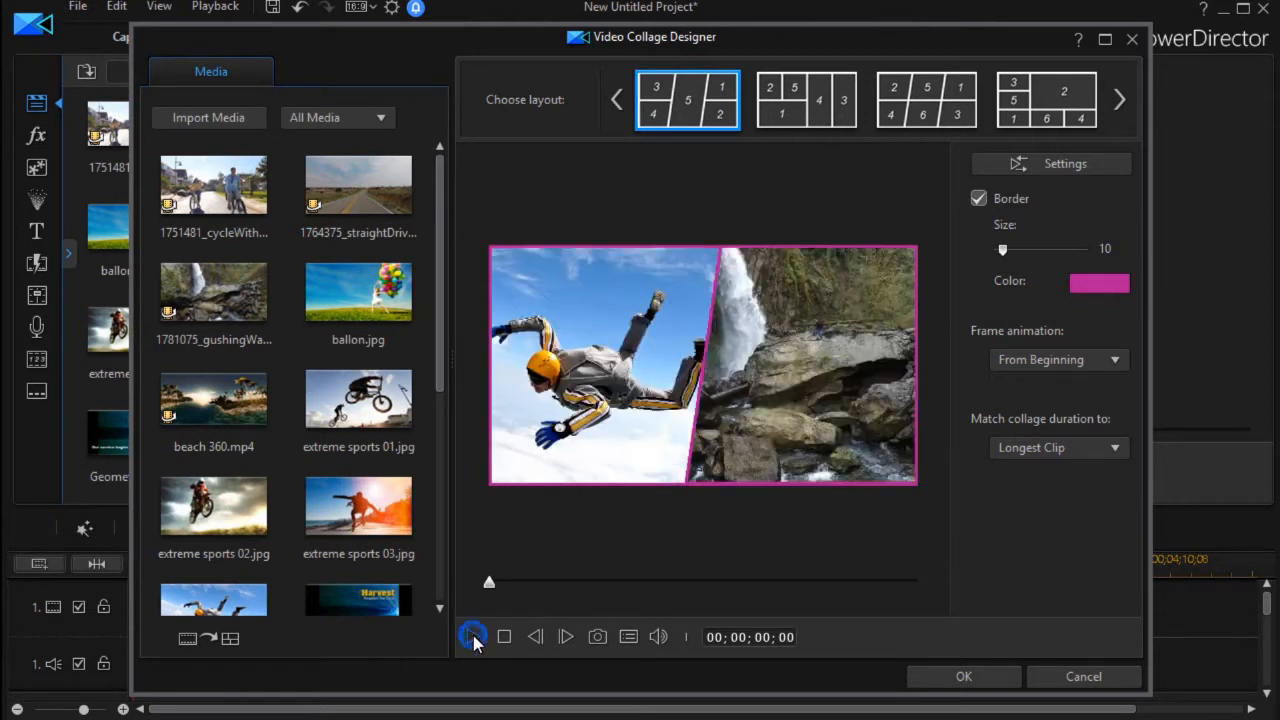
left_click(472, 636)
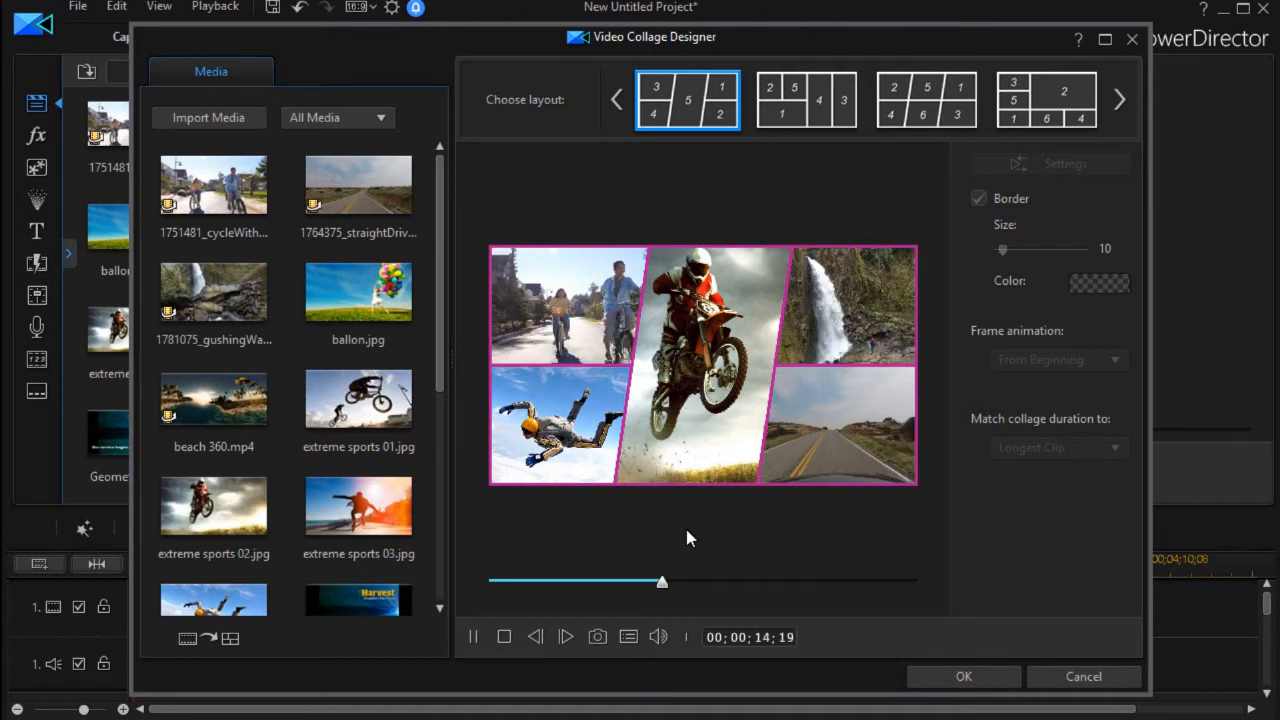
left_click(472, 636)
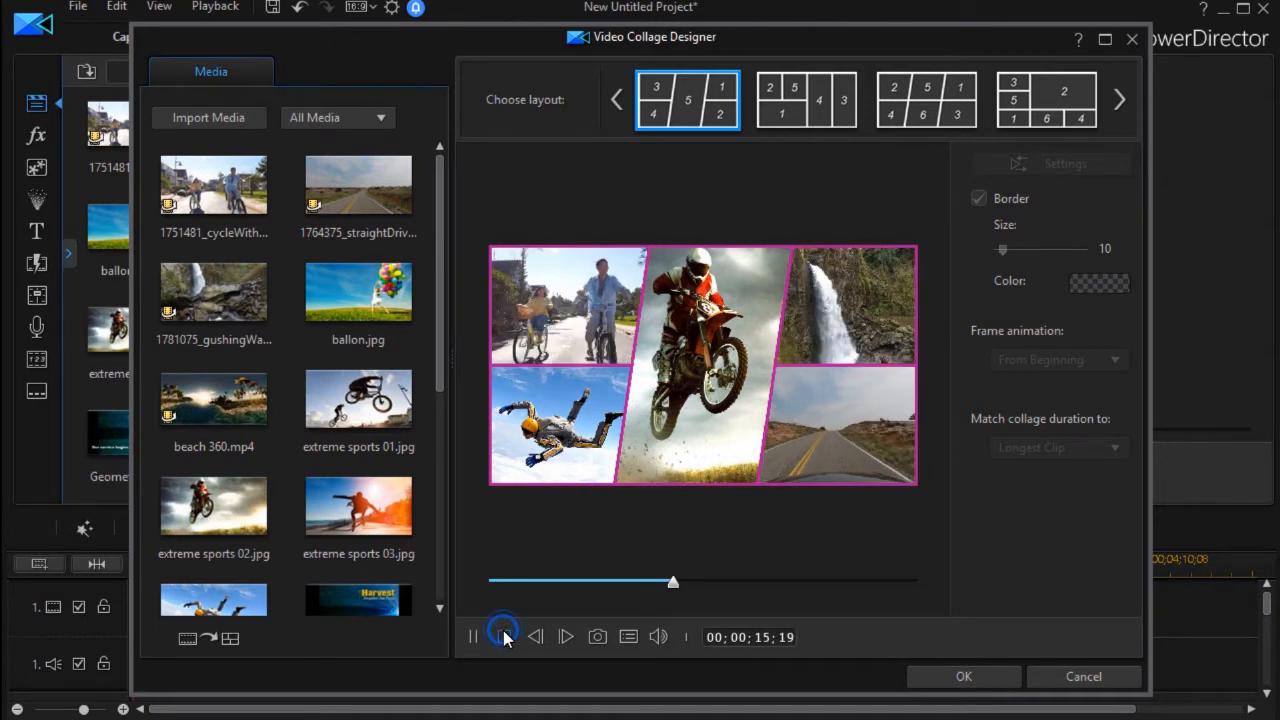
left_click(504, 636)
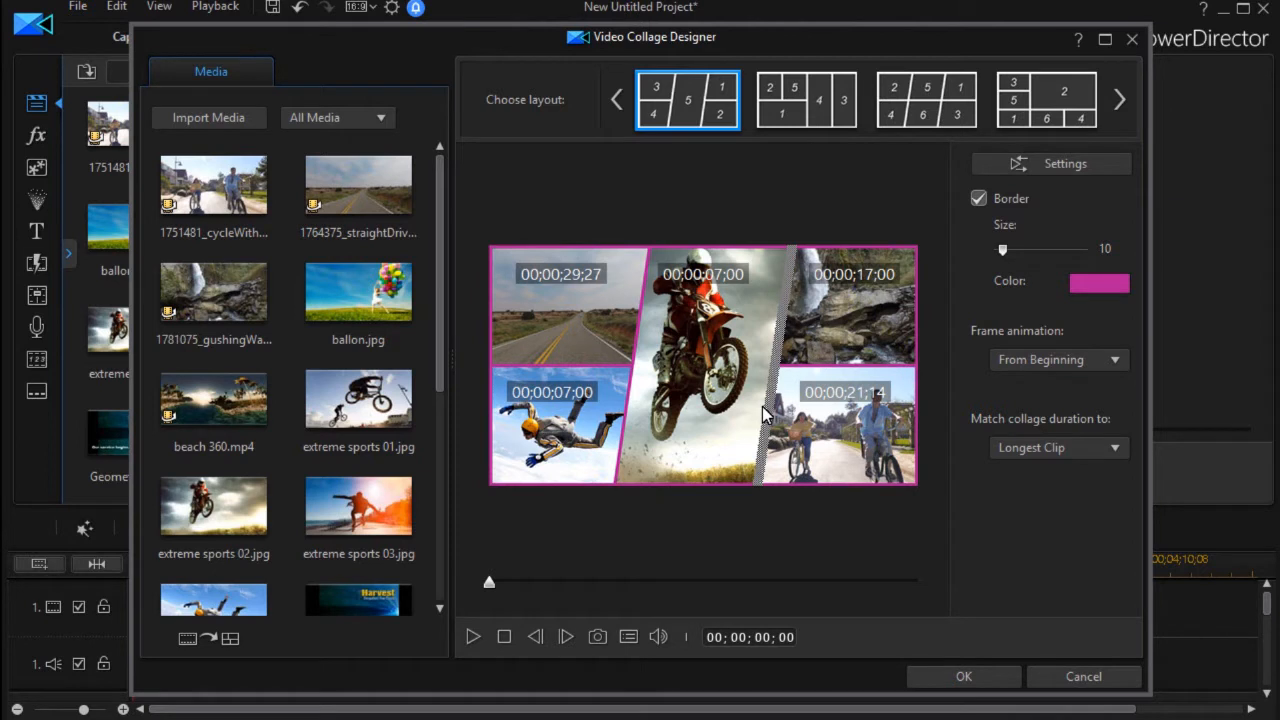
Swap the road clip into the top-left slot in place of the cyclists clip.
left_click(700, 364)
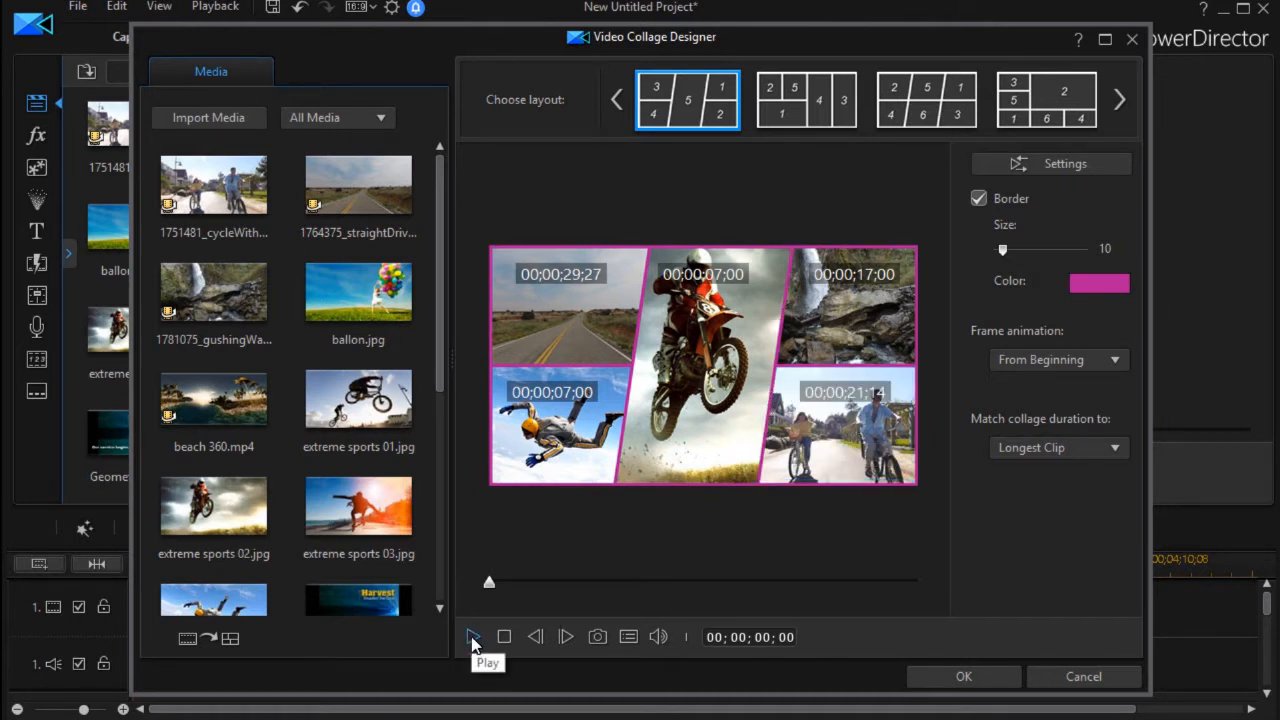
left_click(474, 636)
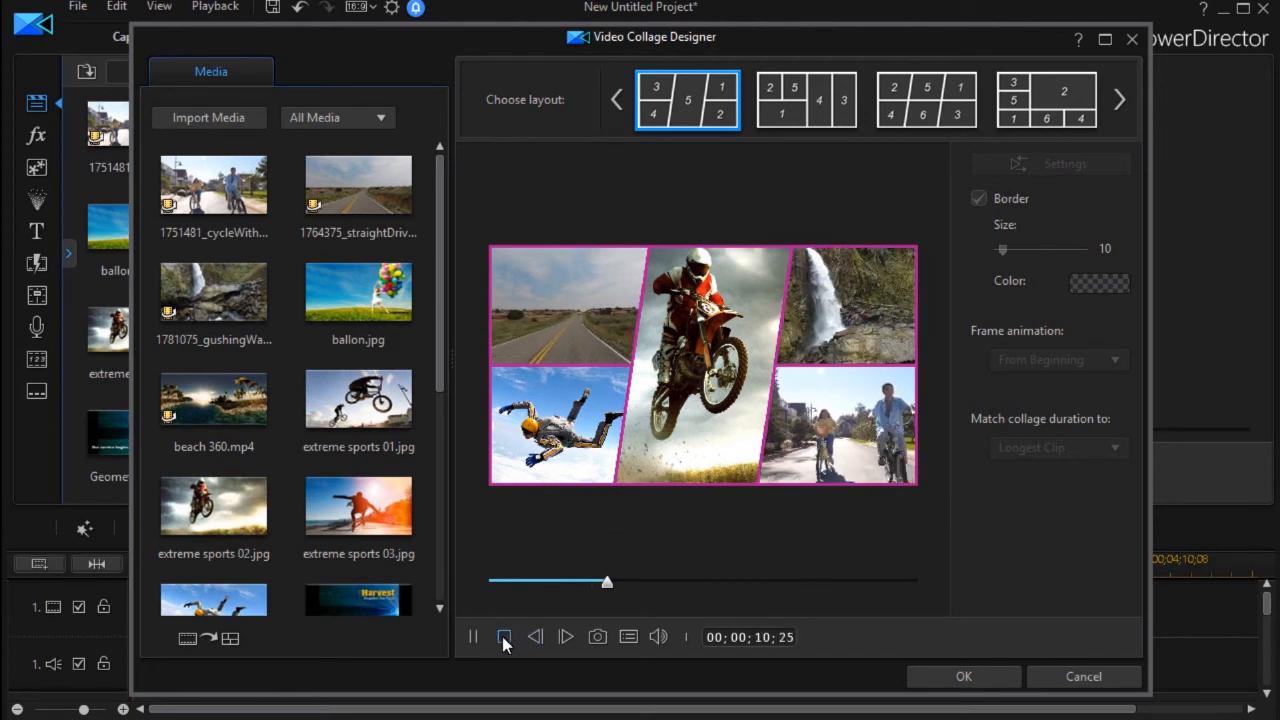
left_click(504, 636)
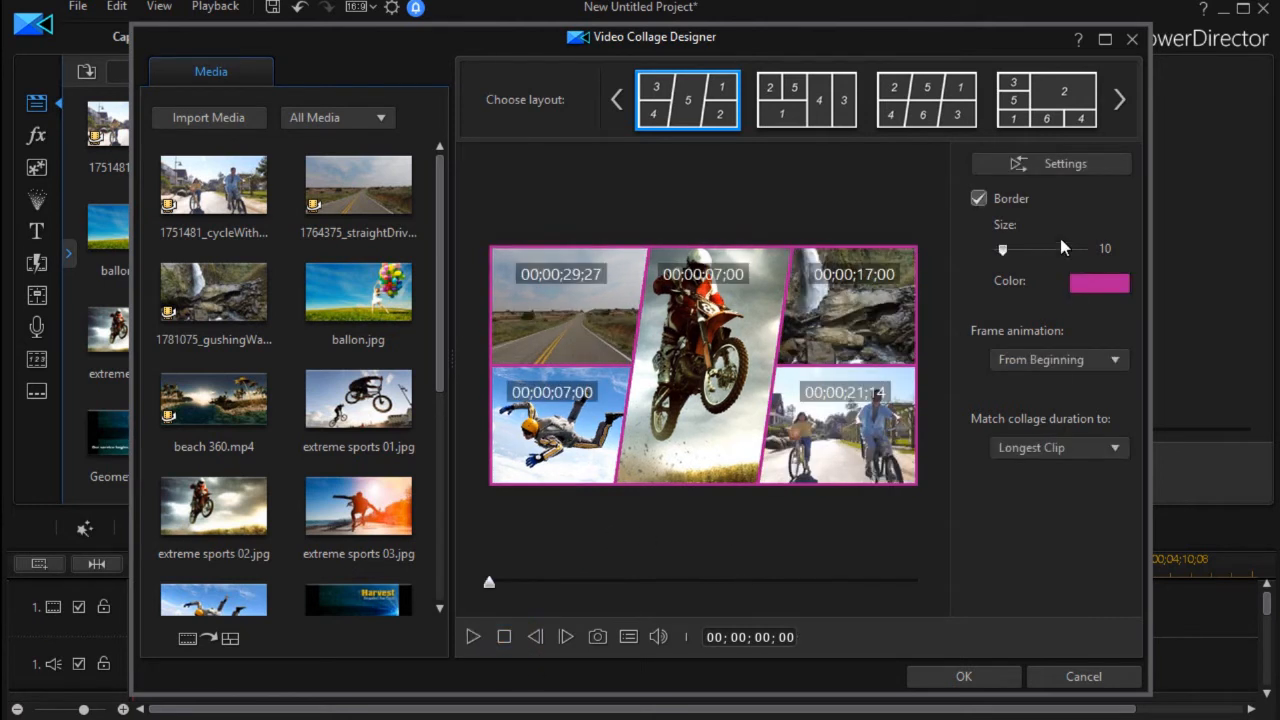
Keep Delay timing in Playback Settings, insert the collage onto track 1 and select it.
left_click(1064, 164)
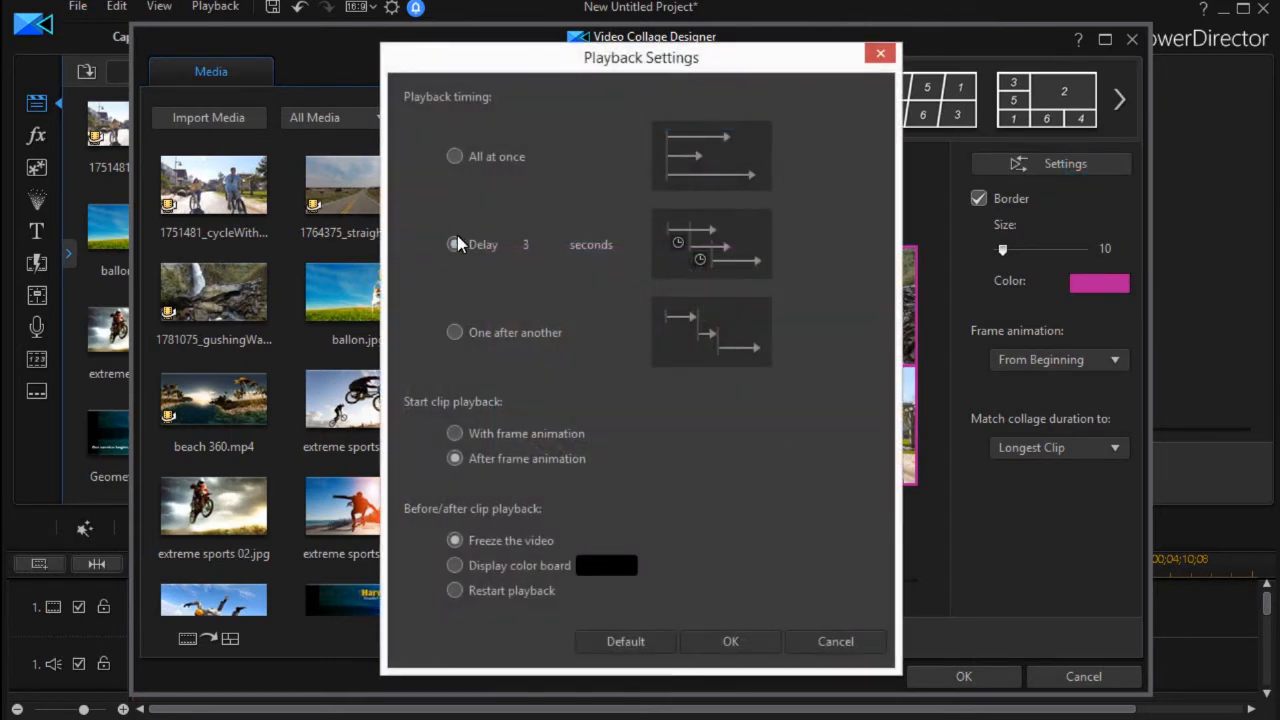
left_click(454, 244)
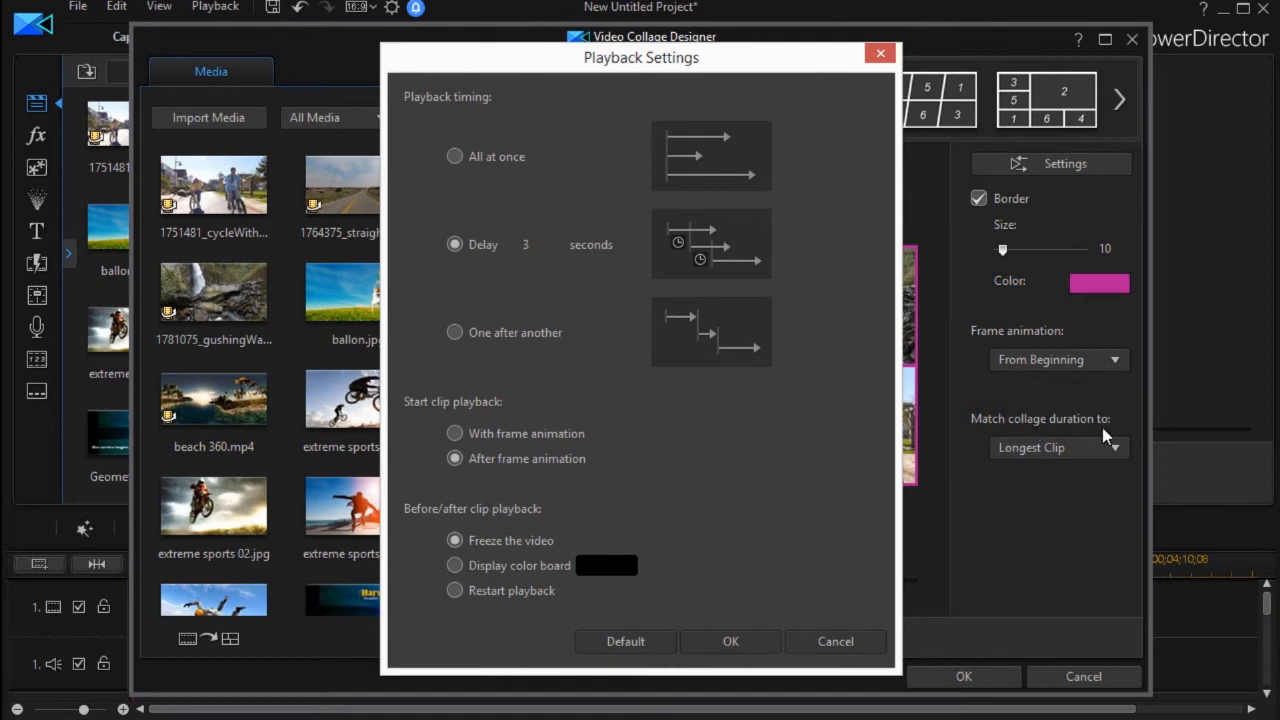
mouse_move(728, 328)
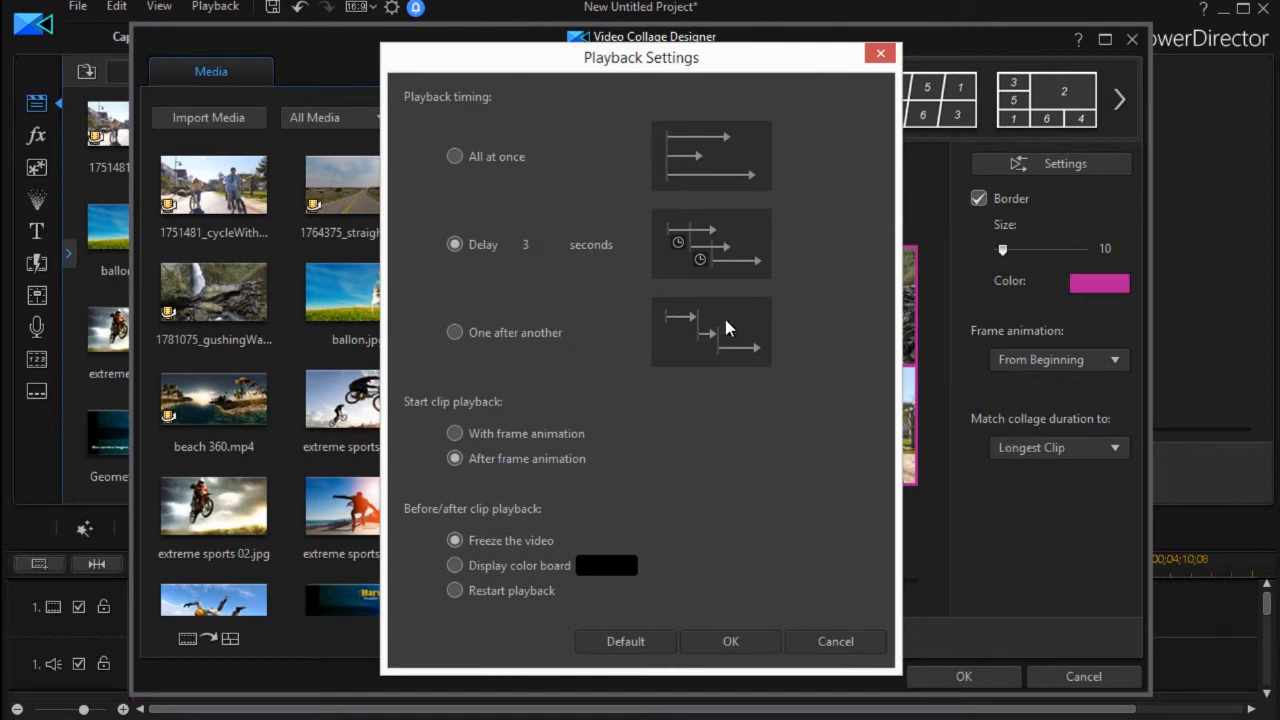
left_click(730, 640)
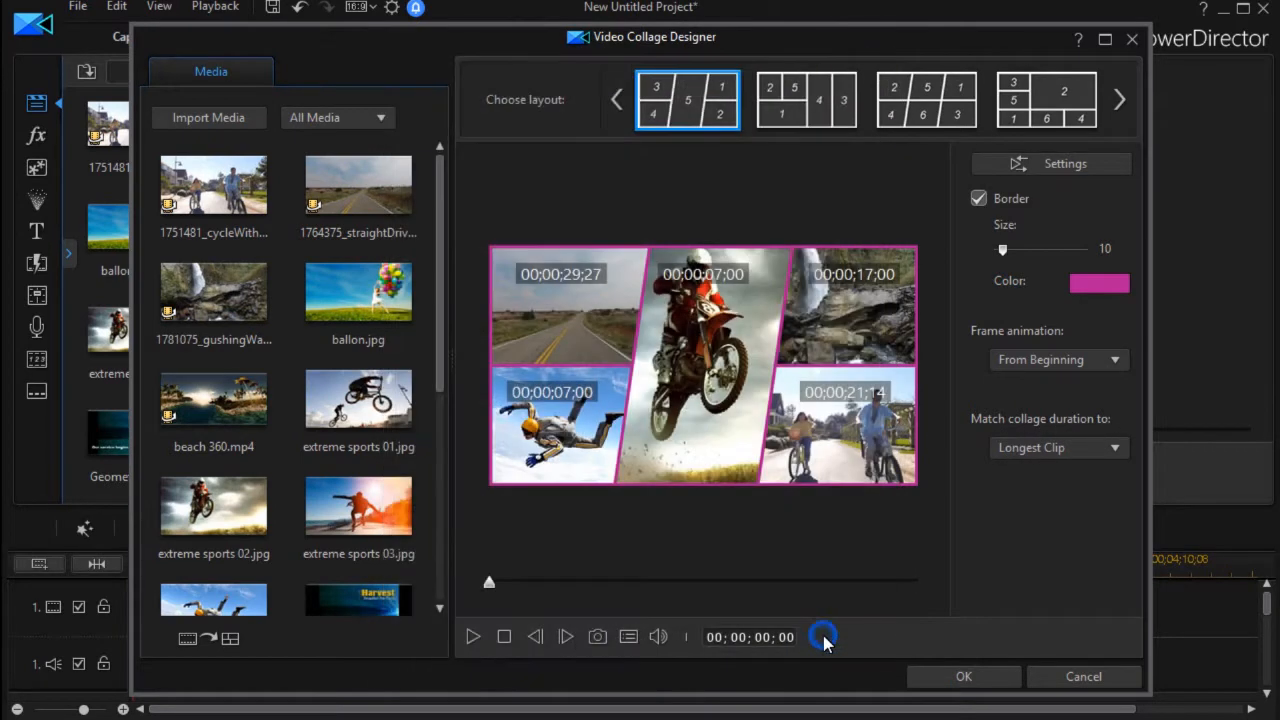
left_click(964, 676)
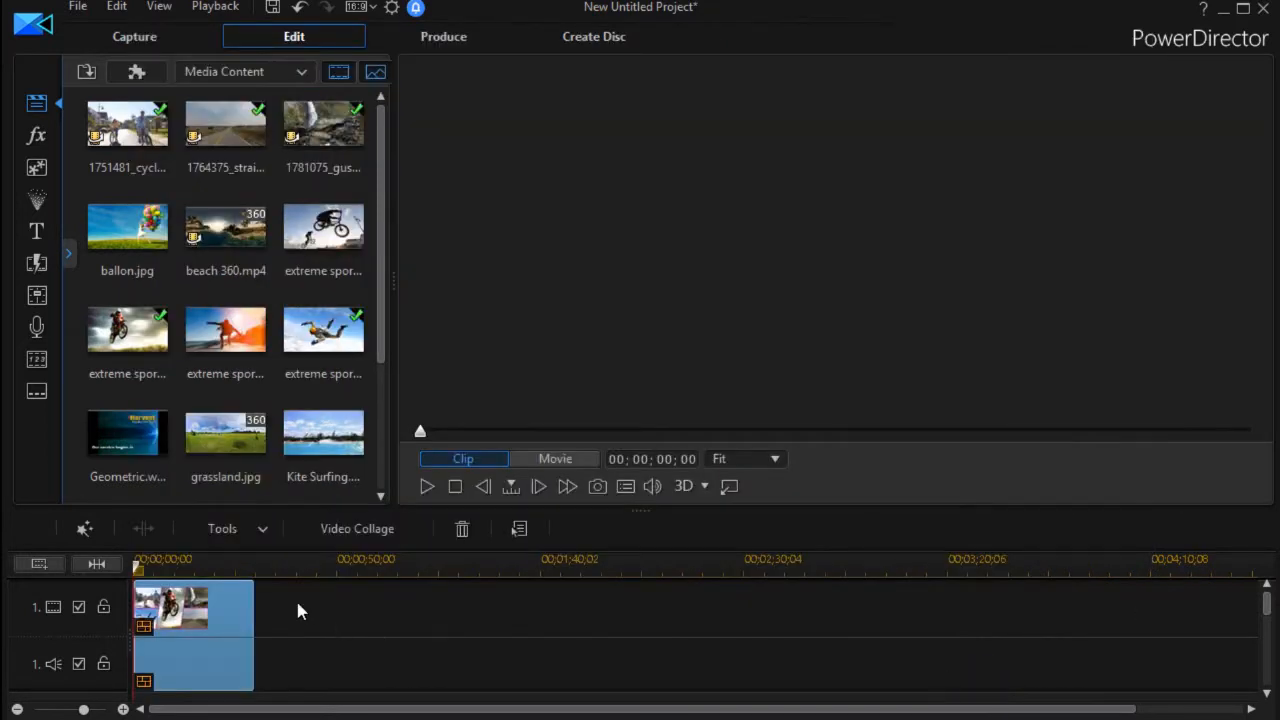
left_click(196, 604)
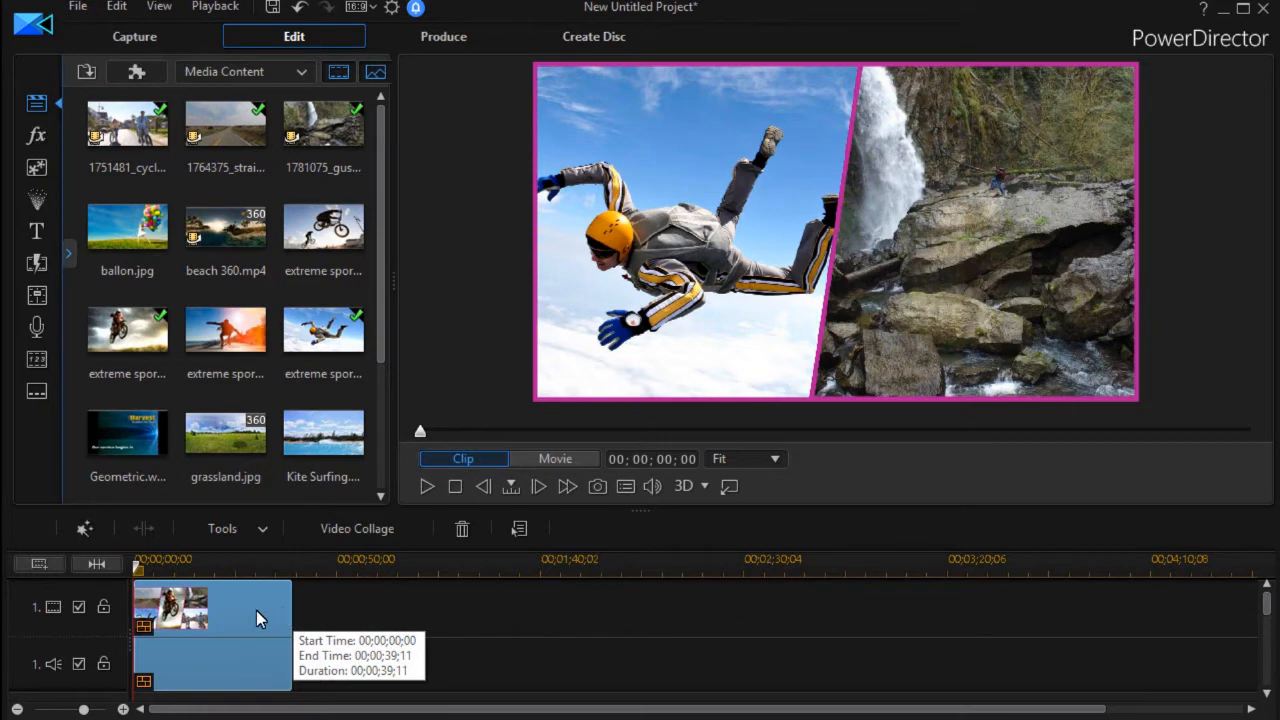
mouse_move(248, 624)
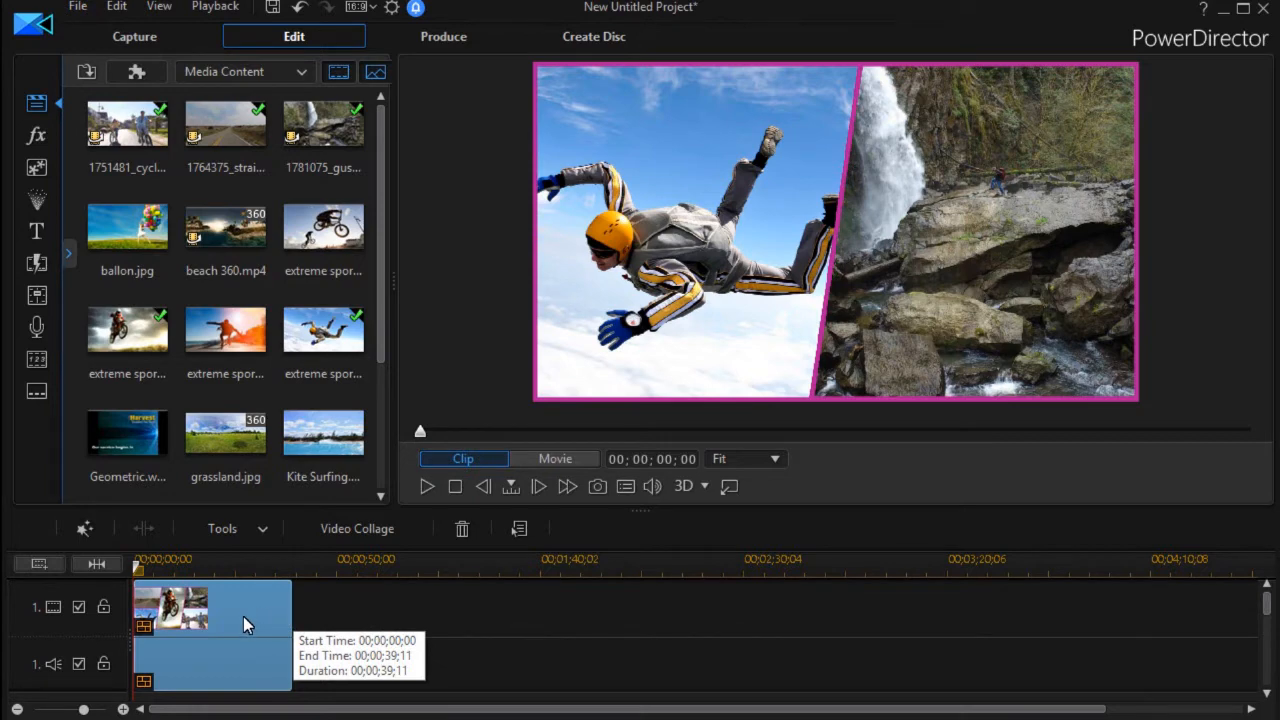
mouse_move(650, 560)
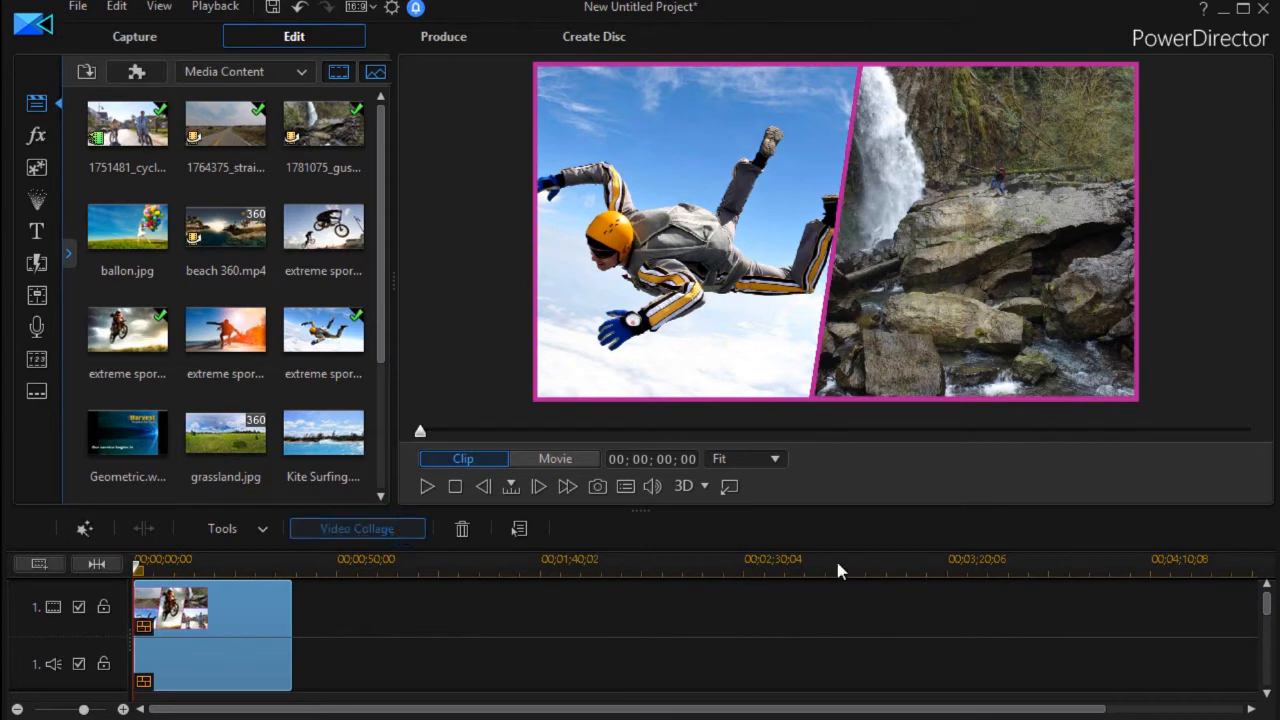
Reopen the Video Collage Designer for the timeline collage clip.
left_click(356, 528)
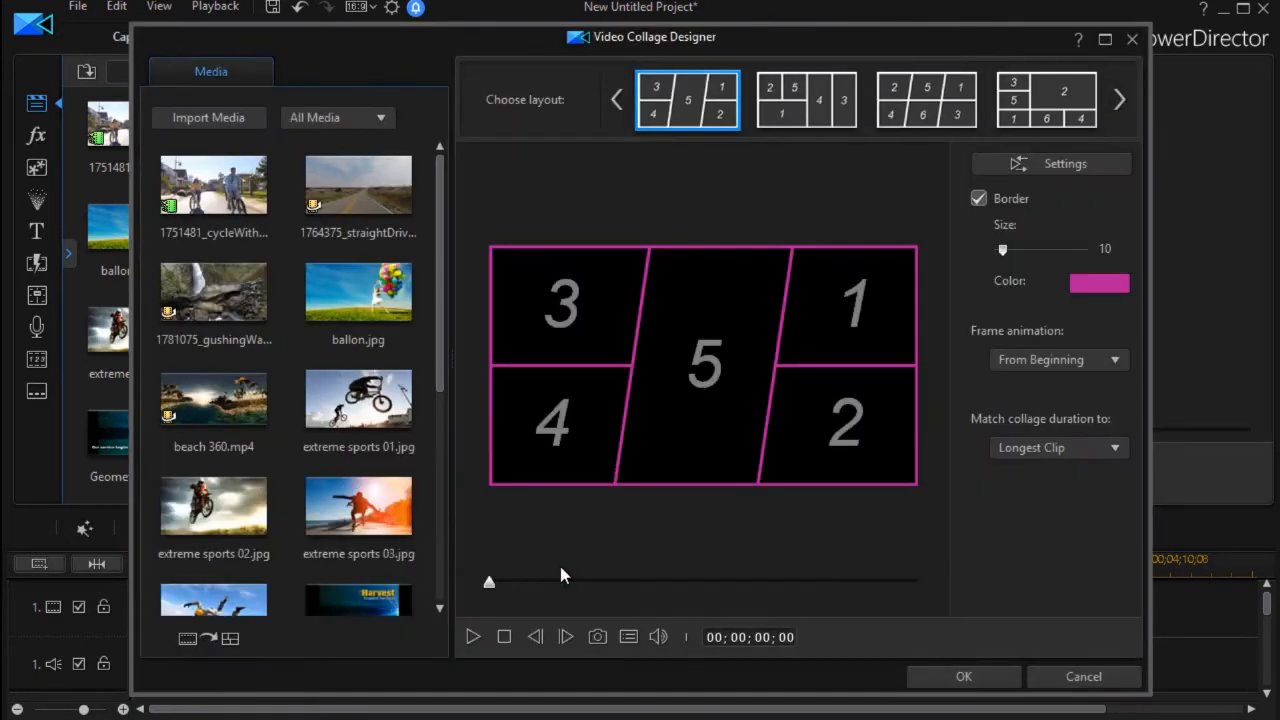
Set playback to 'With frame animation' and 'One after another' and confirm.
left_click(1058, 448)
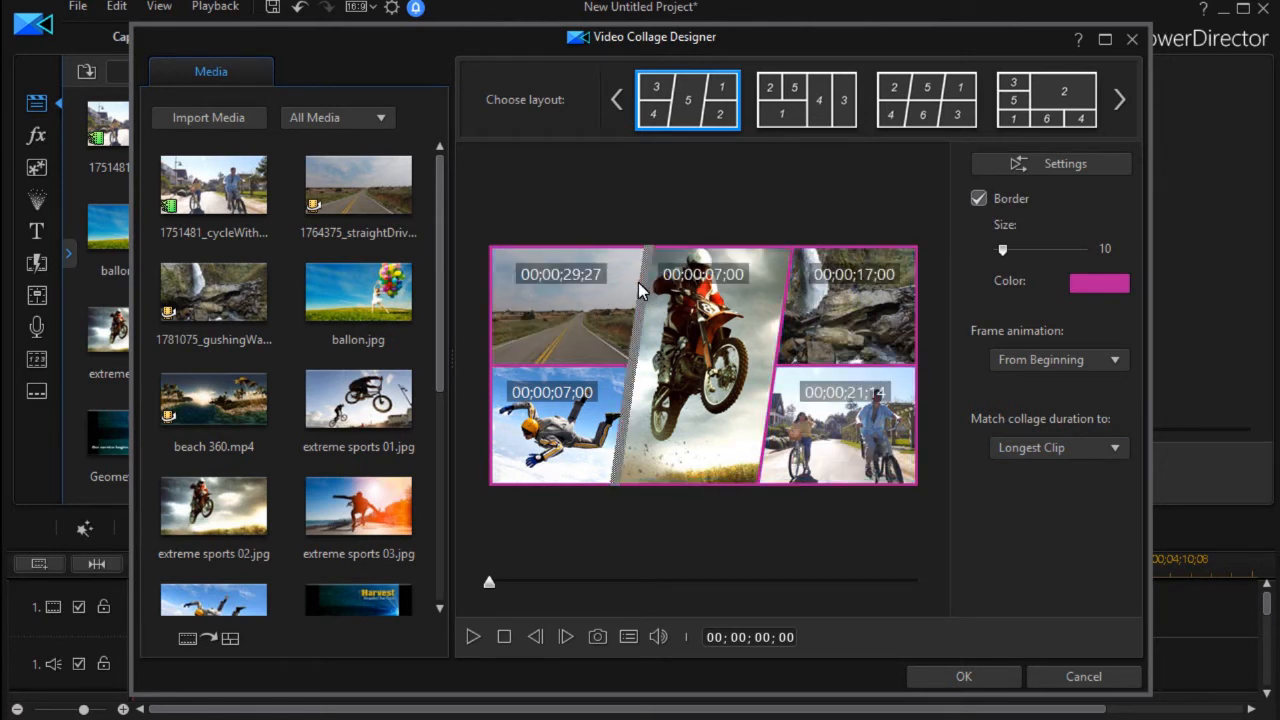
left_click(700, 360)
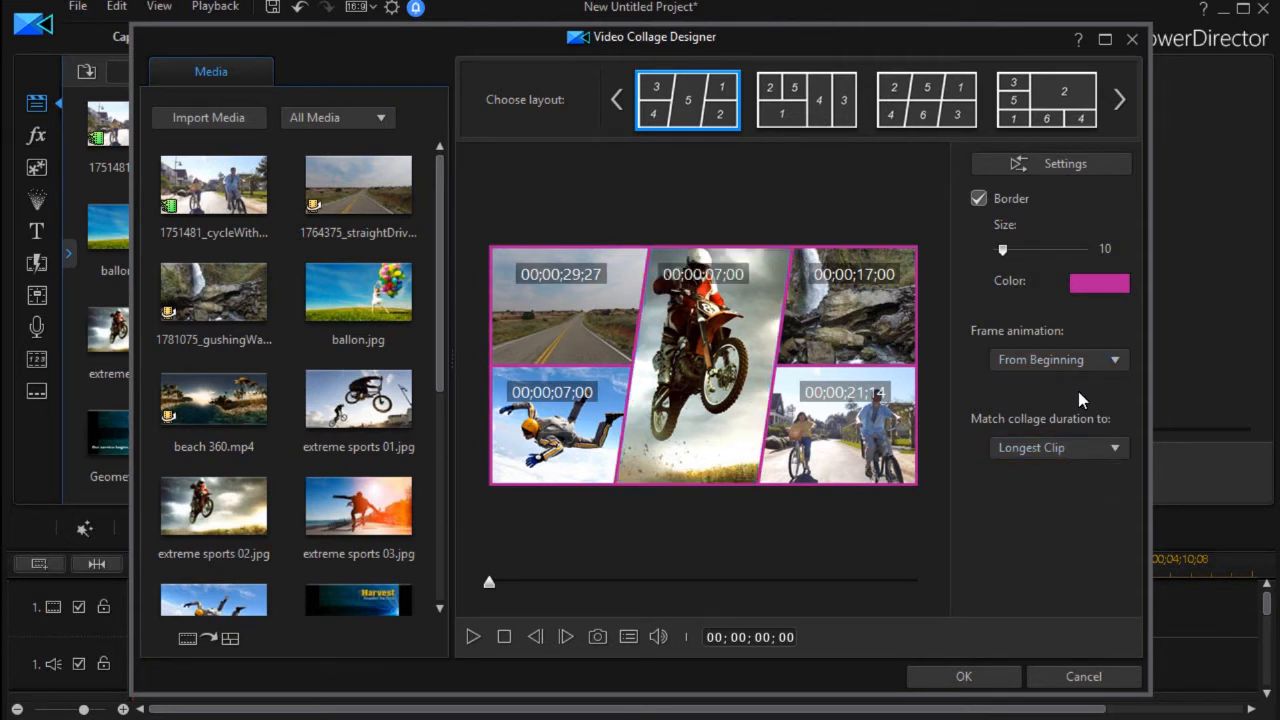
left_click(1064, 164)
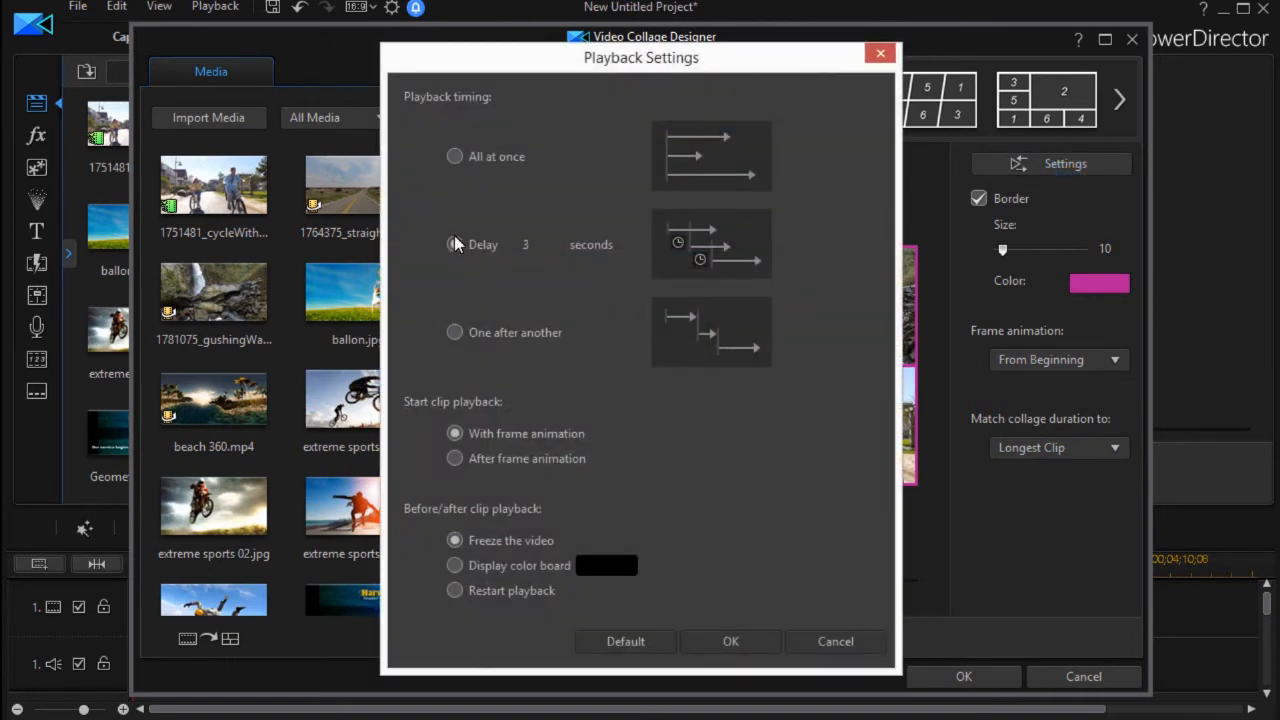
left_click(456, 244)
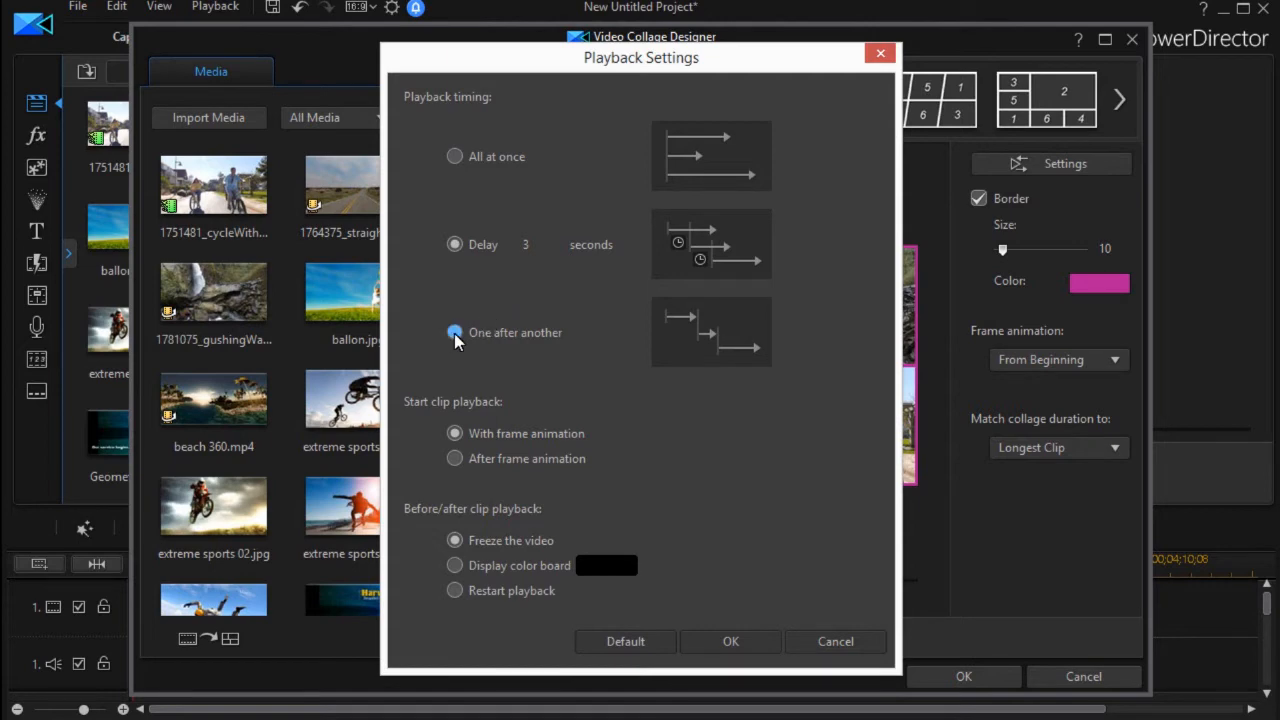
left_click(454, 332)
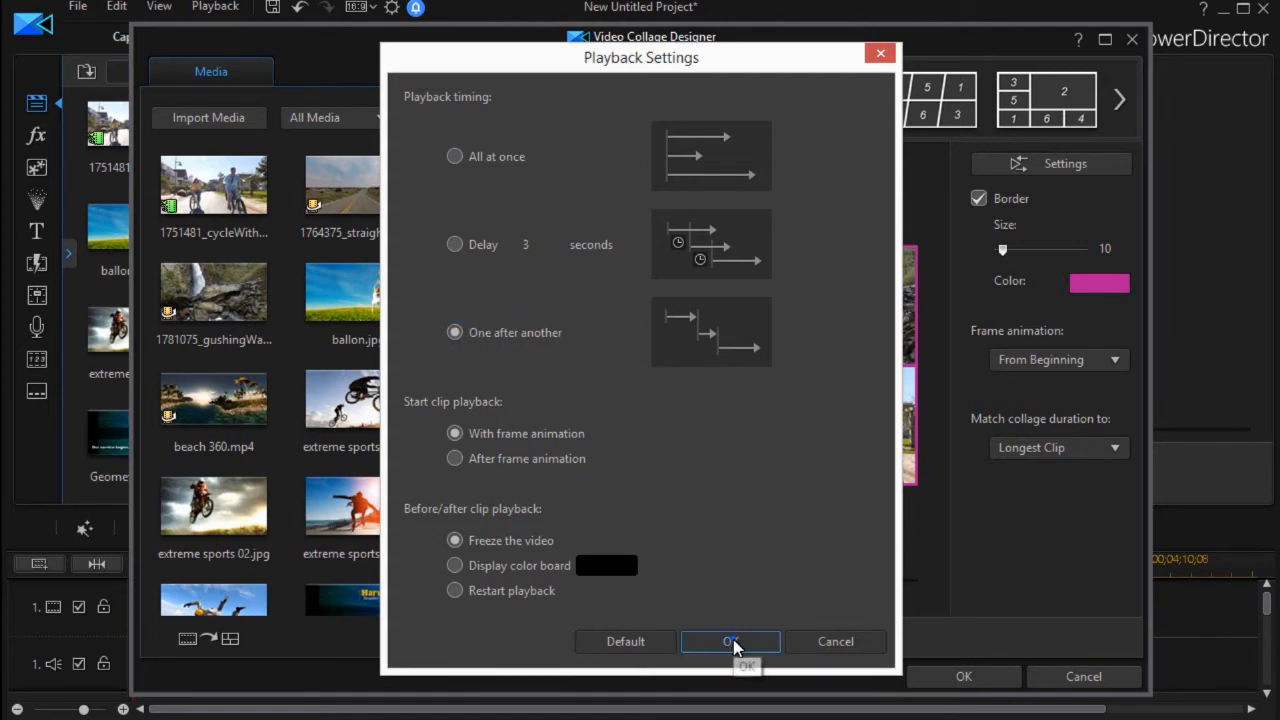
left_click(730, 640)
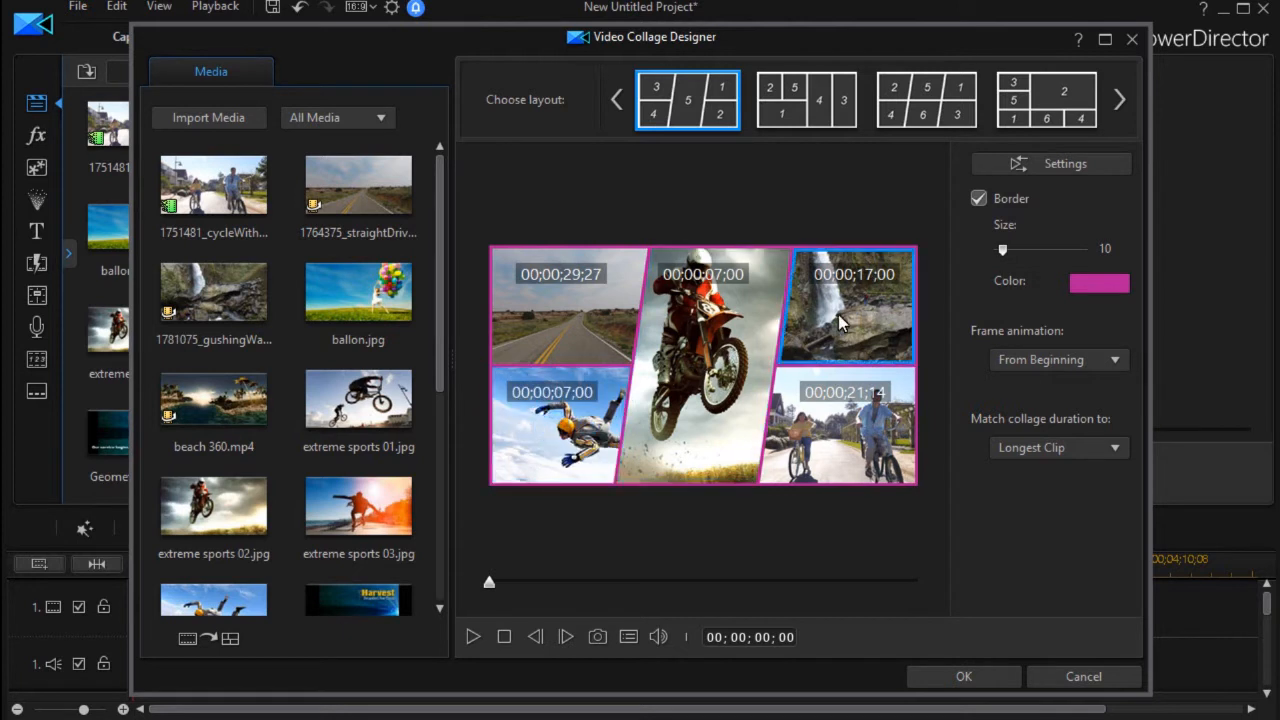
mouse_move(864, 316)
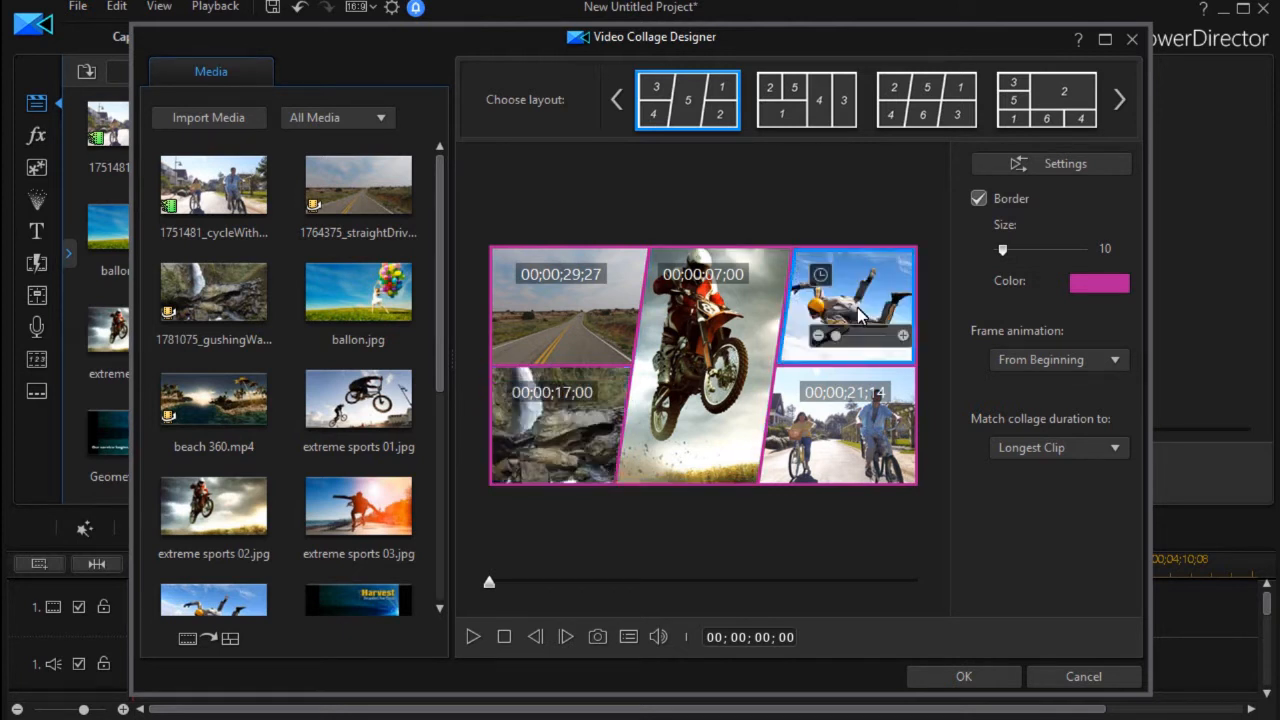
mouse_move(890, 292)
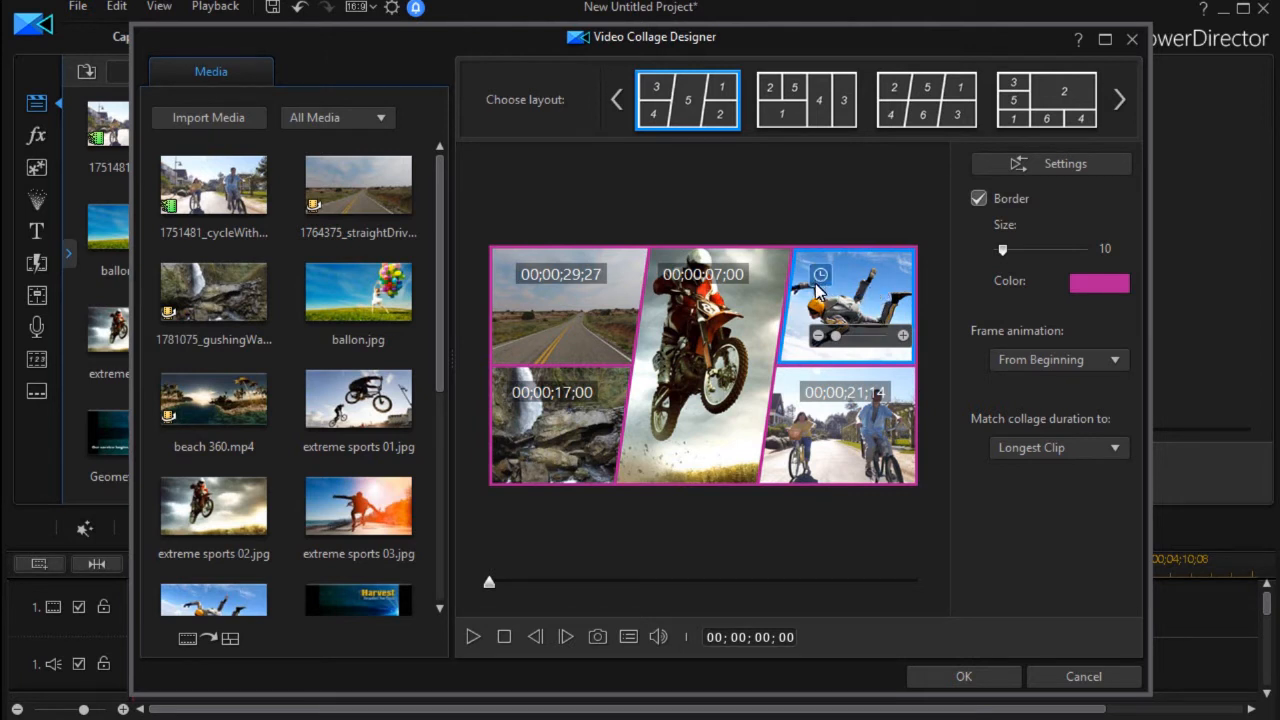
Set the skydiver photo's duration to 00;00;03;00 and confirm.
left_click(820, 274)
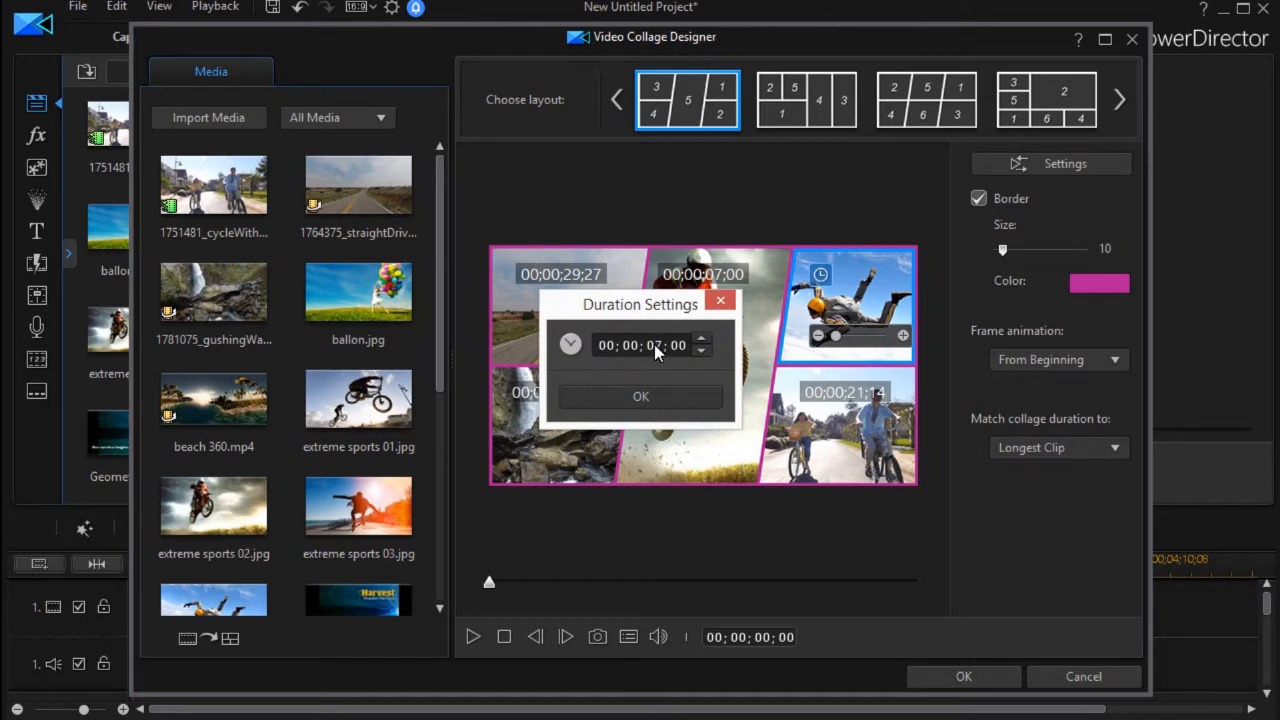
left_click(700, 352)
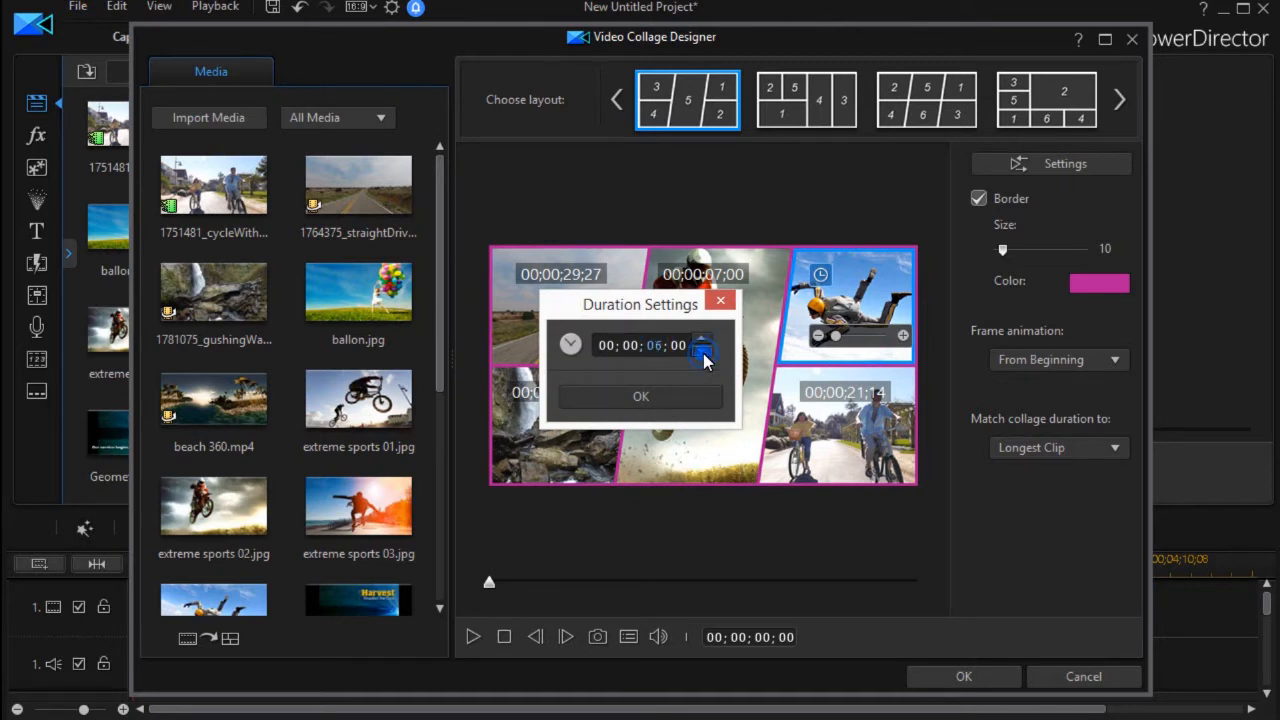
left_click(700, 356)
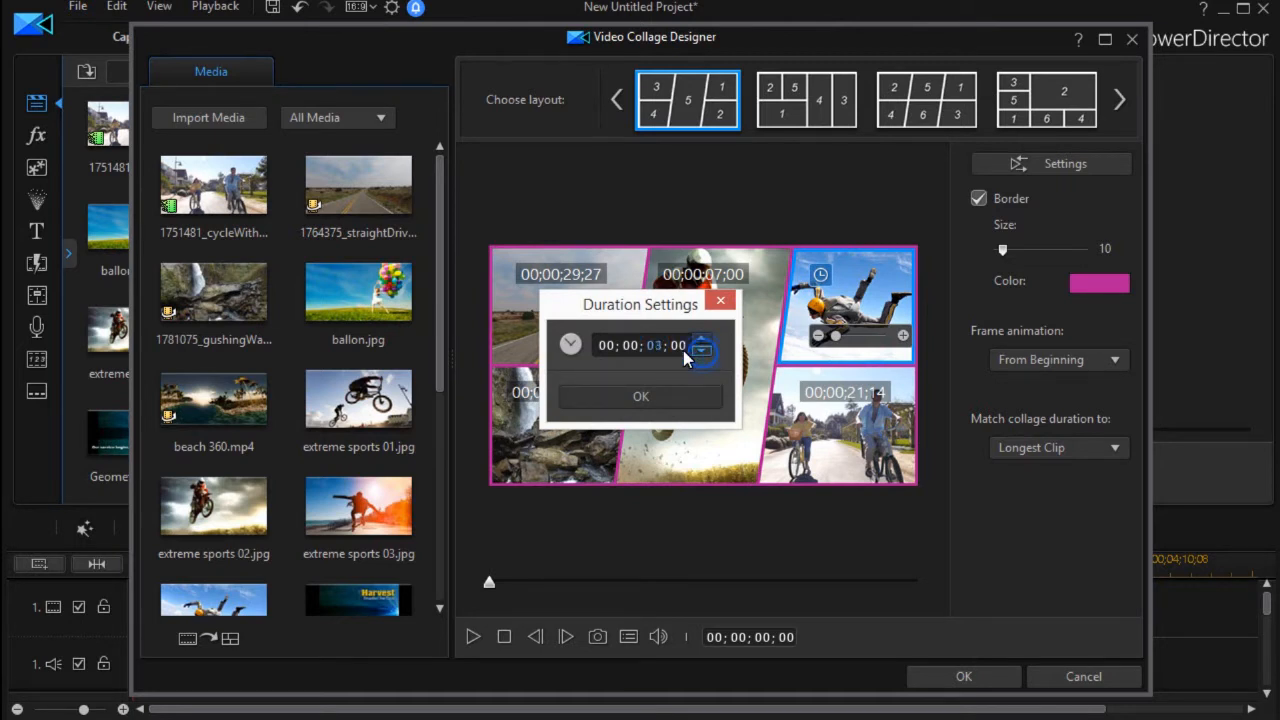
left_click(640, 396)
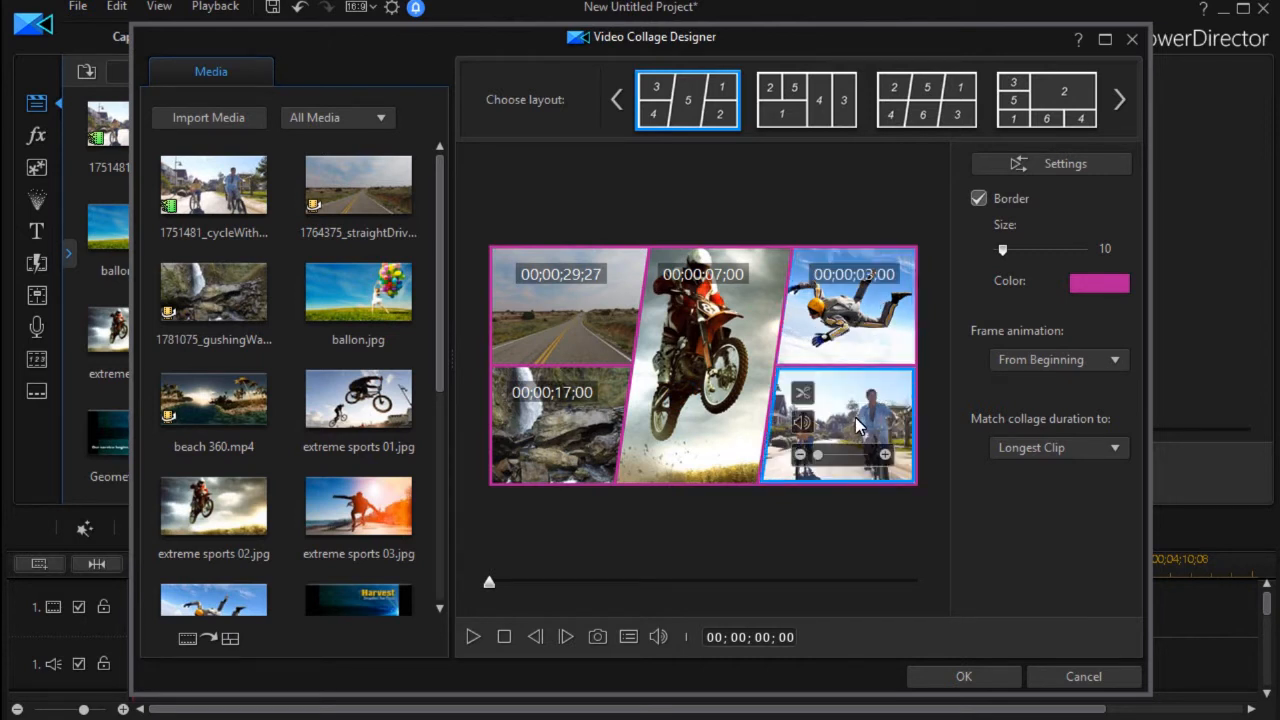
mouse_move(850, 410)
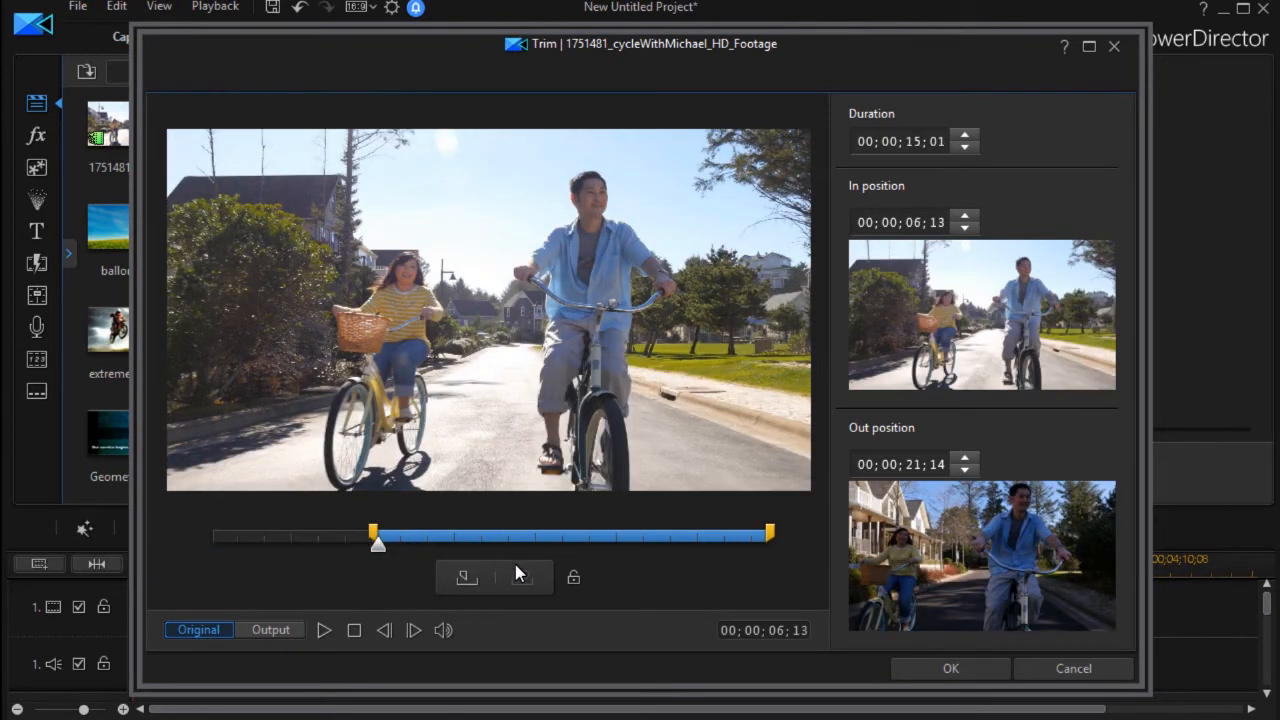
Scrub the cycling clip to about 00;00;10;25 and mark that frame as its out point.
left_click_drag(378, 542, 504, 542)
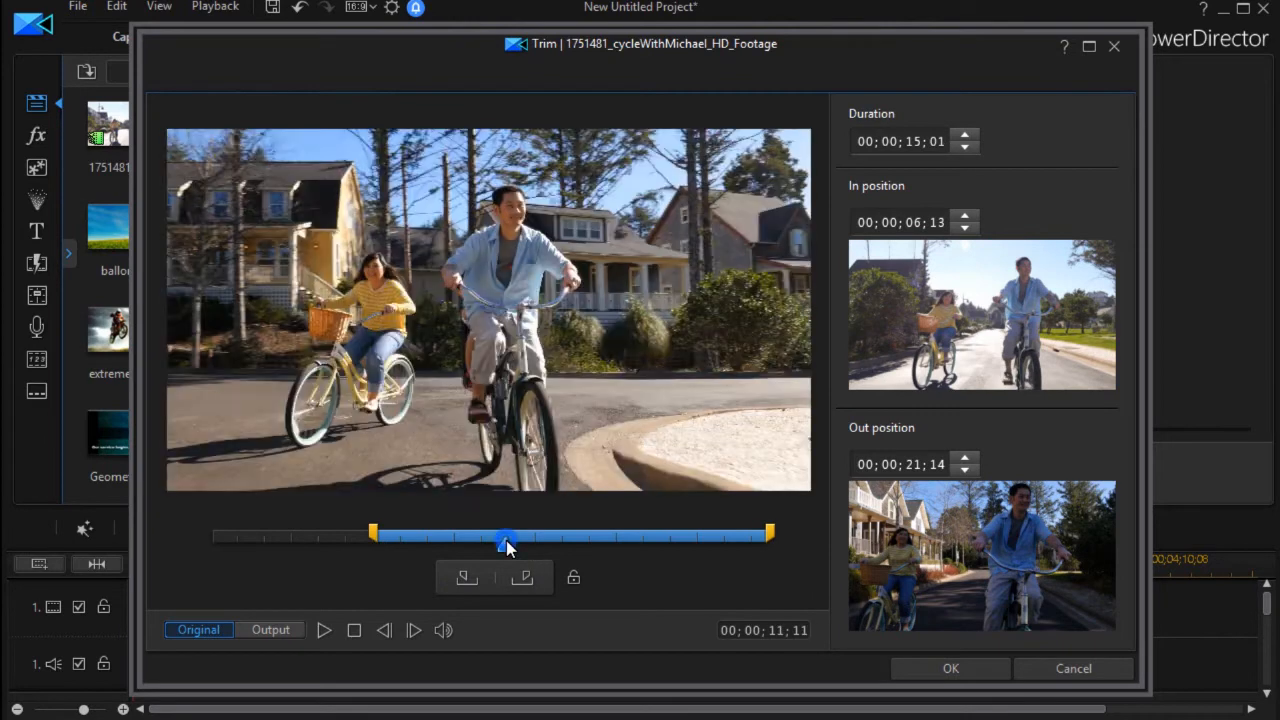
left_click_drag(504, 544, 492, 544)
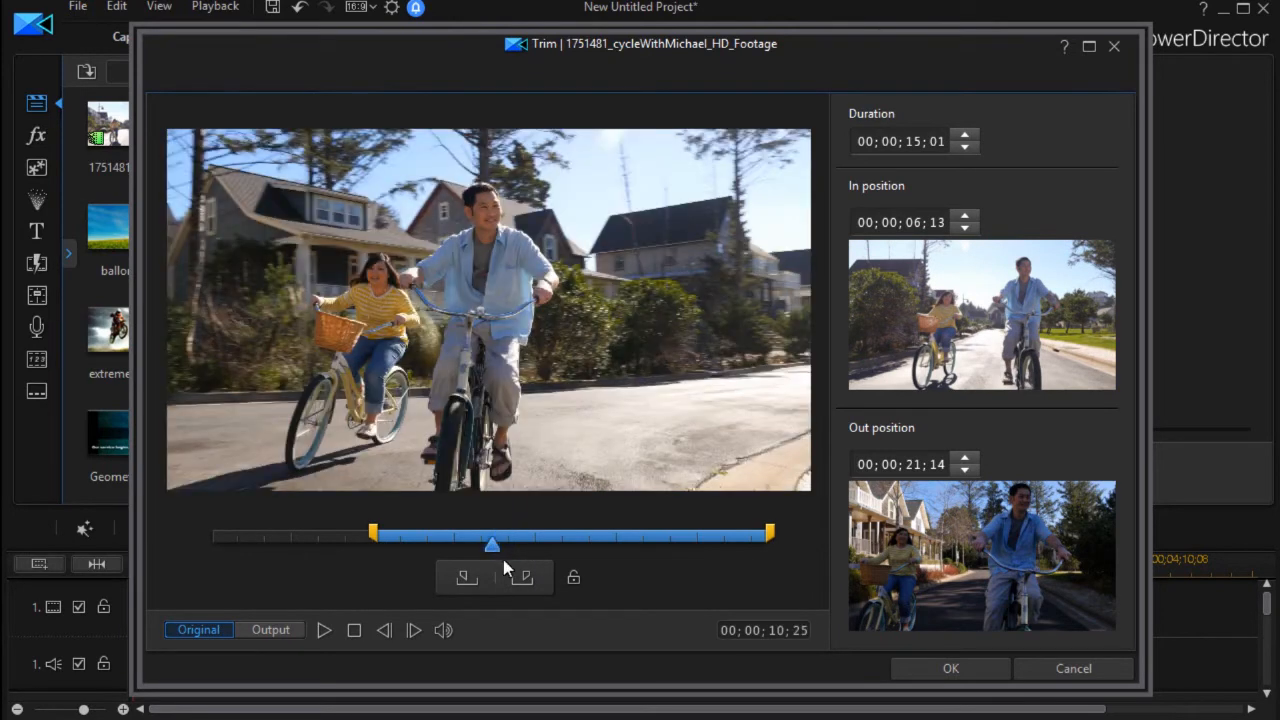
left_click(524, 576)
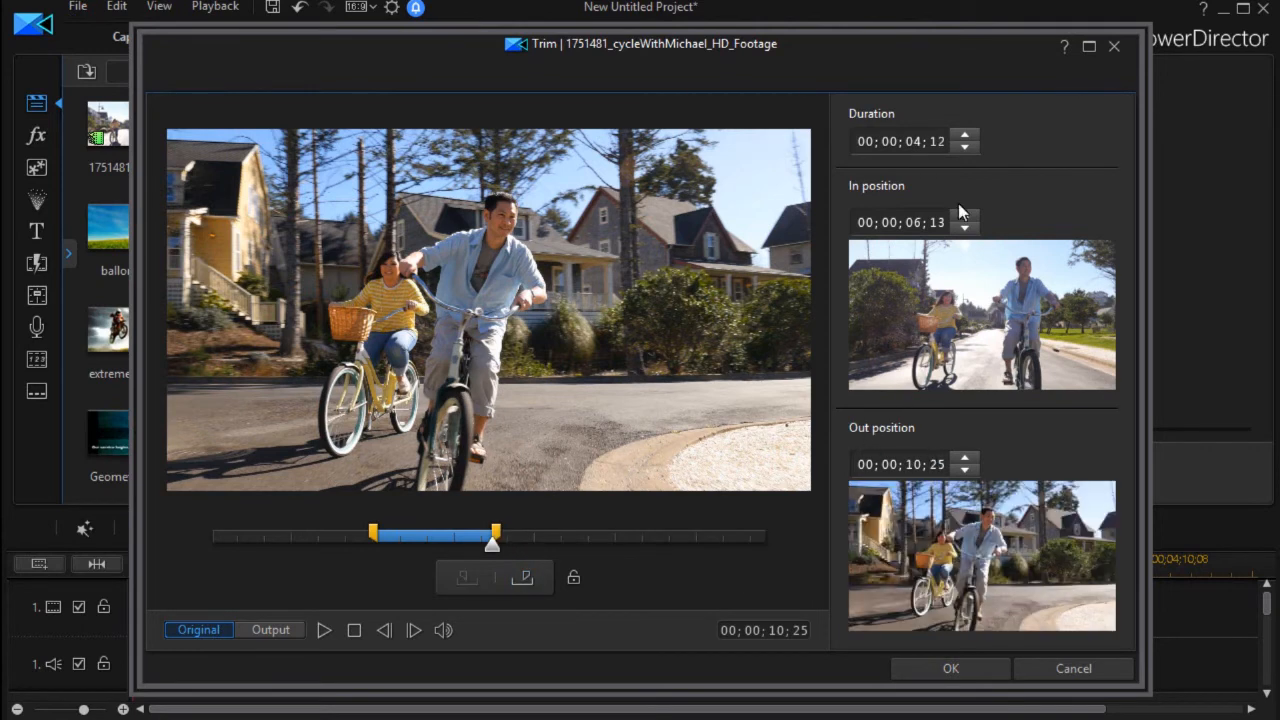
mouse_move(1104, 130)
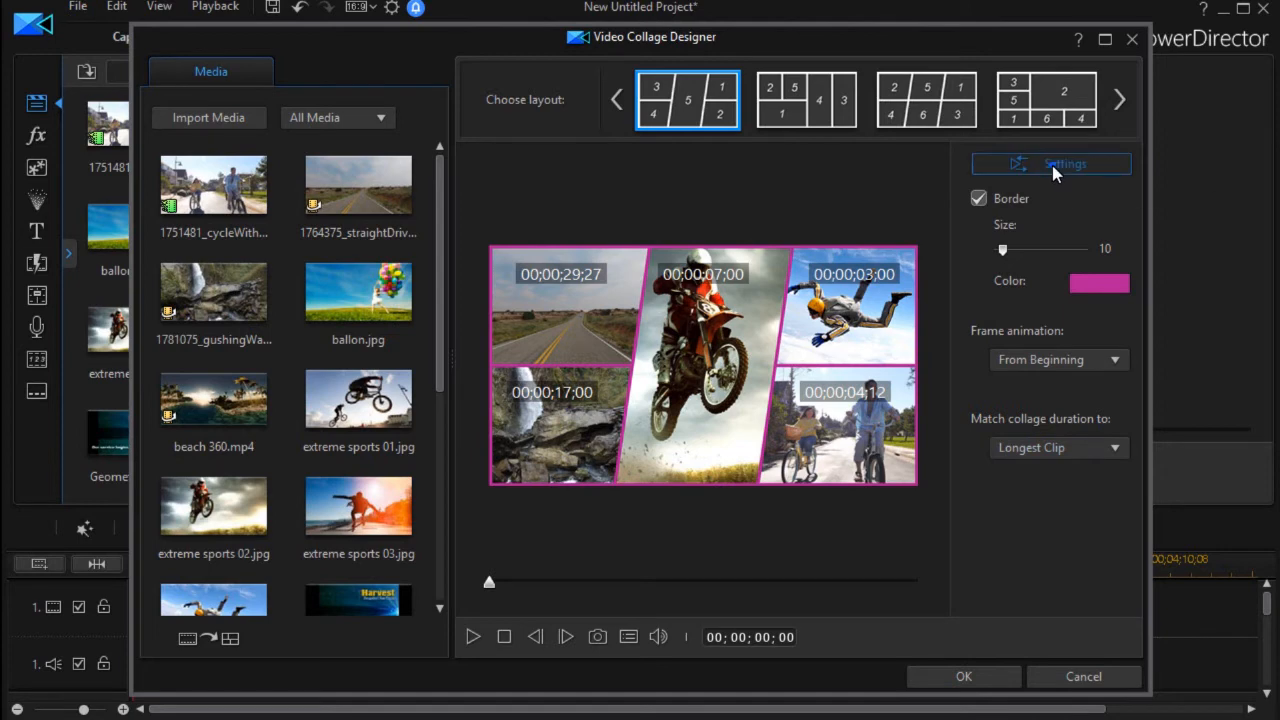
Start the collage preview playing in the Video Collage Designer.
left_click(1052, 164)
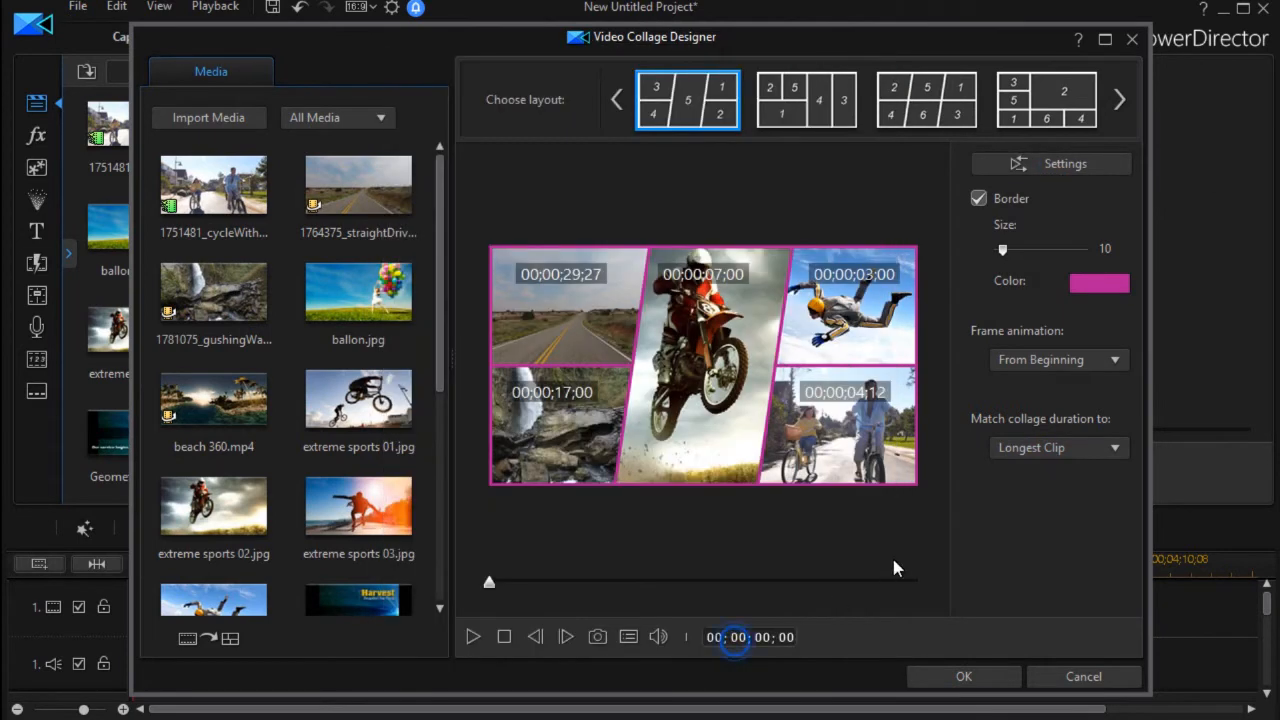
left_click(504, 636)
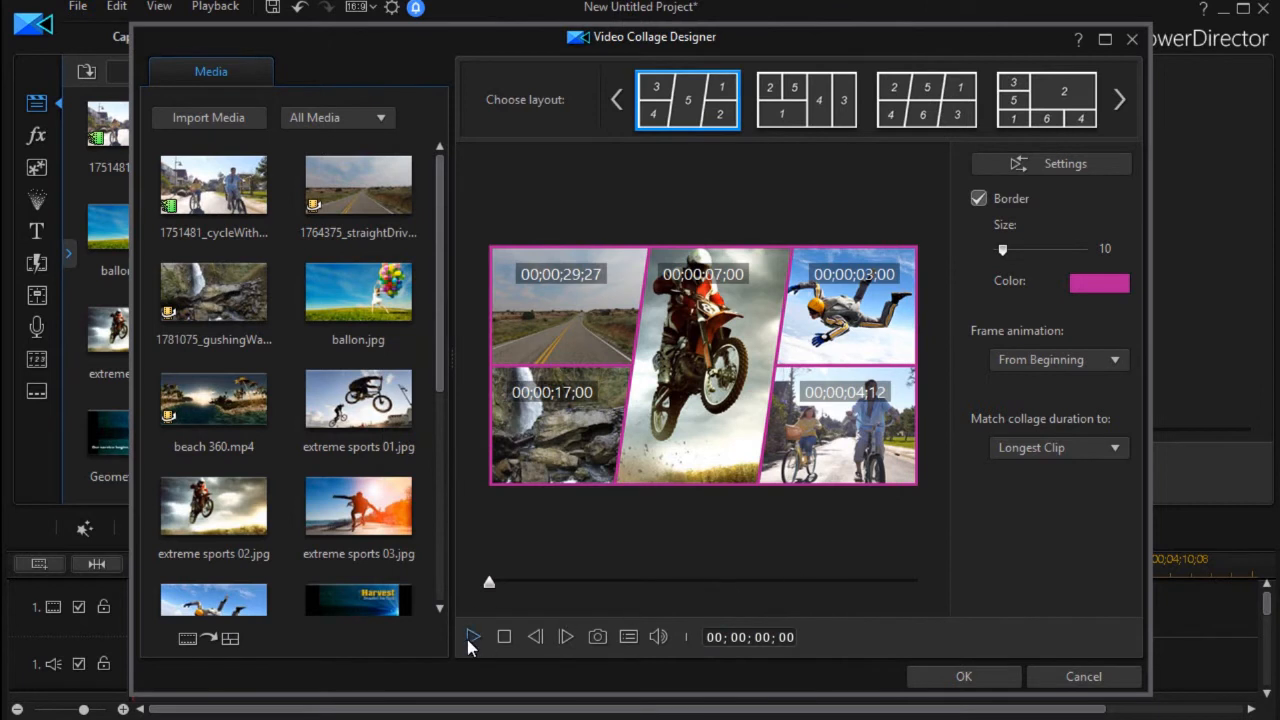
left_click(472, 636)
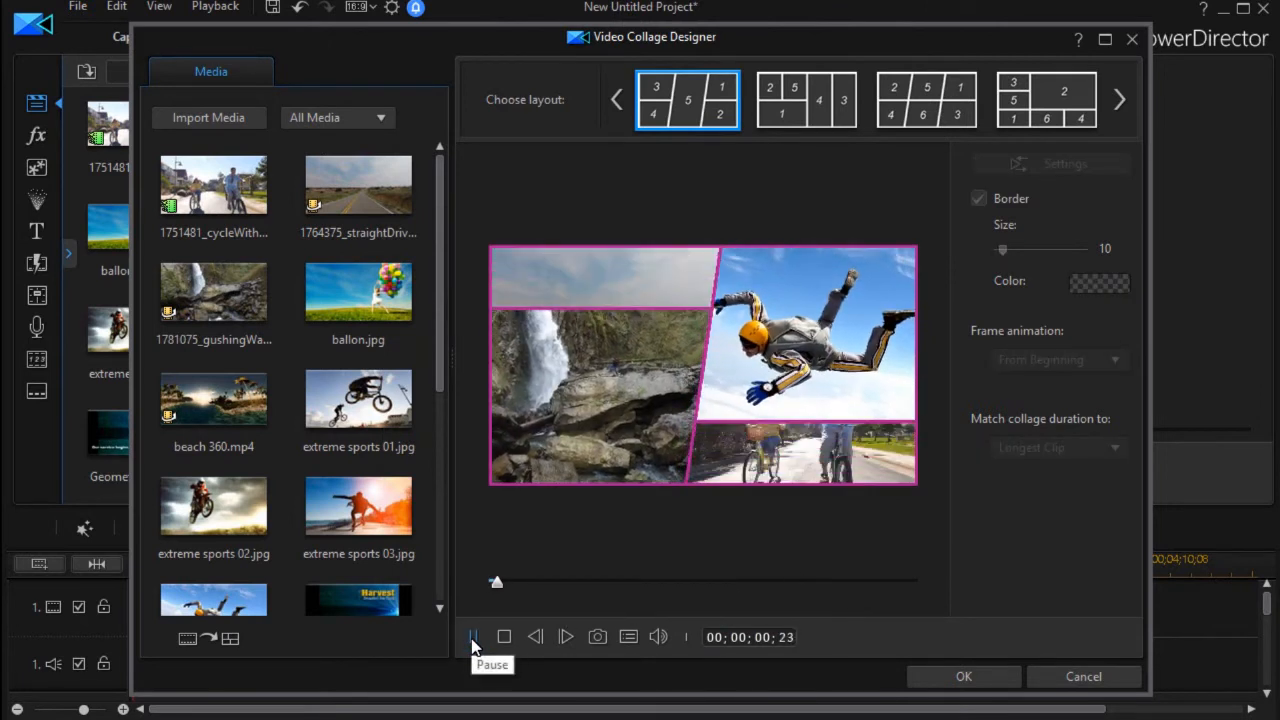
left_click(472, 636)
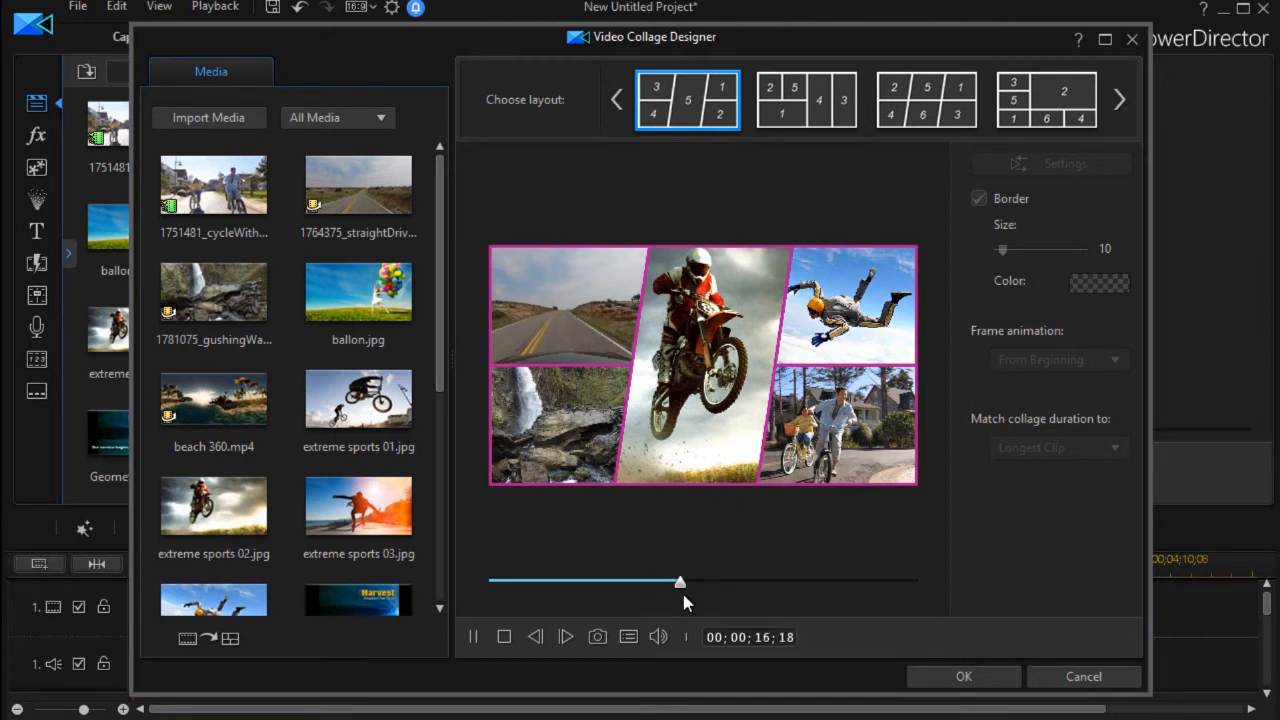
Scrub the preview slider through the collage and stop playback.
left_click_drag(680, 580, 700, 584)
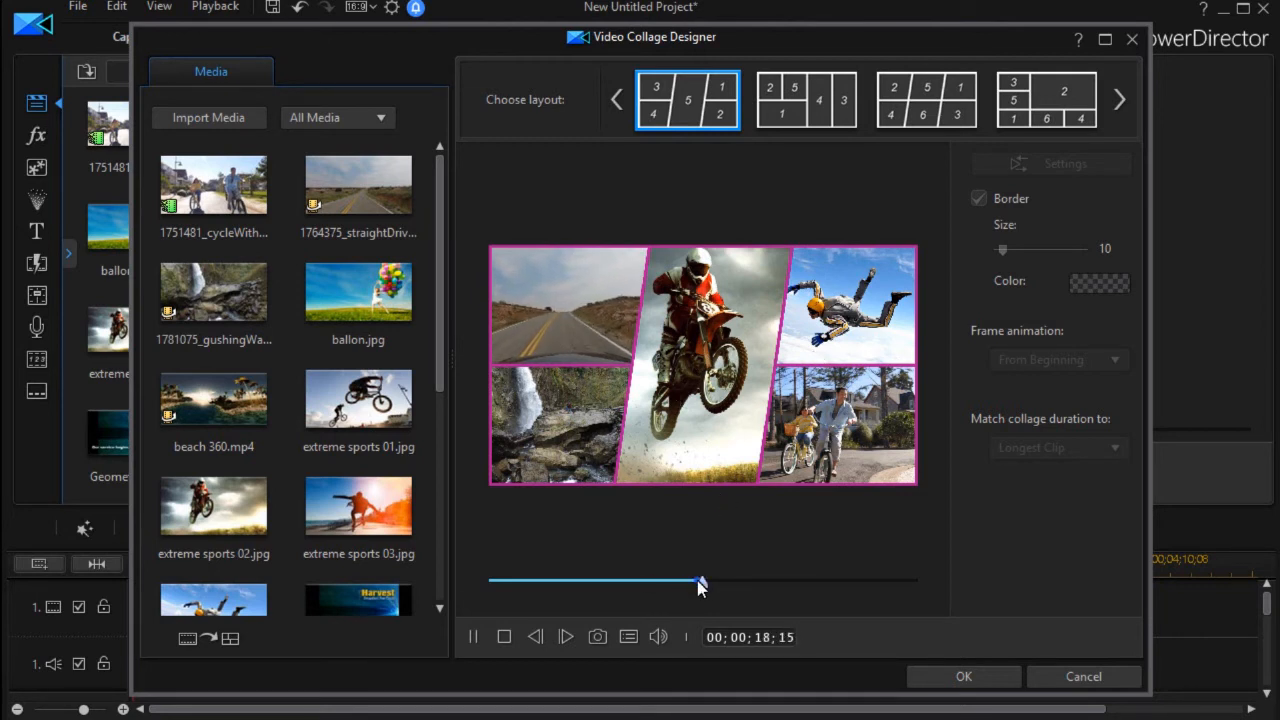
left_click_drag(700, 580, 498, 580)
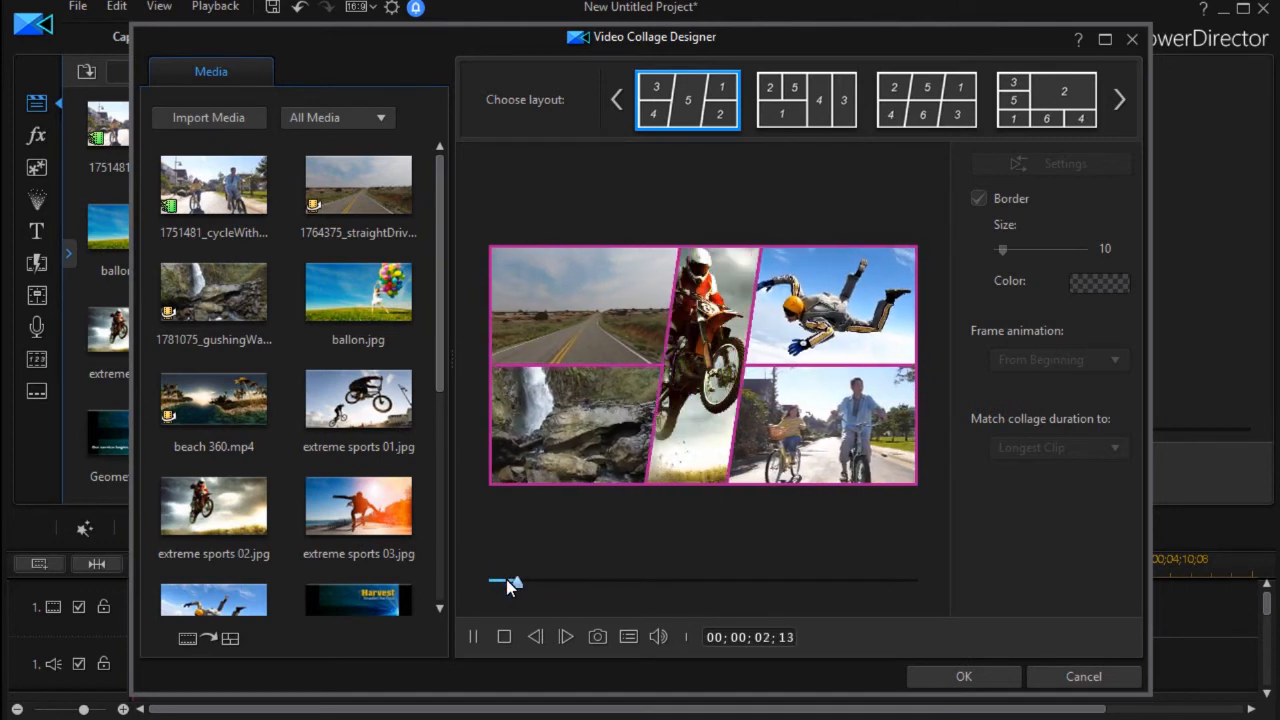
left_click_drag(504, 582, 540, 582)
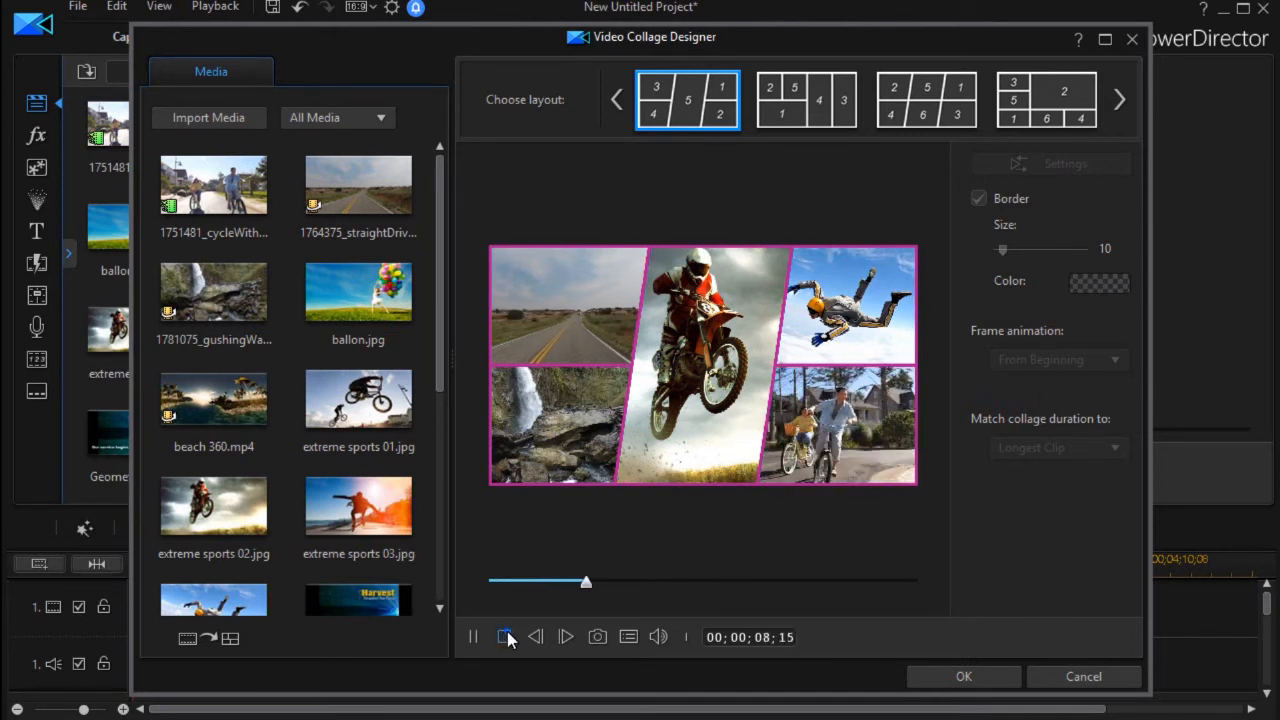
left_click(504, 636)
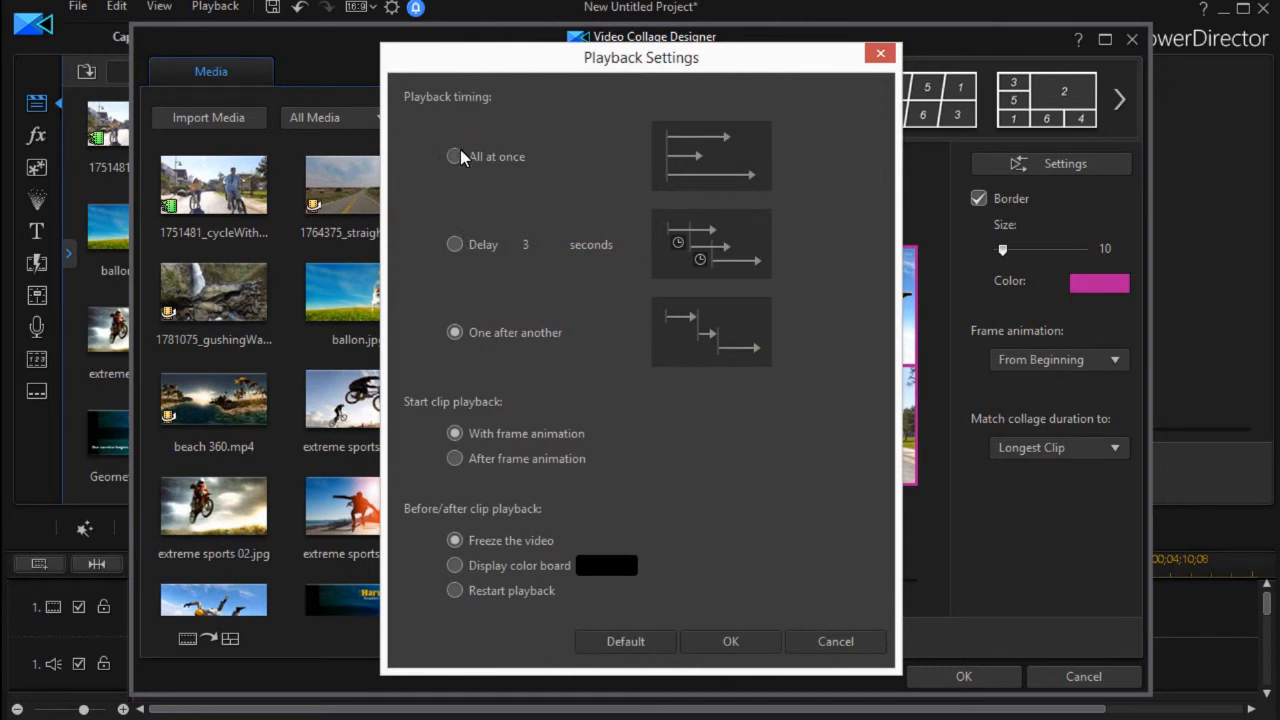
Change the collage playback settings so clips start together and confirm with OK.
left_click(454, 156)
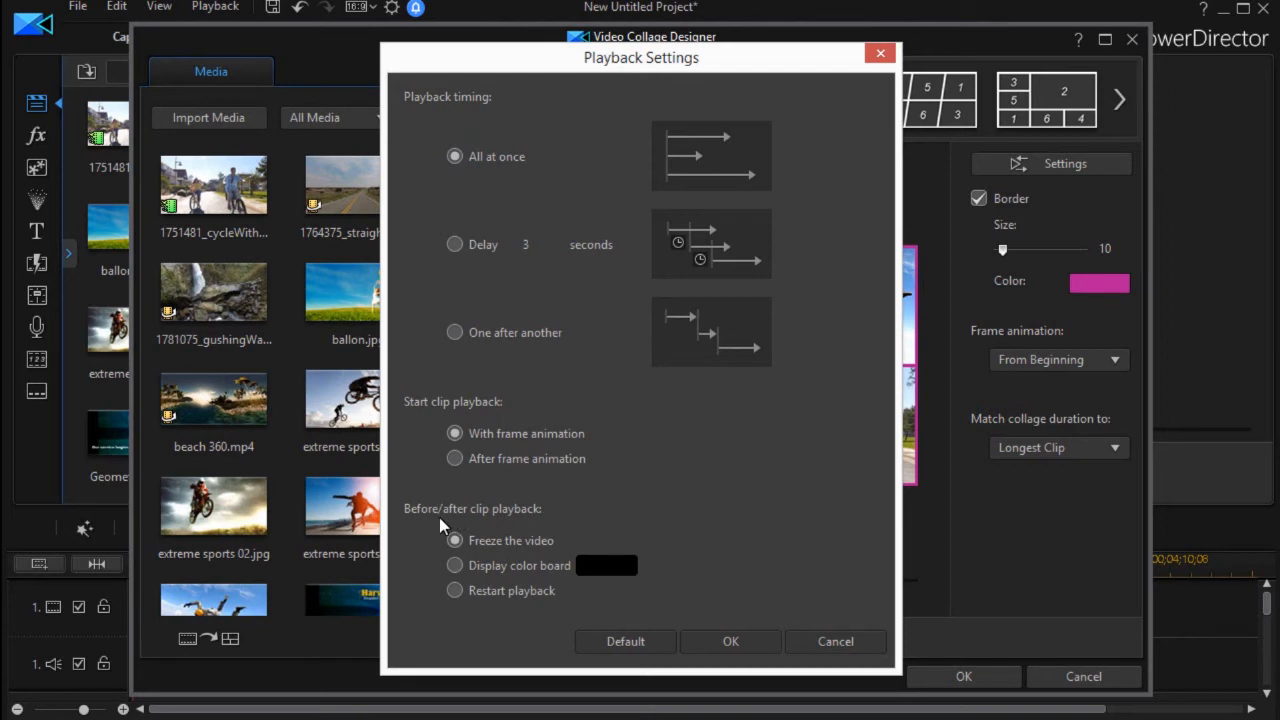
mouse_move(528, 536)
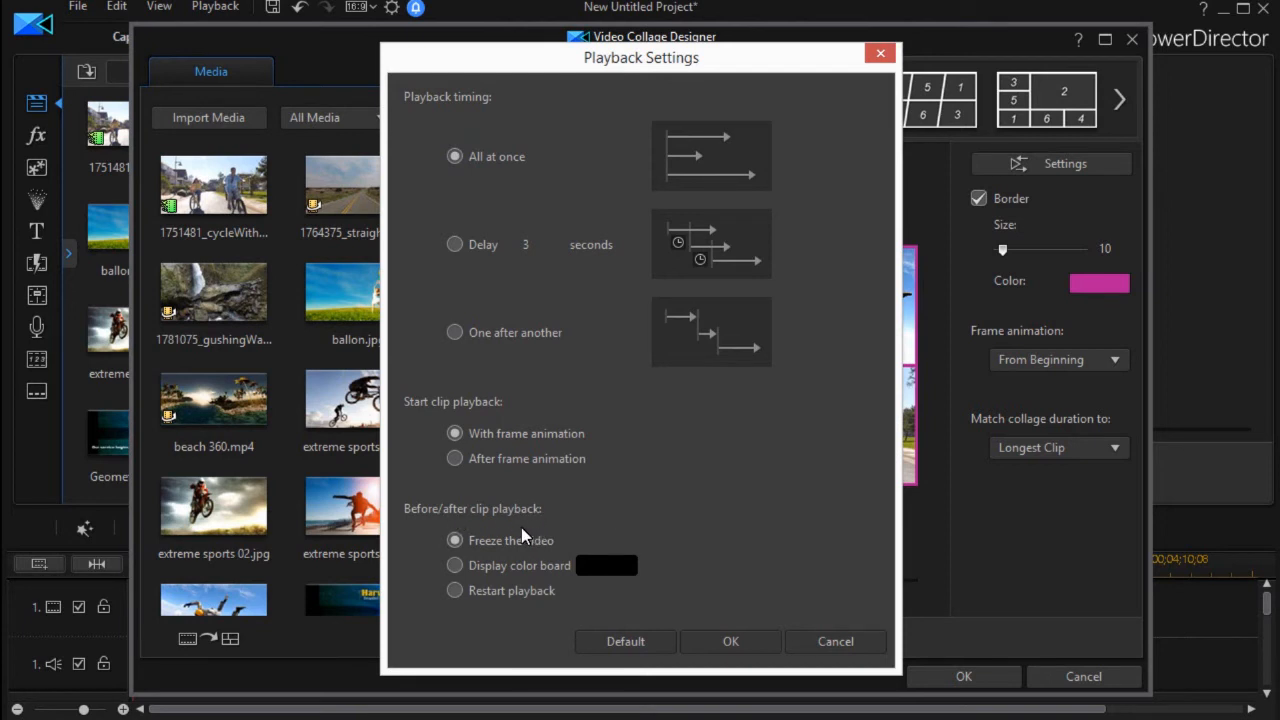
mouse_move(516, 524)
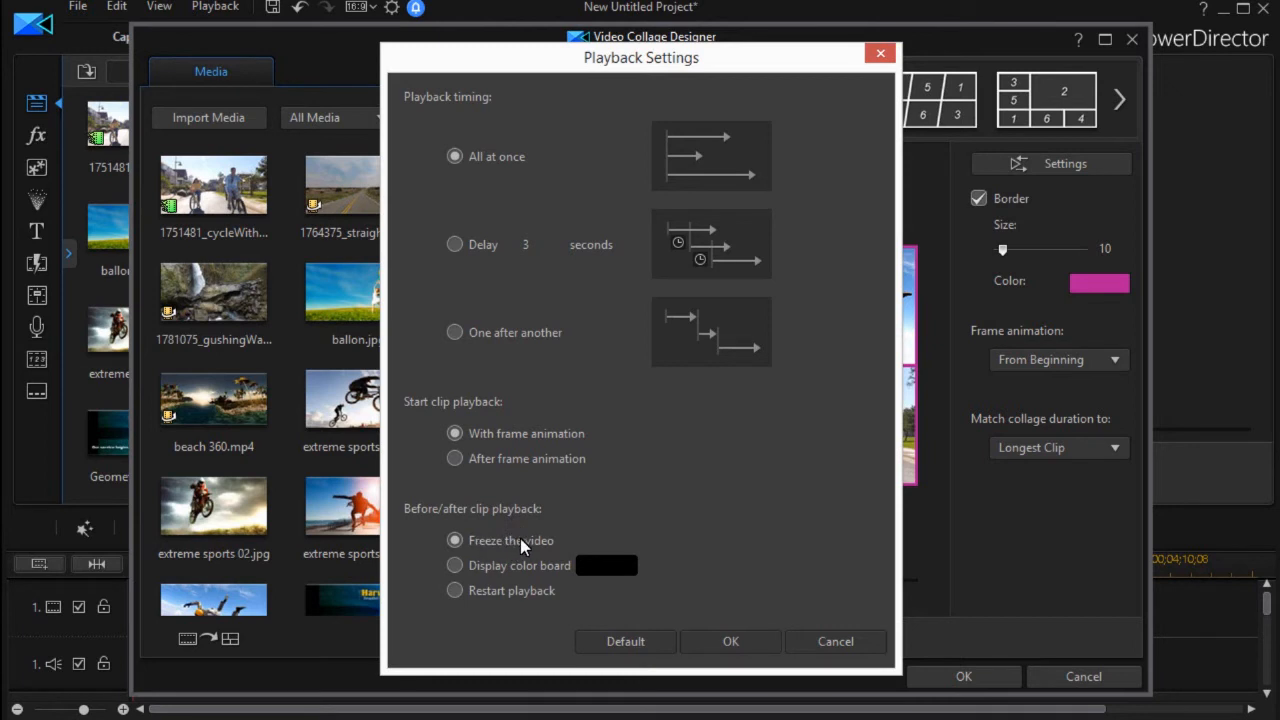
mouse_move(524, 548)
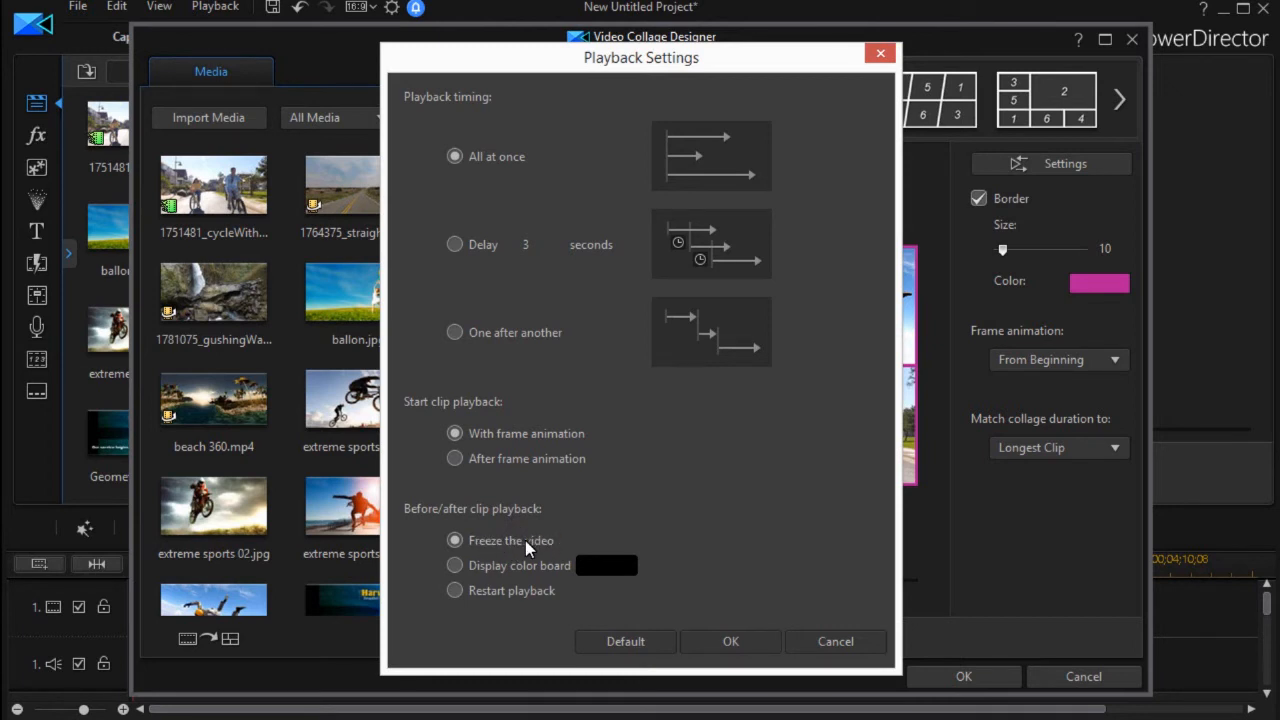
mouse_move(500, 552)
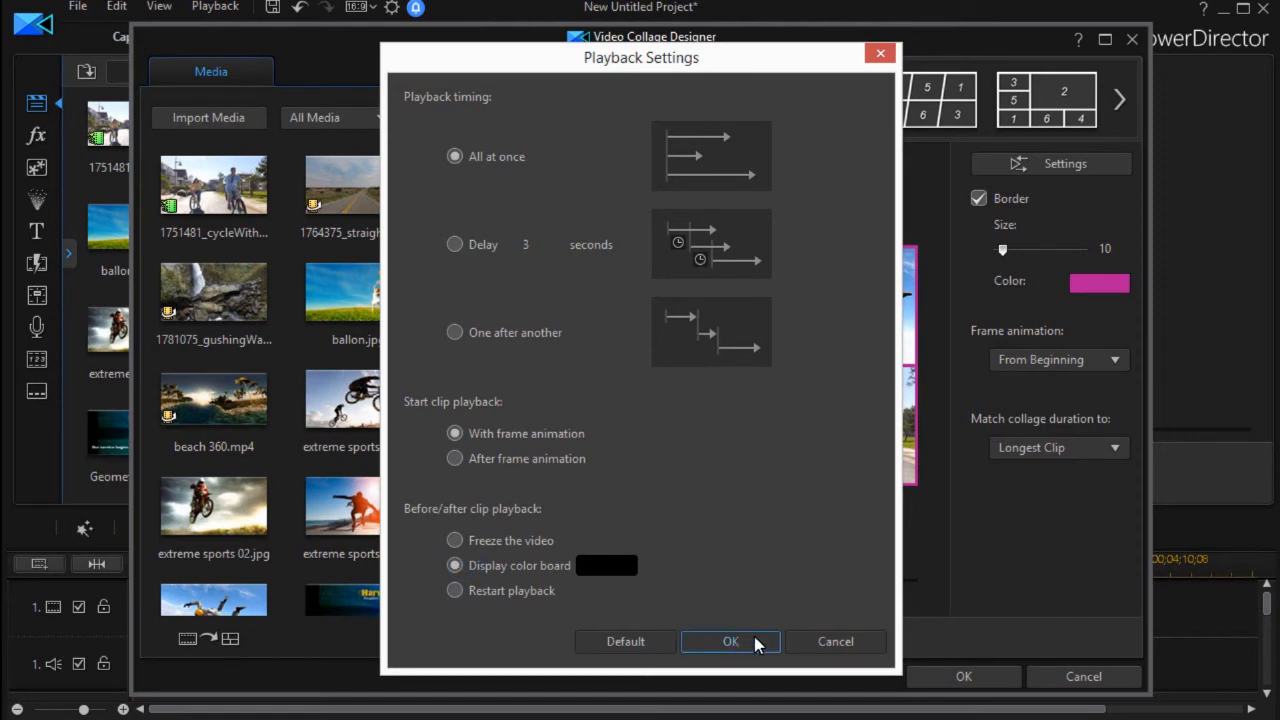
left_click(730, 640)
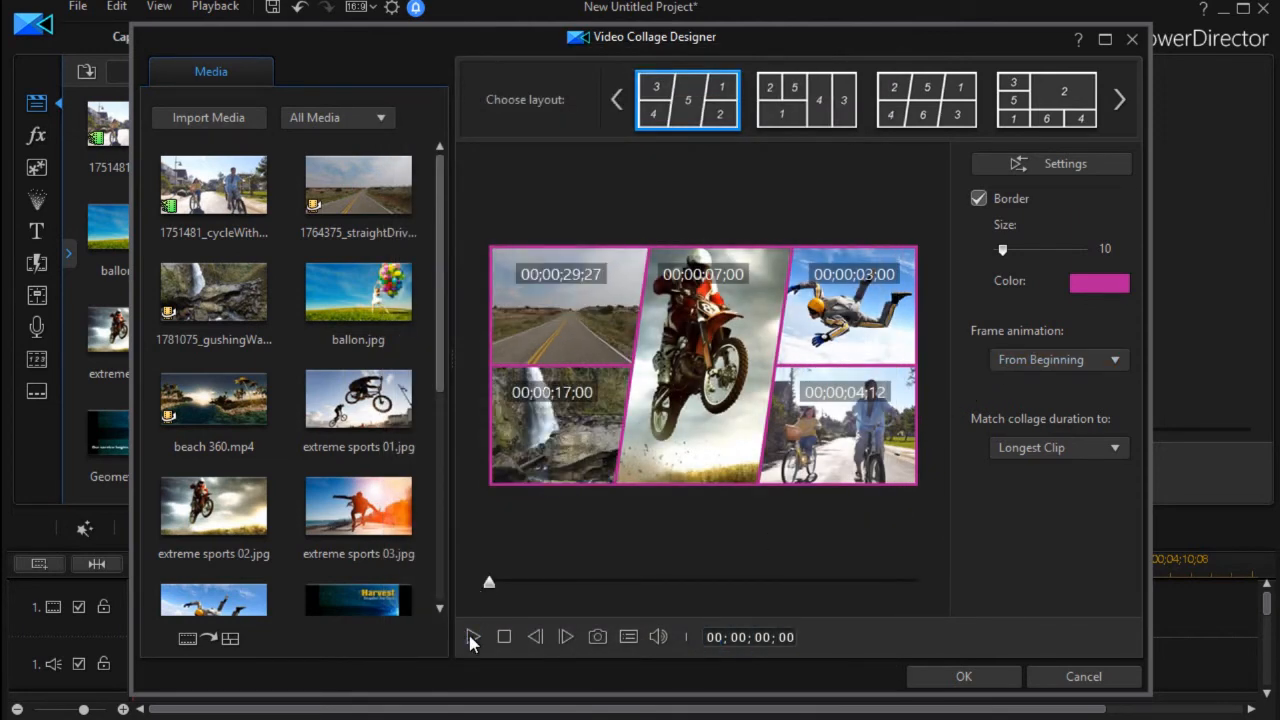
left_click(472, 636)
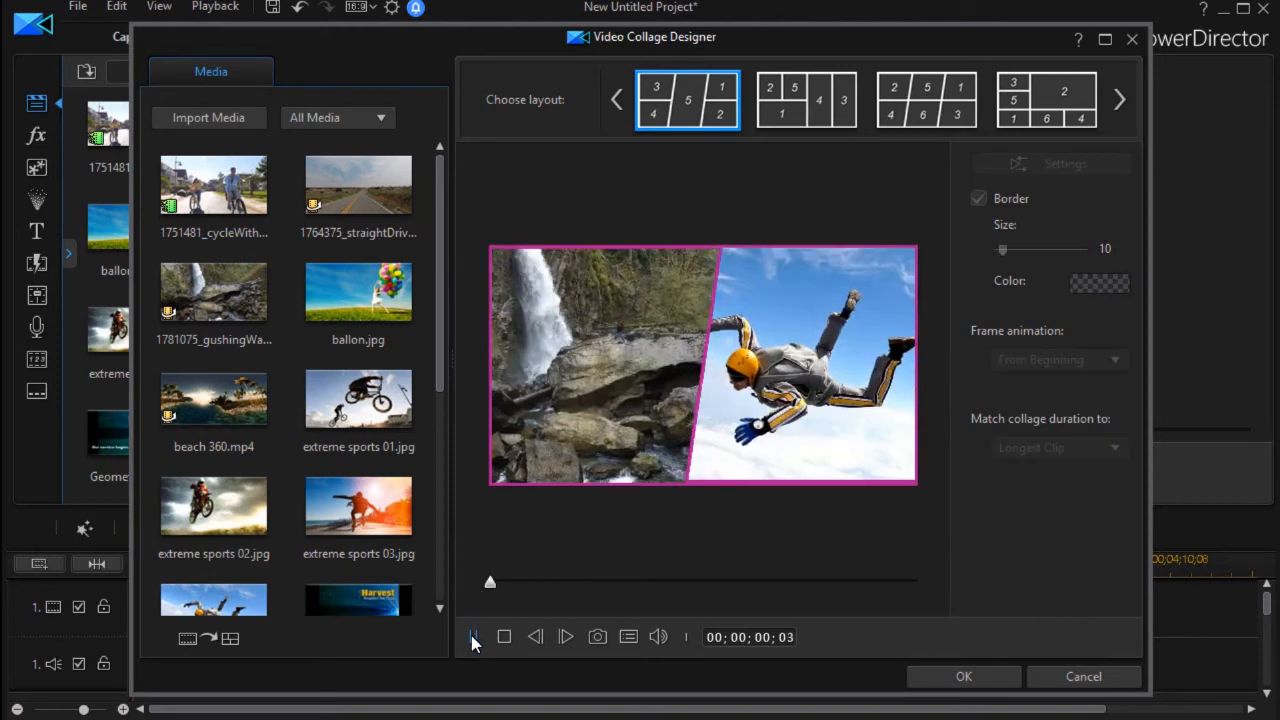
left_click(472, 636)
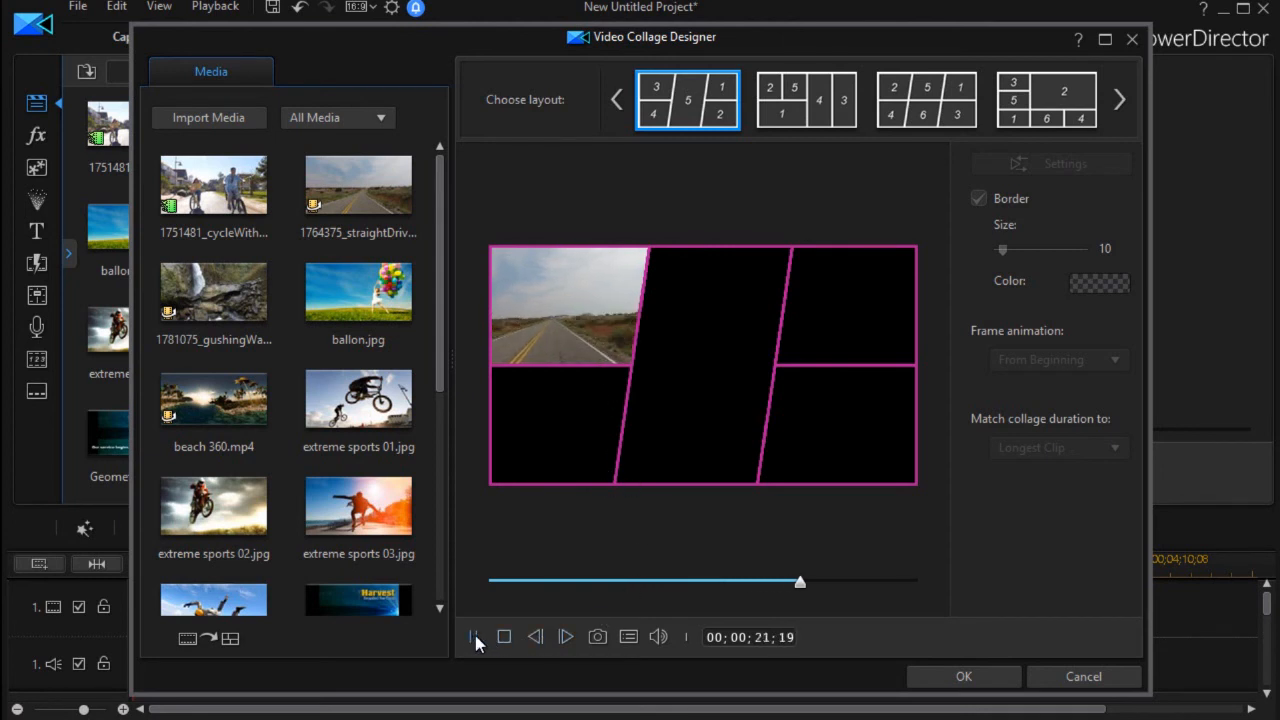
left_click(472, 636)
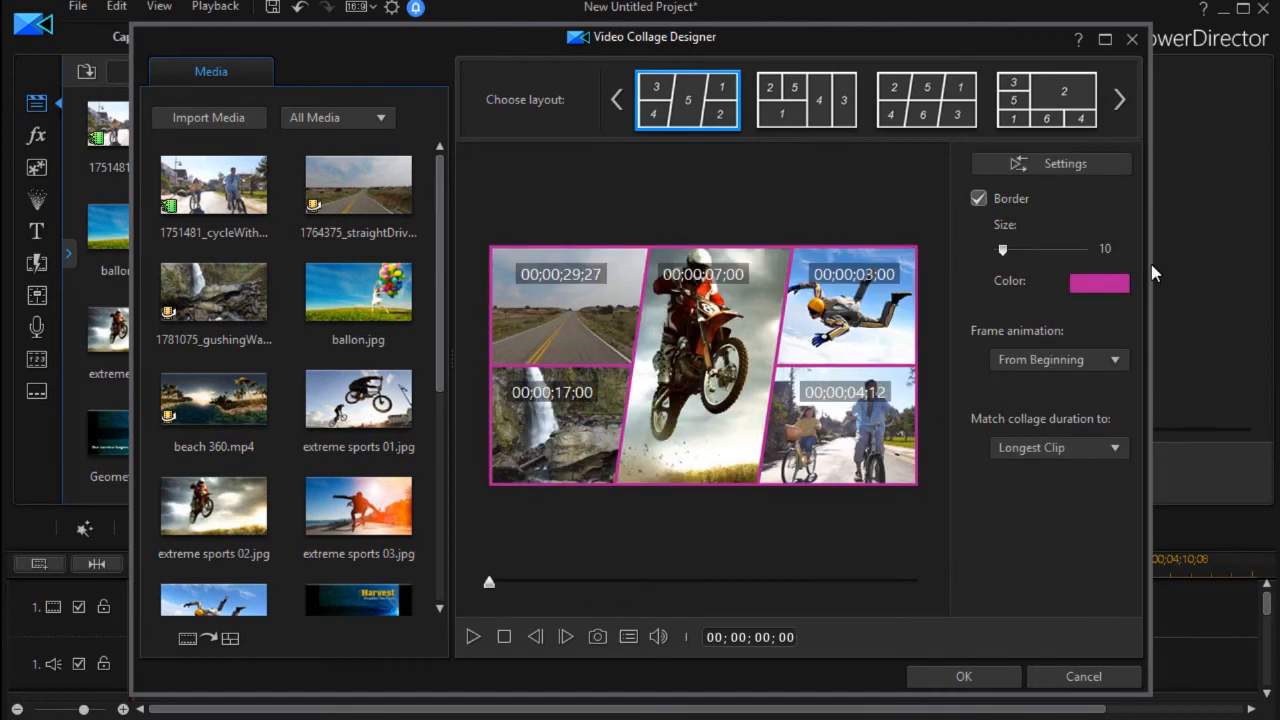
Set shorter collage clips to Restart playback after ending and confirm the settings.
left_click(1052, 164)
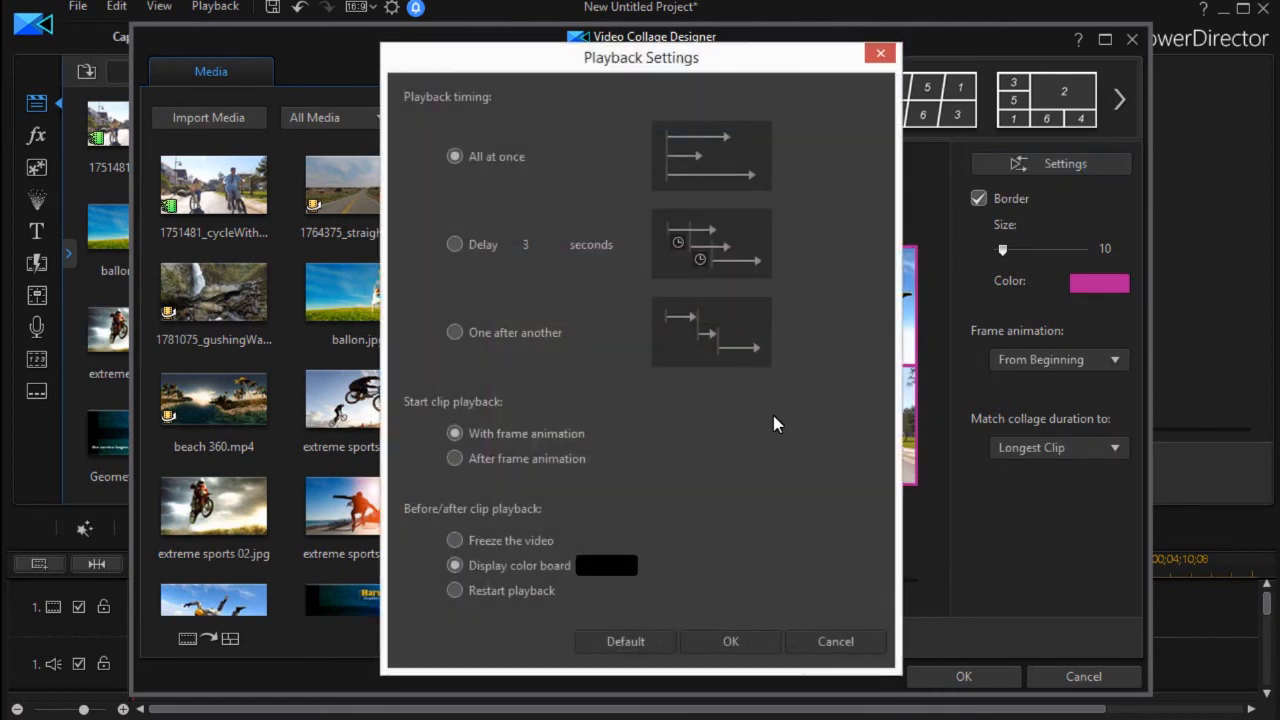
left_click(454, 590)
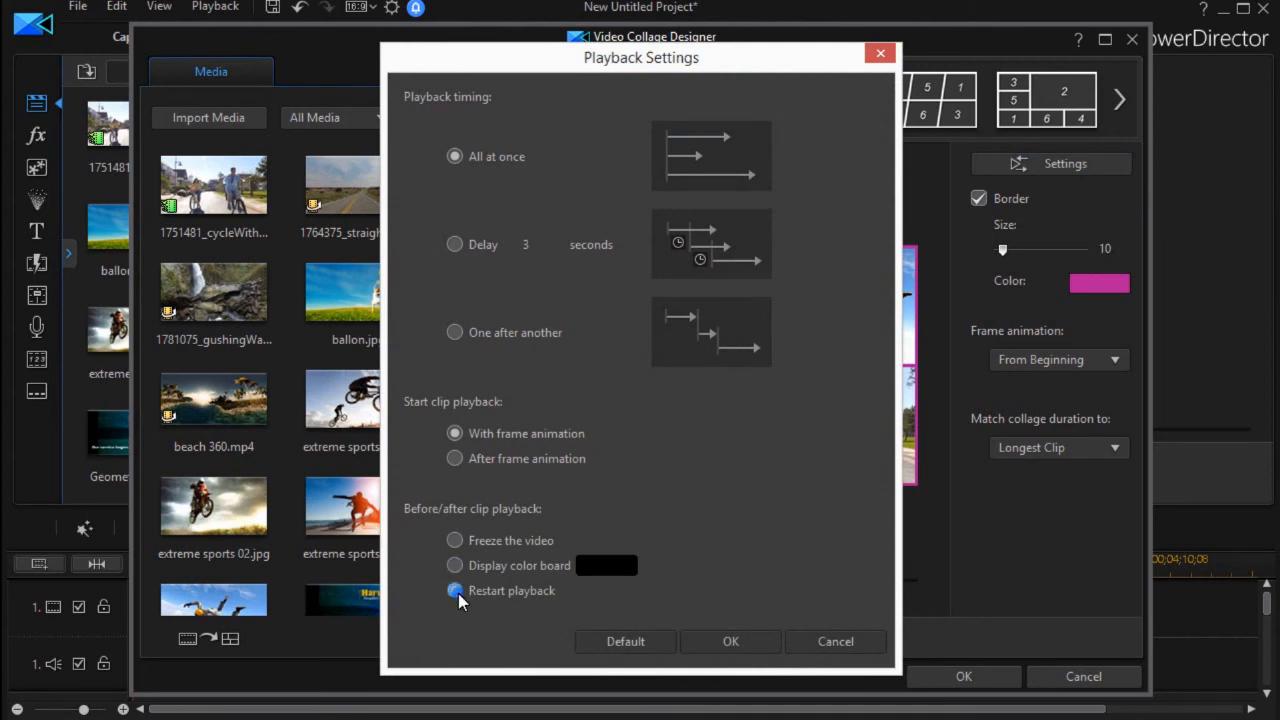
left_click(454, 590)
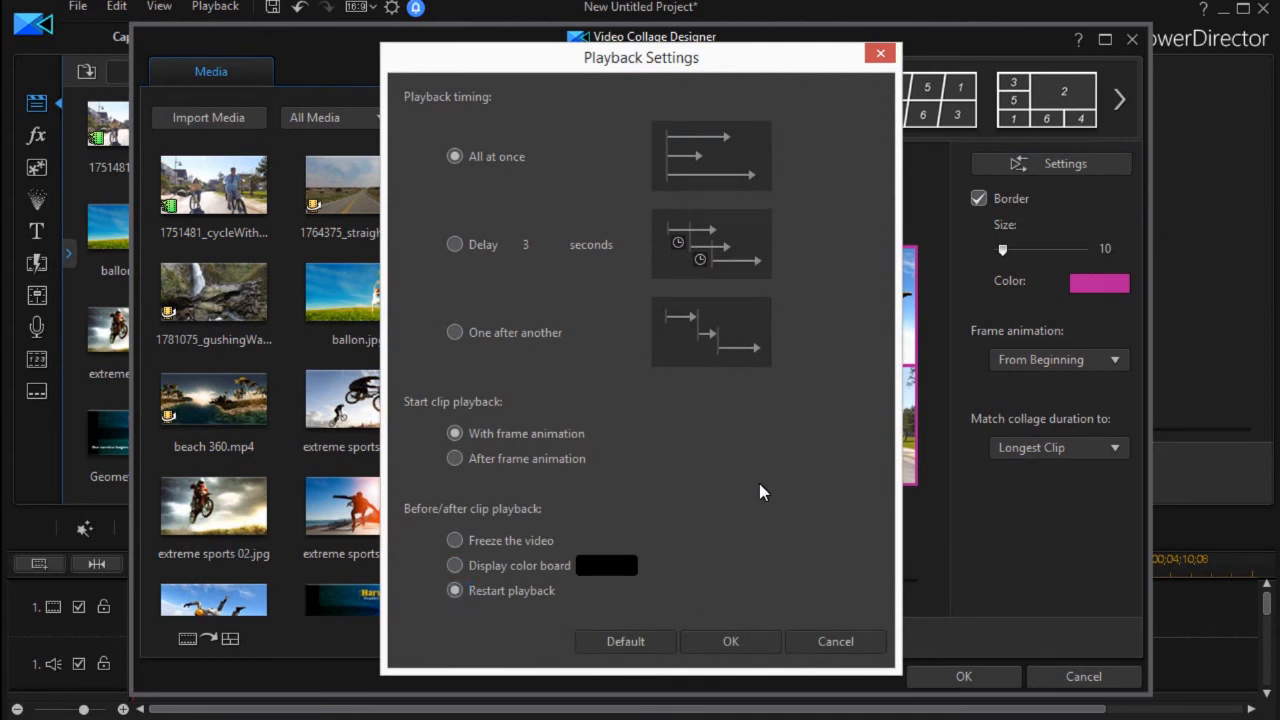
mouse_move(730, 496)
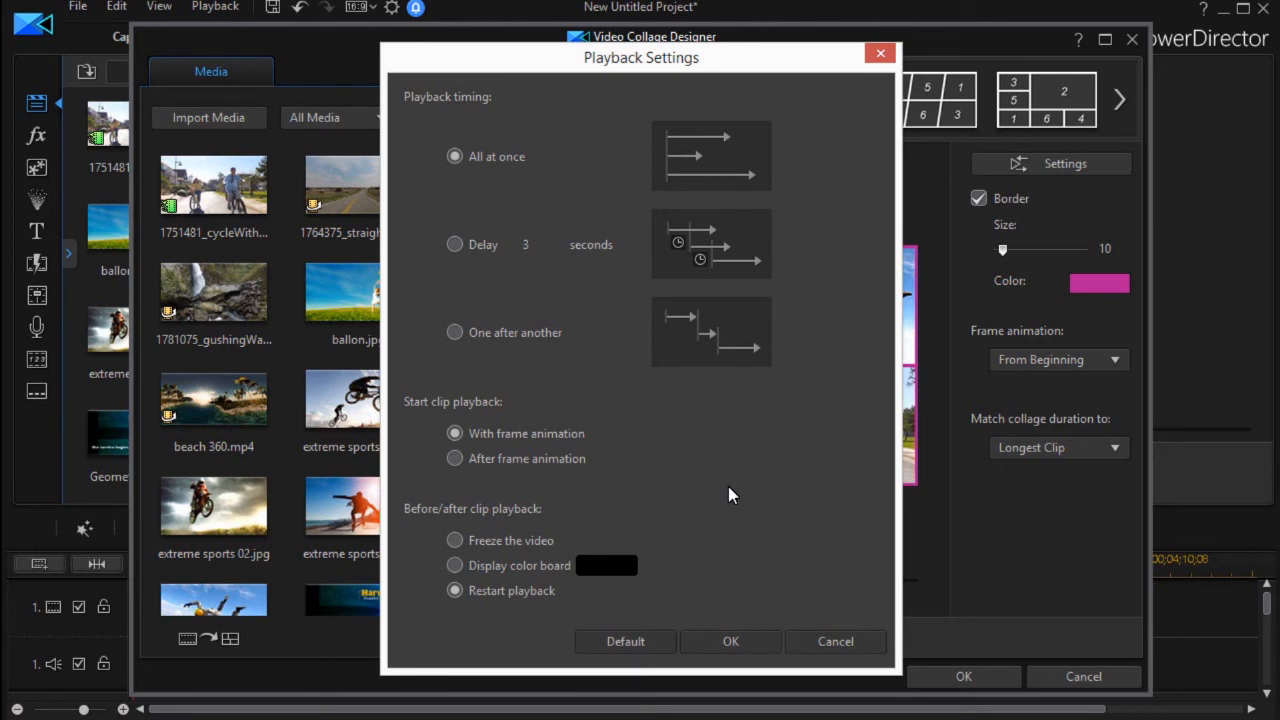
mouse_move(730, 620)
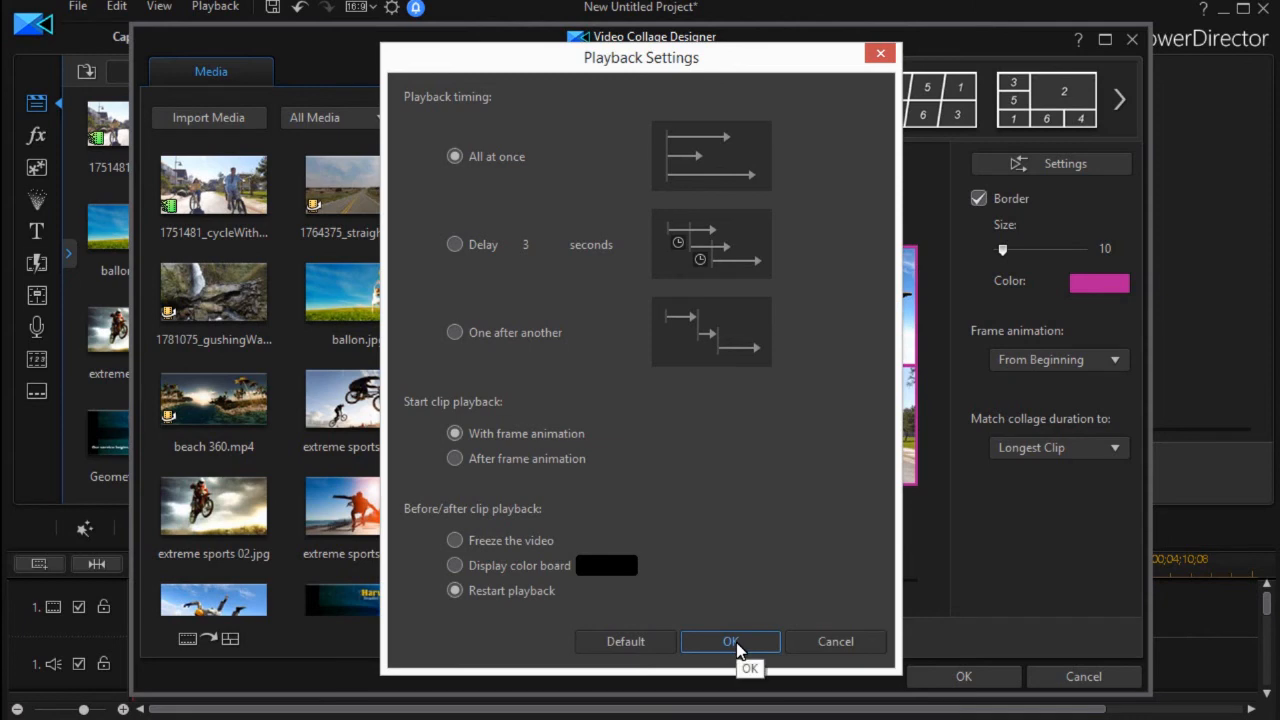
left_click(730, 640)
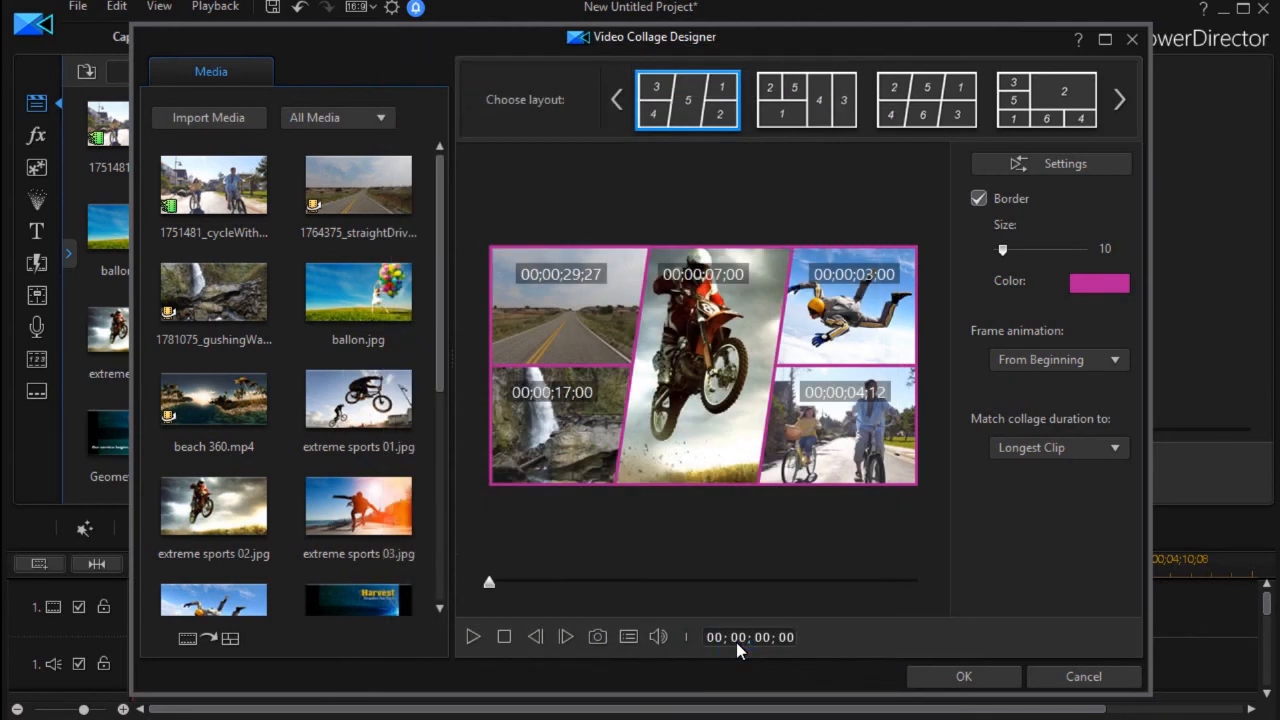
mouse_move(480, 624)
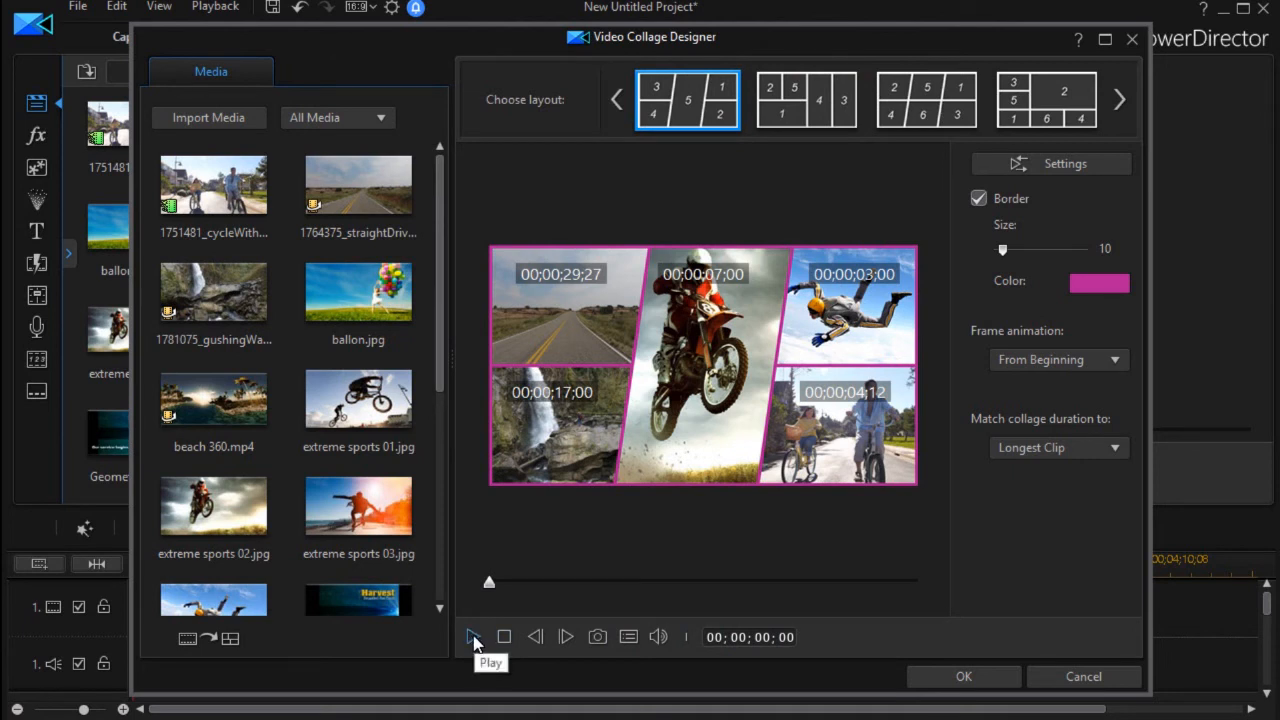
left_click(476, 636)
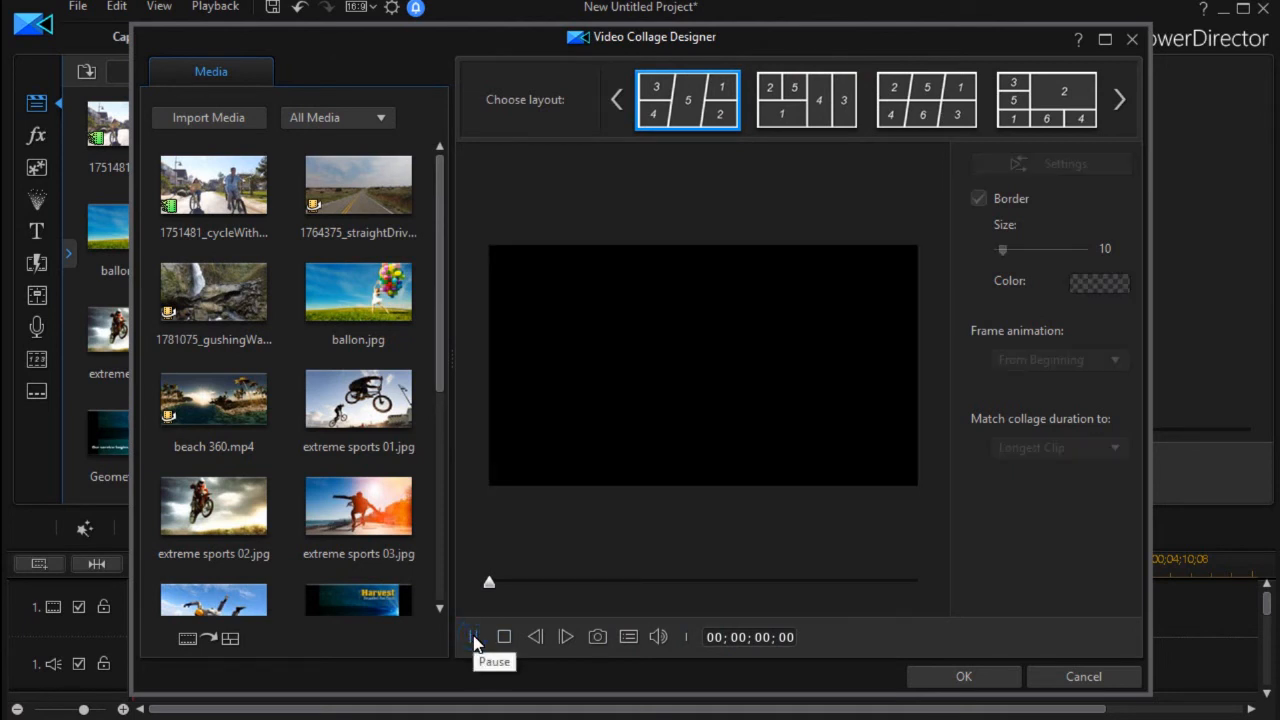
left_click(472, 636)
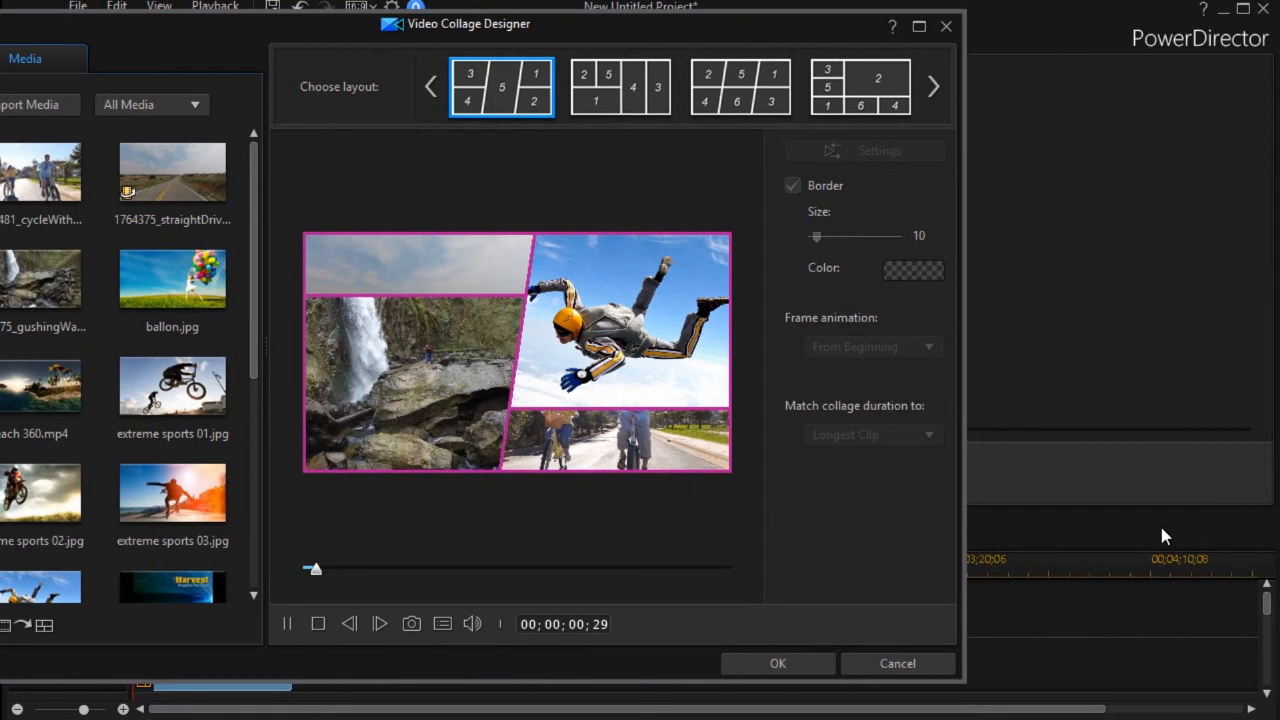
mouse_move(1152, 512)
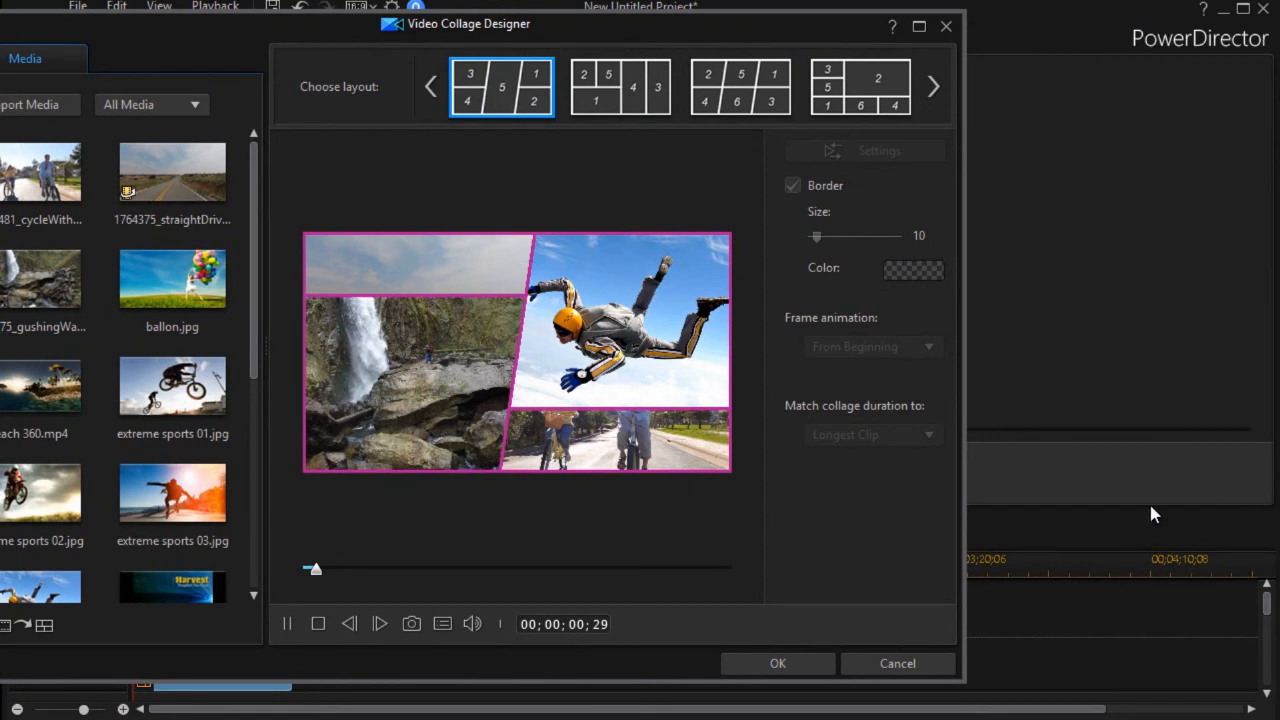
mouse_move(948, 520)
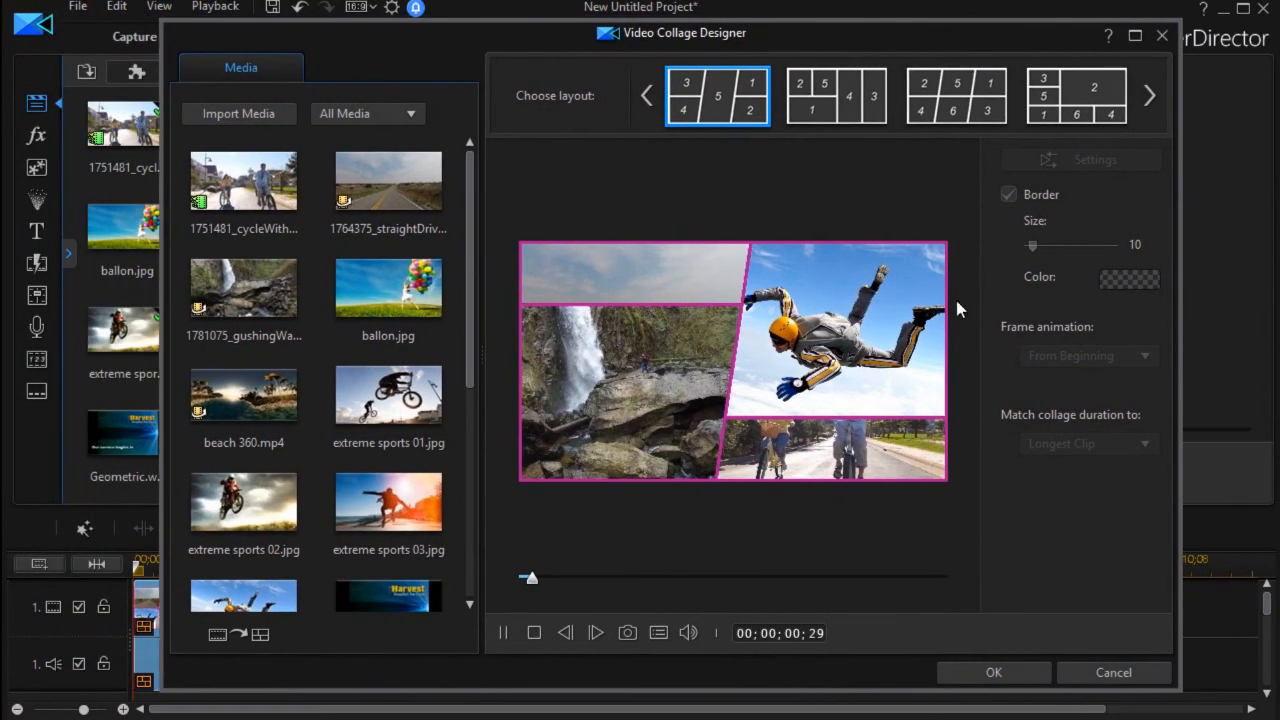
mouse_move(948, 650)
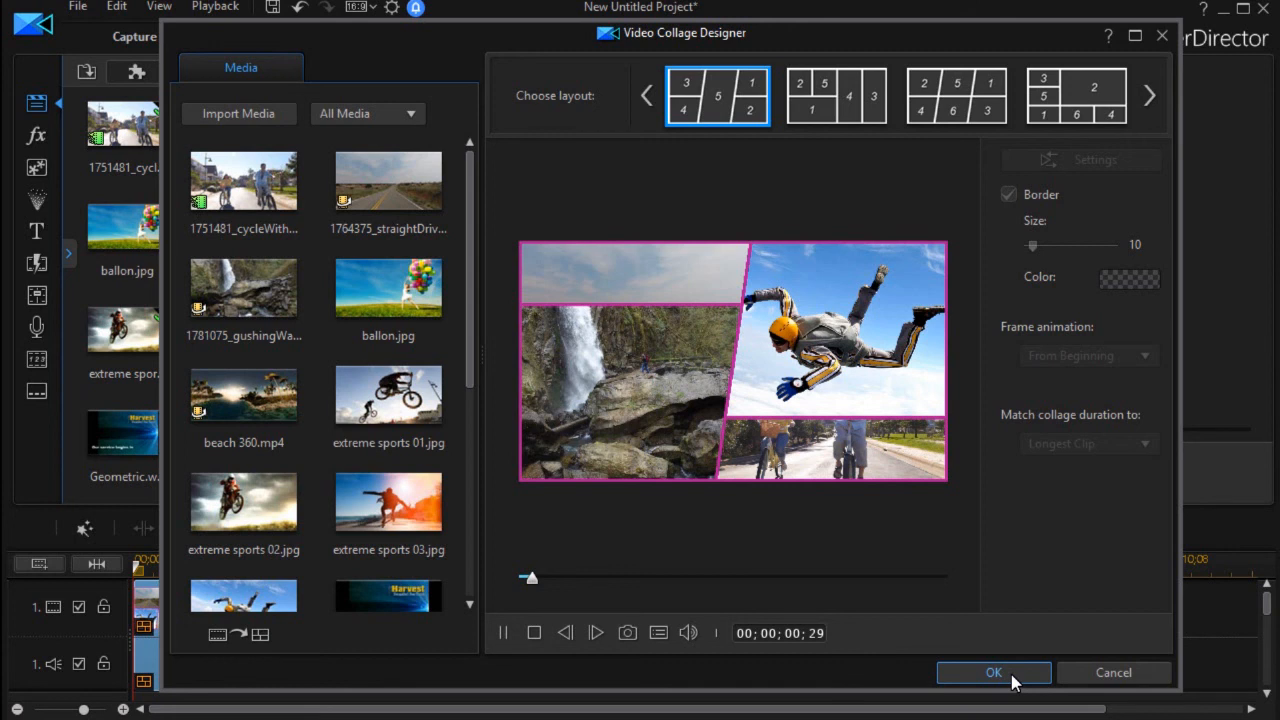
mouse_move(1056, 548)
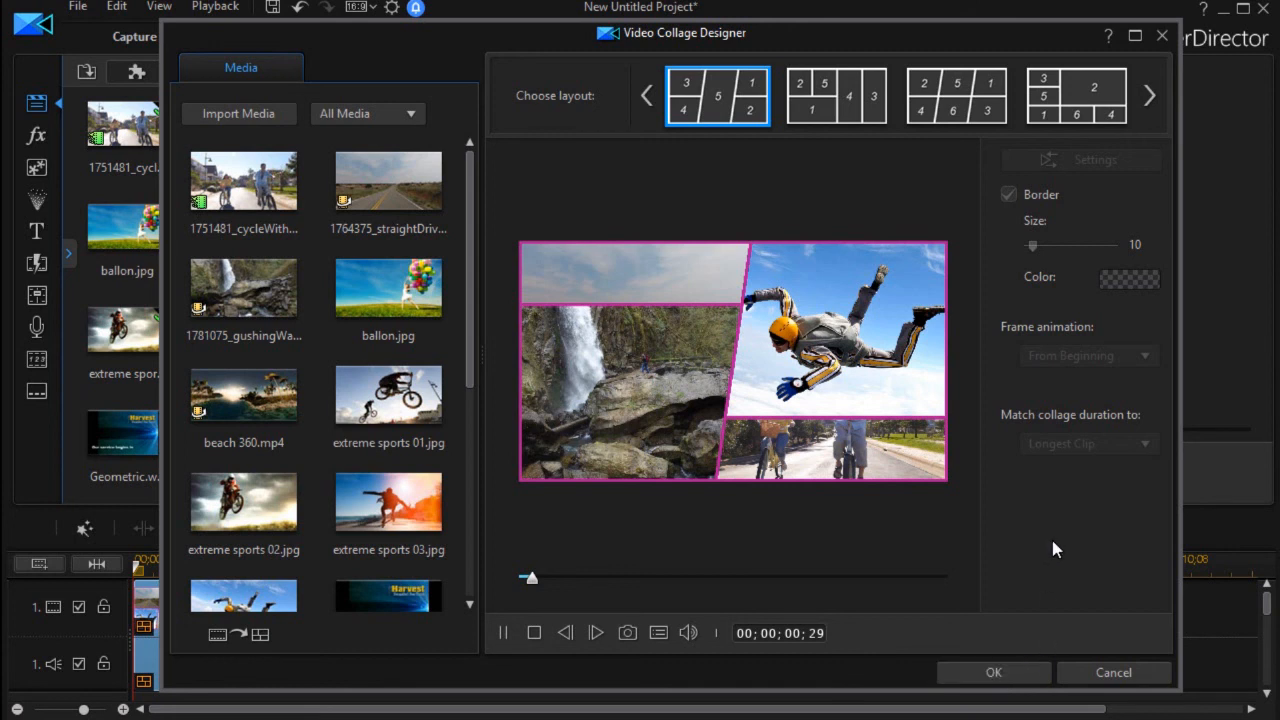
mouse_move(1134, 568)
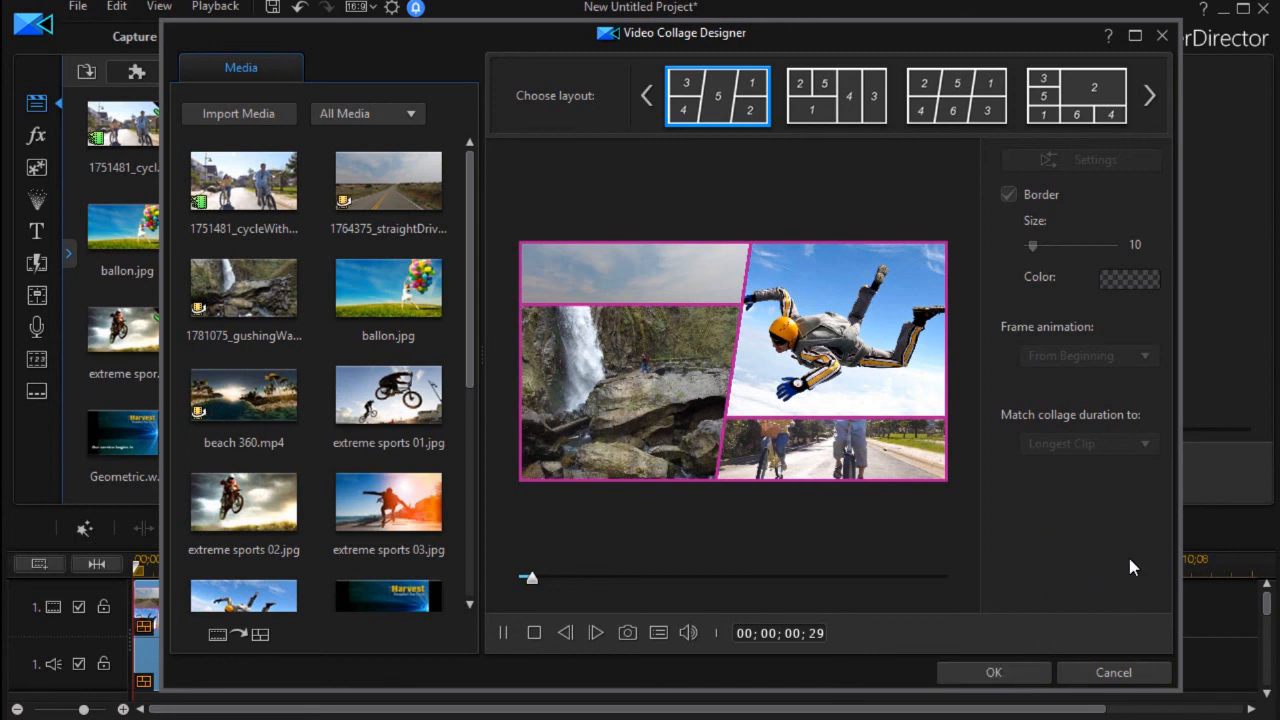
mouse_move(818, 684)
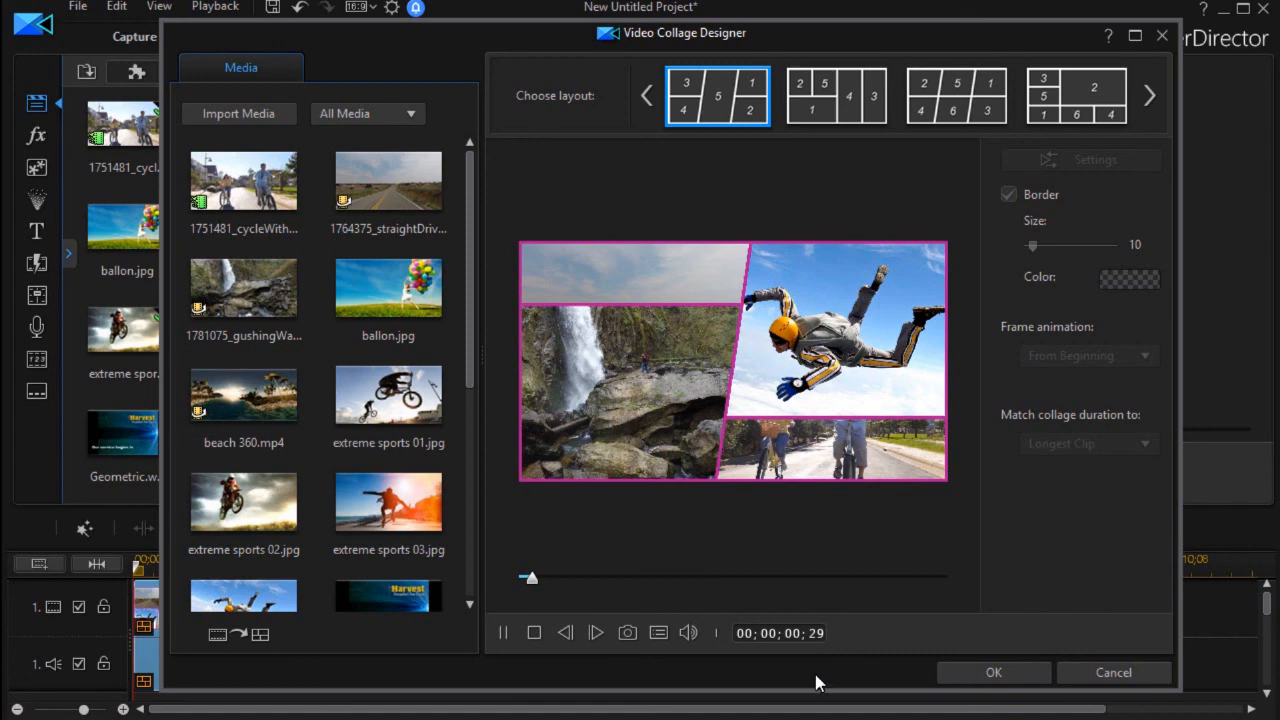
mouse_move(994, 672)
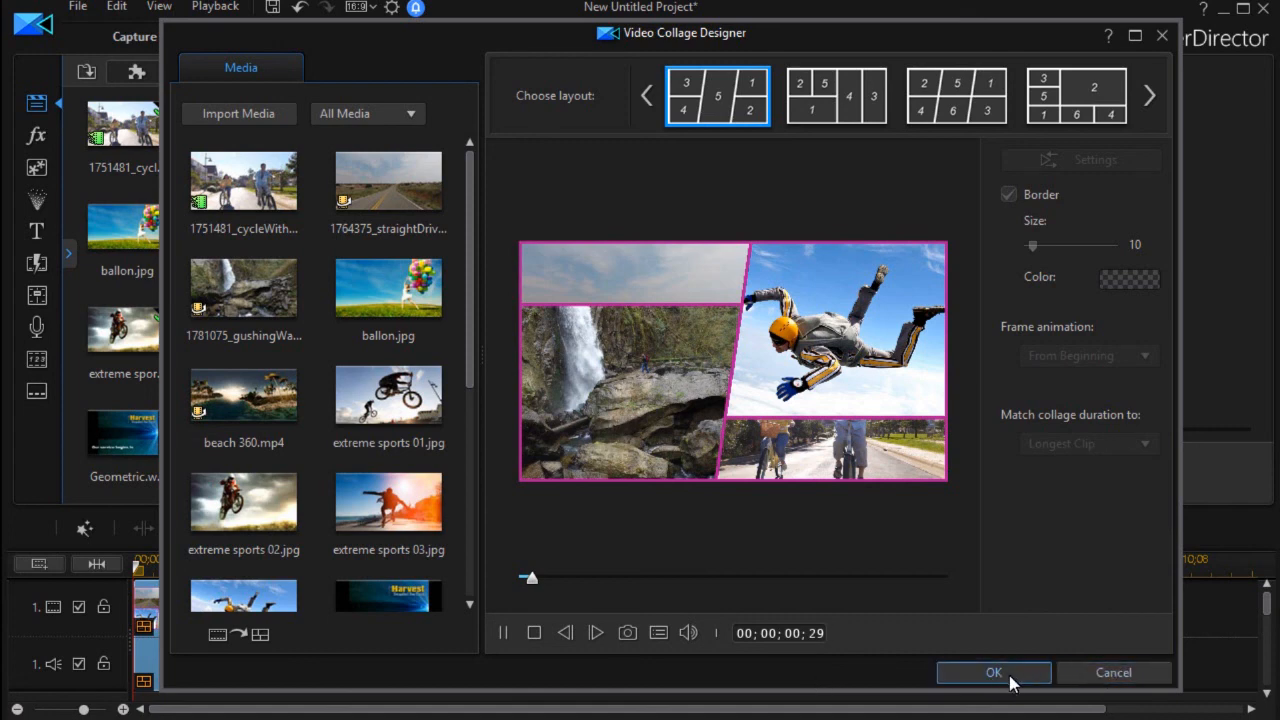
left_click(992, 672)
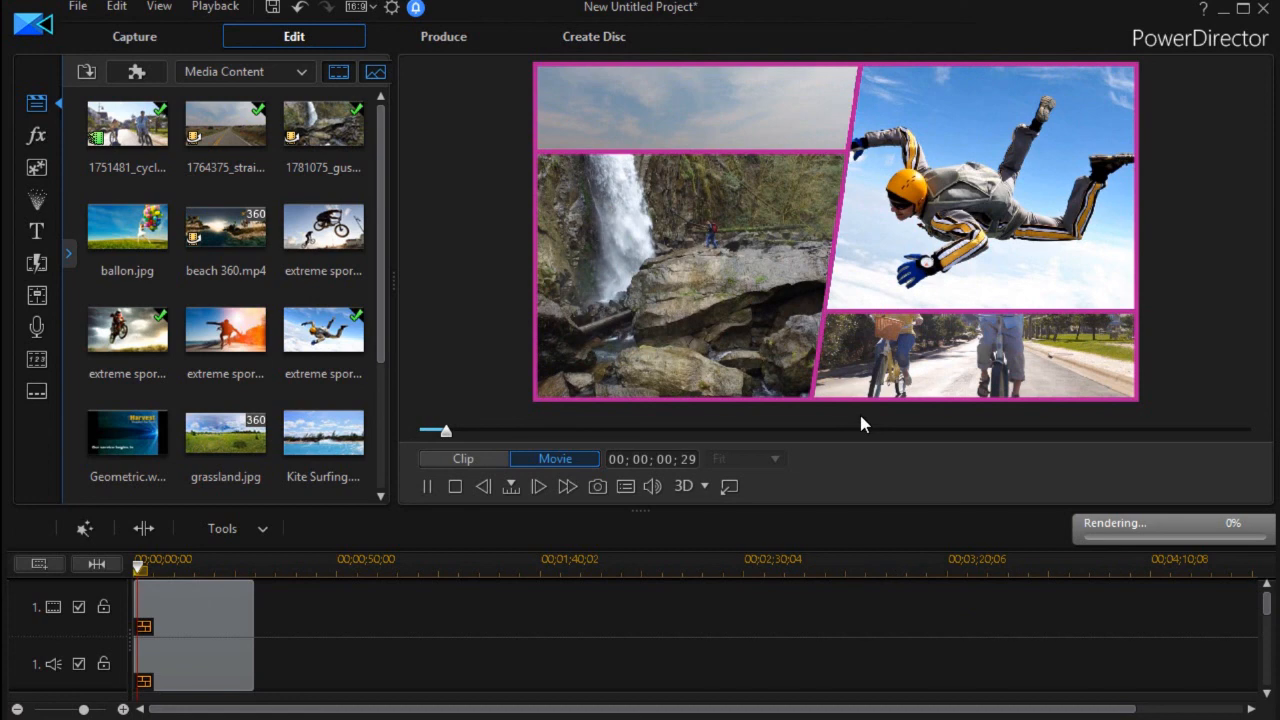
mouse_move(912, 480)
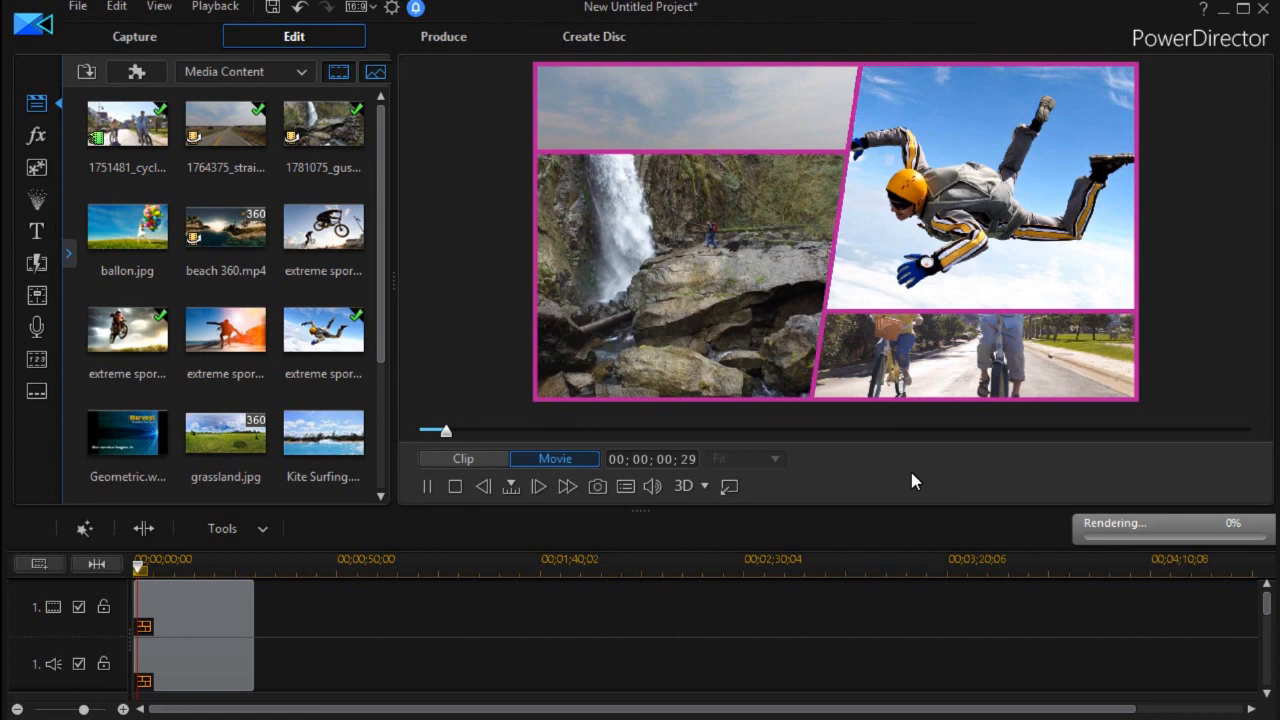